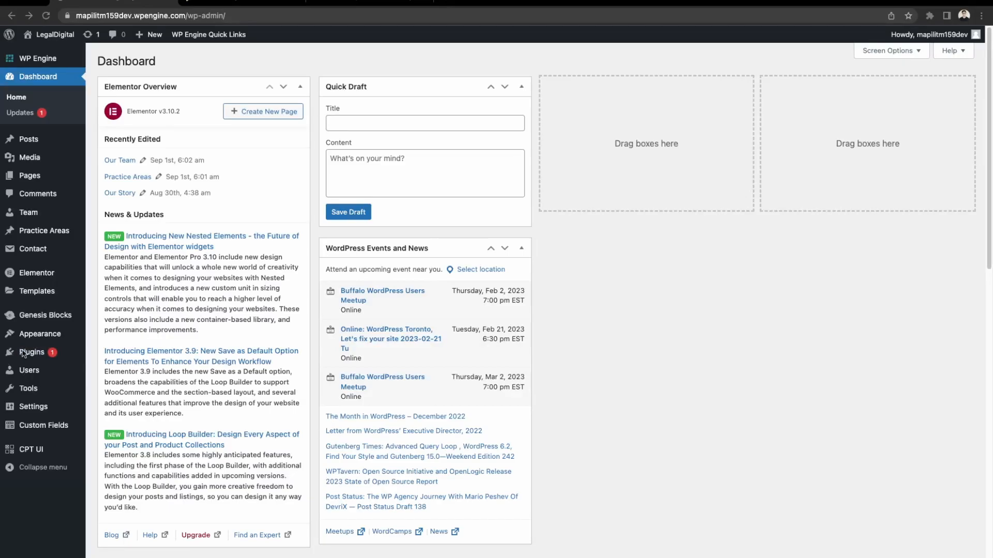
- Search the plugin directory for 'yoast' under Plugins > Add New
{"action": "left_click", "coordinate": [32, 352]}
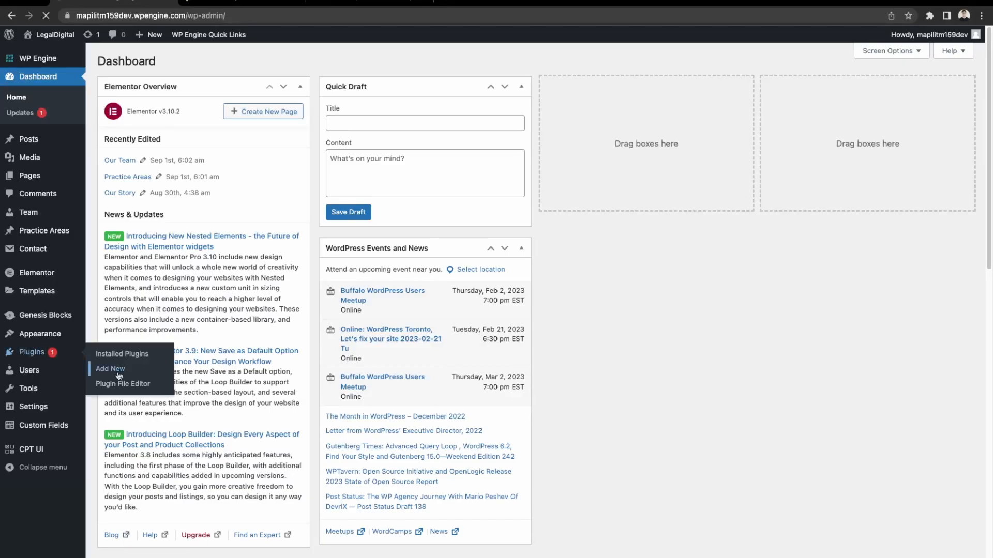
{"action": "left_click", "coordinate": [110, 369]}
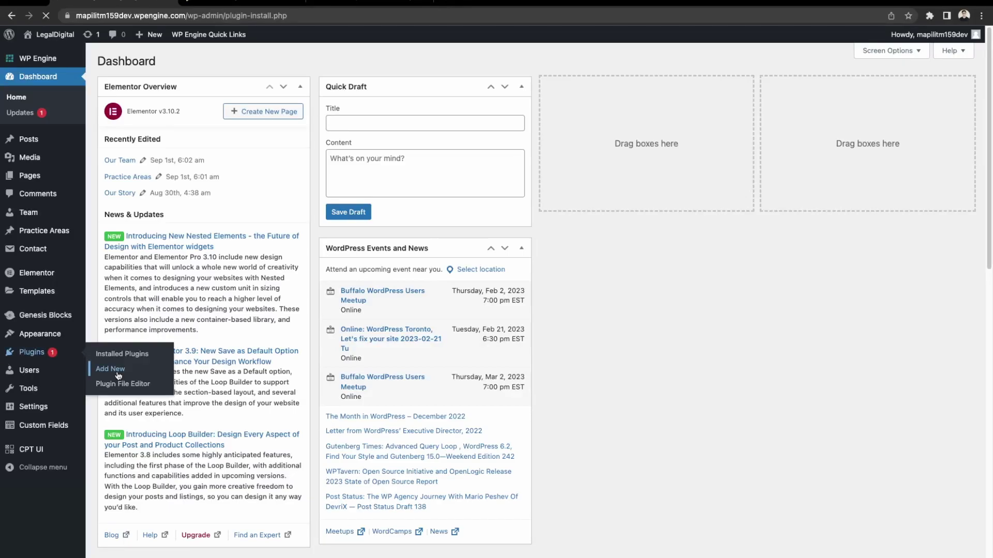
{"action": "left_click", "coordinate": [110, 369]}
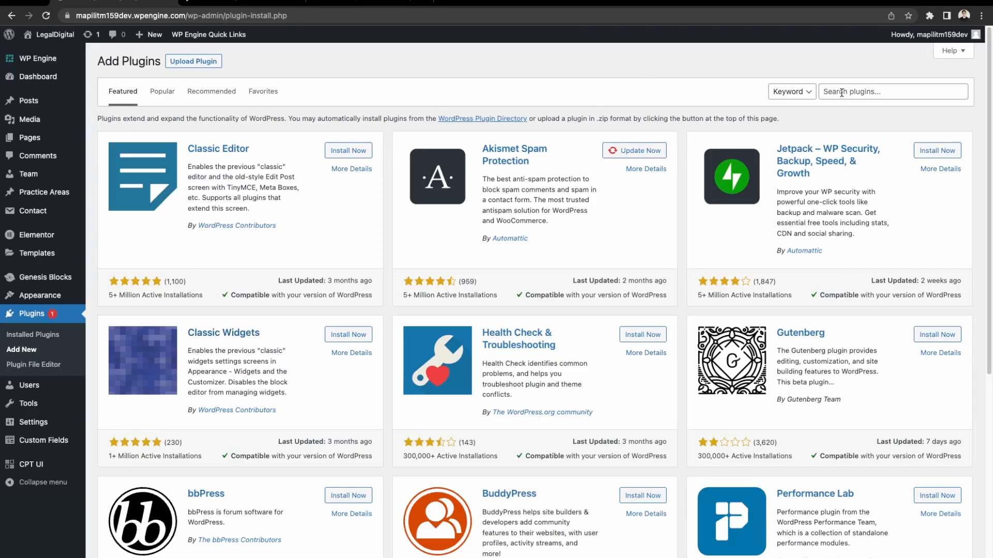
{"action": "type", "text": "yoast"}
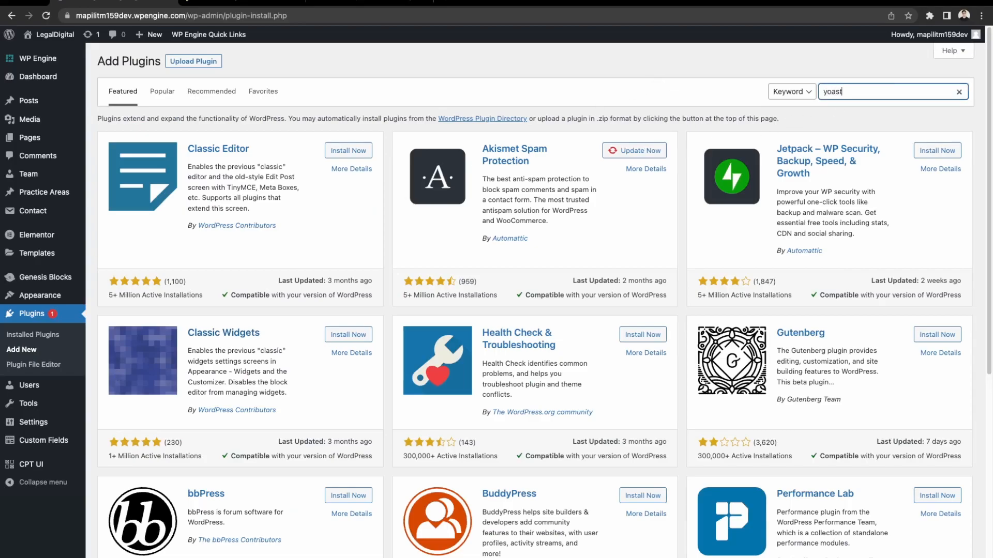
{"action": "key", "text": "Return"}
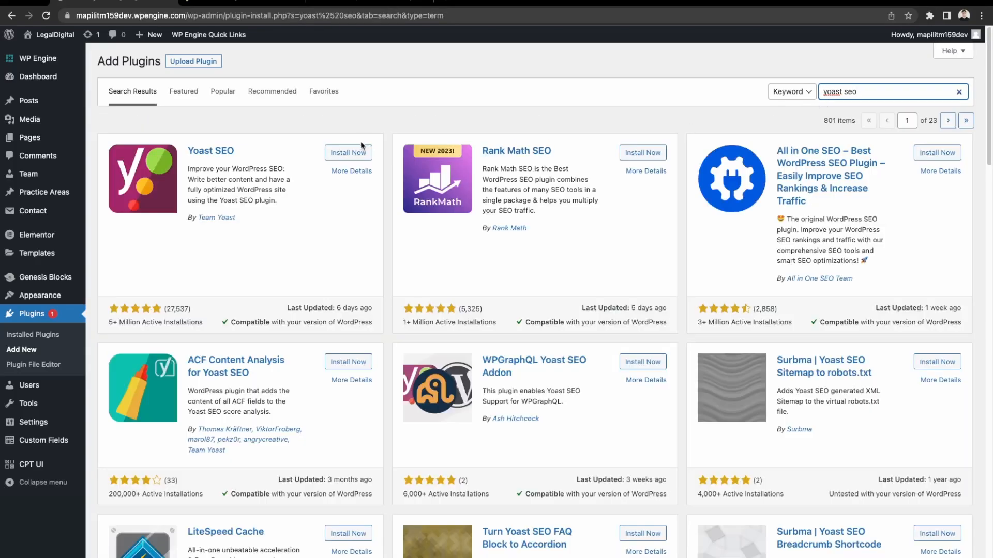
- Install the Yoast SEO plugin and activate it
{"action": "left_click", "coordinate": [347, 152]}
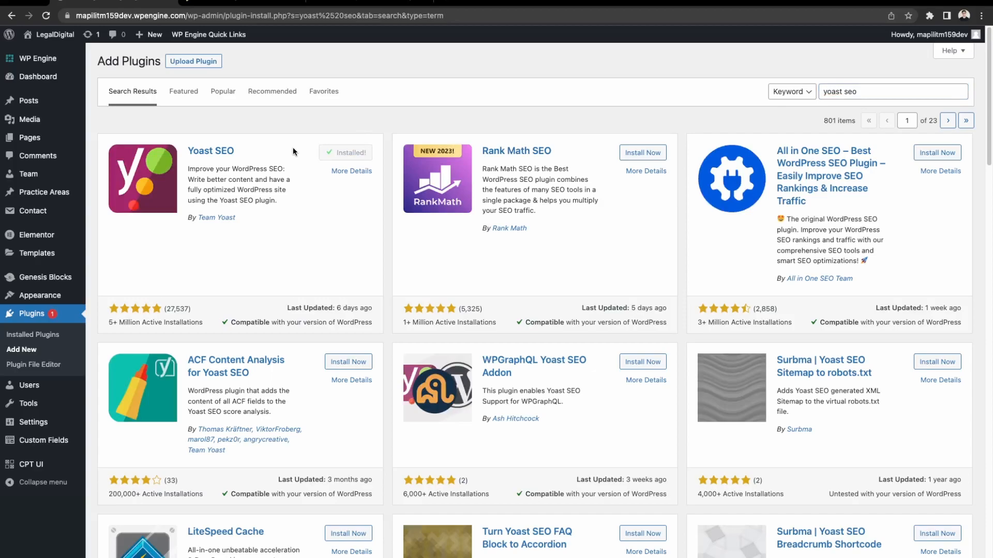
{"action": "left_click", "coordinate": [352, 153]}
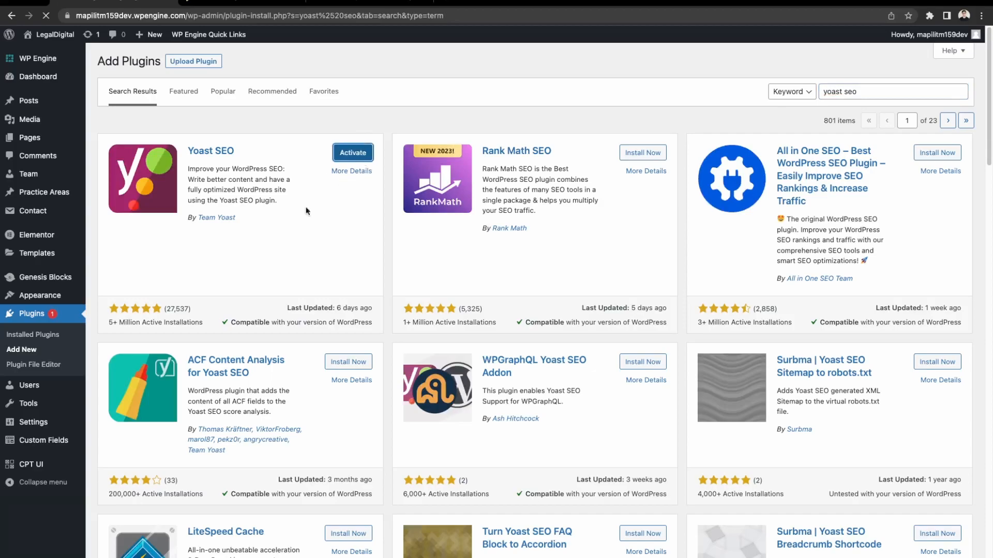
{"action": "mouse_move", "coordinate": [273, 233]}
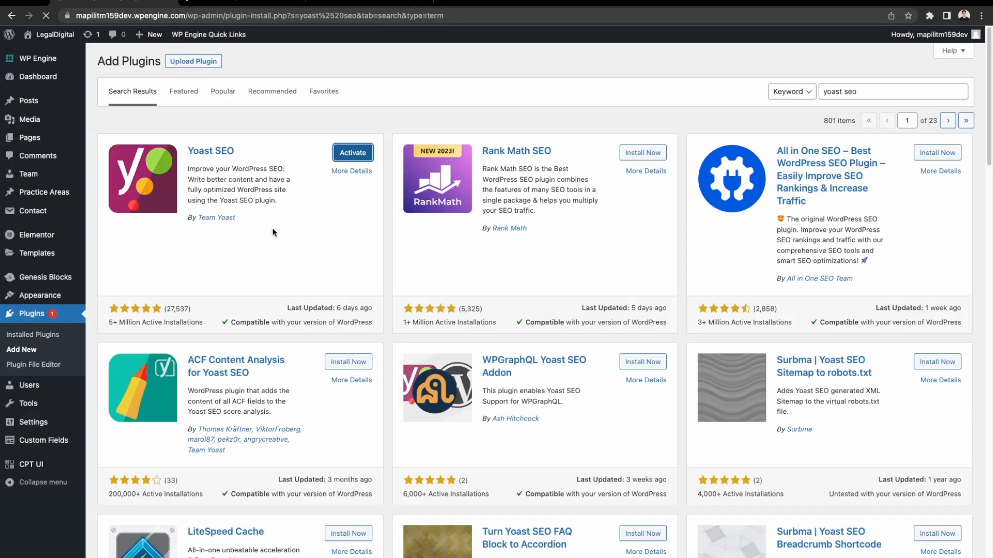
{"action": "left_click", "coordinate": [353, 153]}
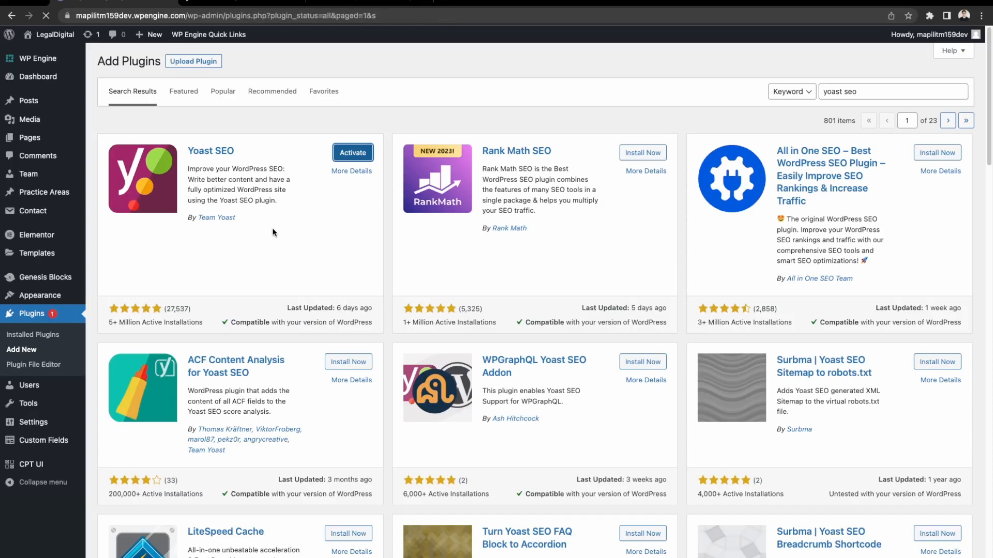
- Find Yoast SEO in the Installed Plugins list and show its sidebar submenu
{"action": "left_click", "coordinate": [352, 152]}
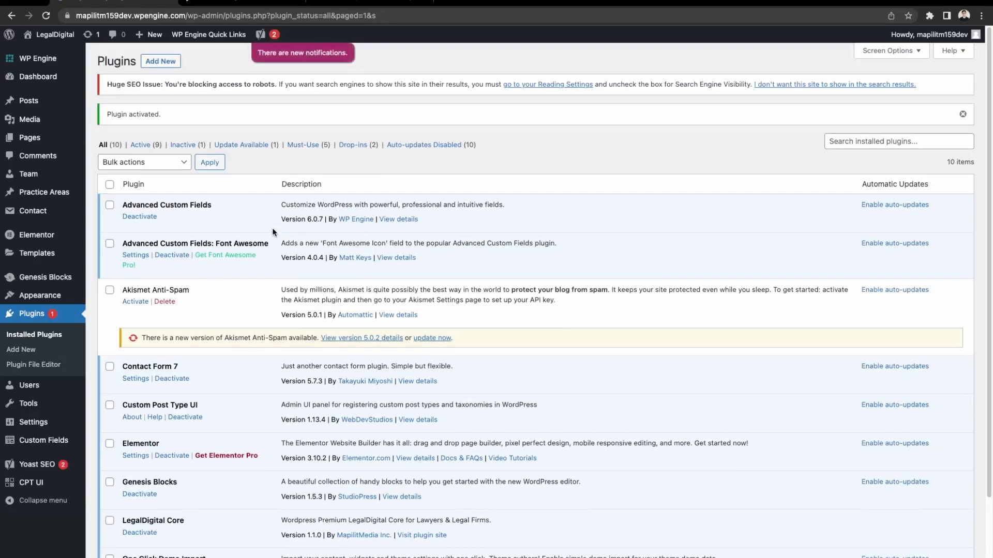
{"action": "scroll", "scroll_direction": "down", "scroll_amount": 3}
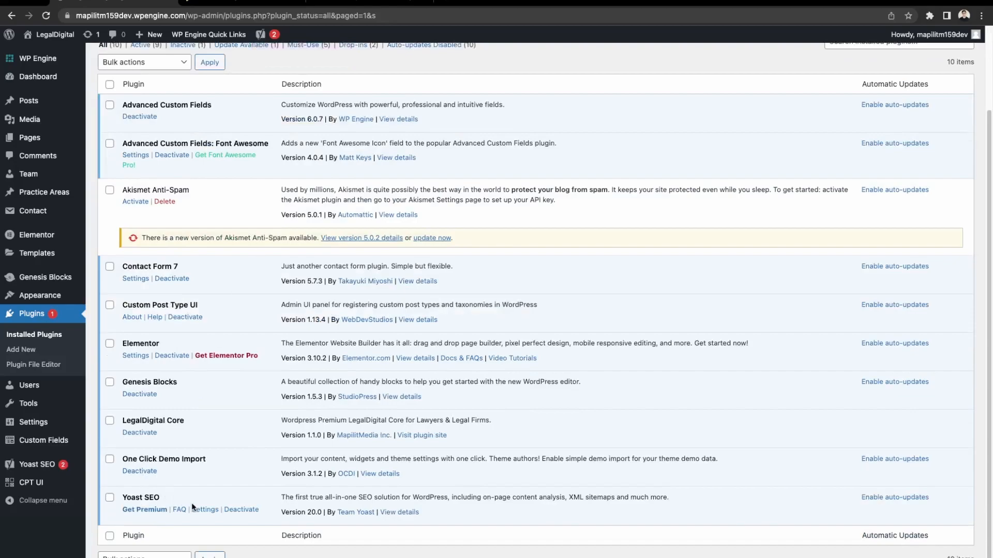
{"action": "mouse_move", "coordinate": [33, 422]}
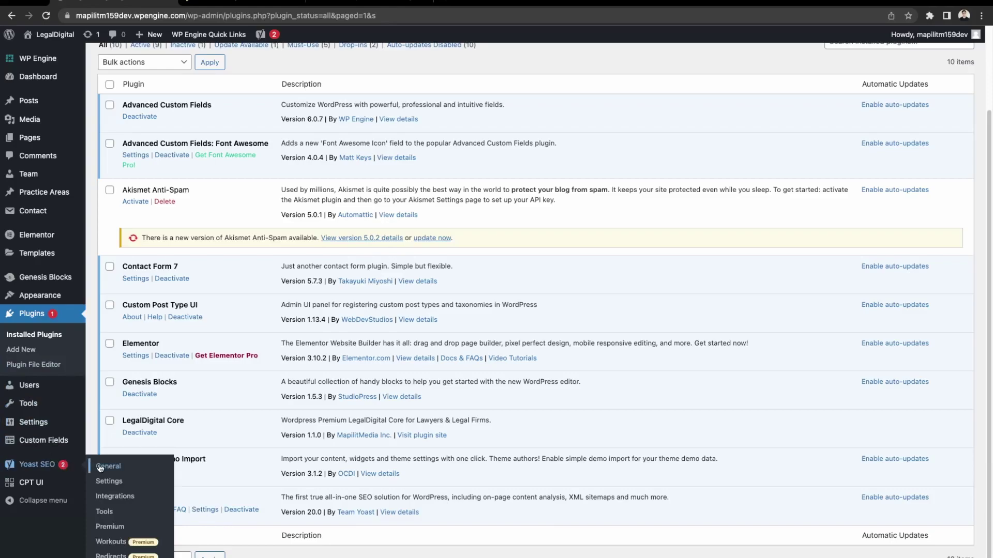
{"action": "left_click", "coordinate": [107, 466]}
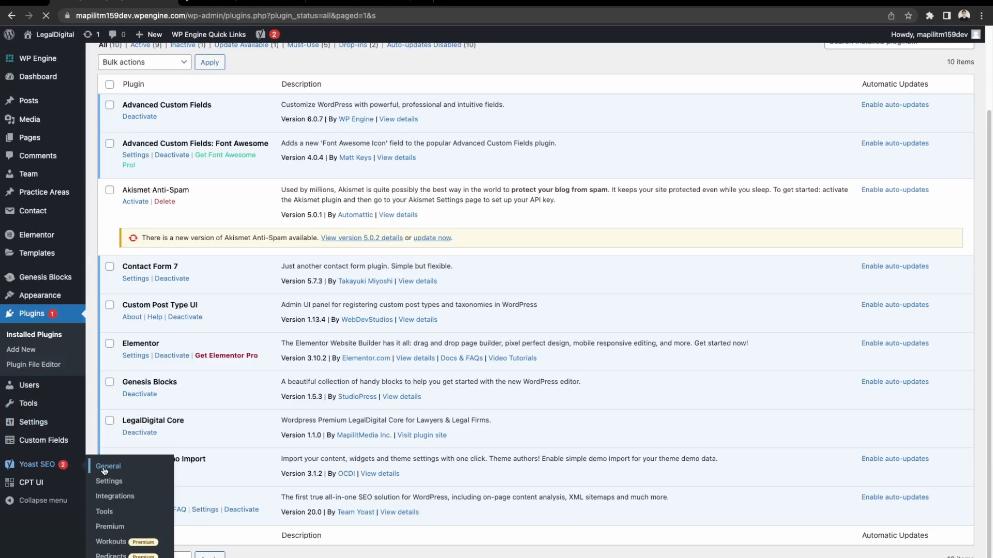
- Start SEO data optimization in Yoast's First-time configuration, then continue to site representation
{"action": "left_click", "coordinate": [107, 469]}
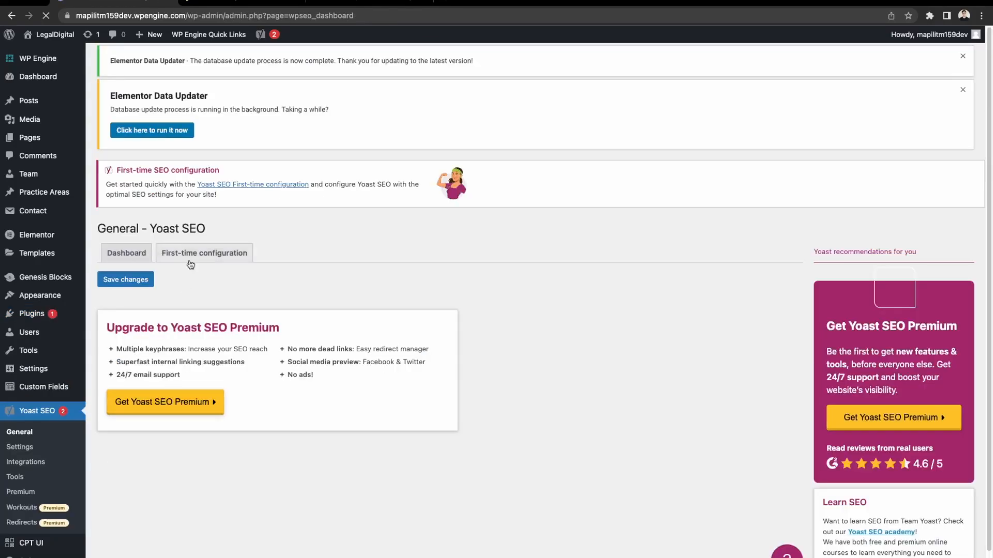
{"action": "left_click", "coordinate": [204, 253]}
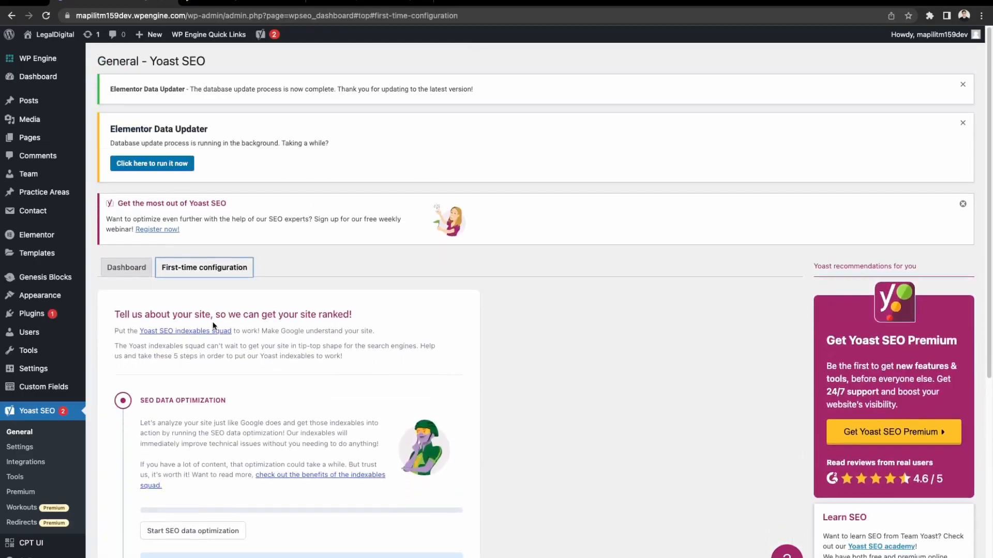
{"action": "scroll", "scroll_direction": "down", "scroll_amount": 3}
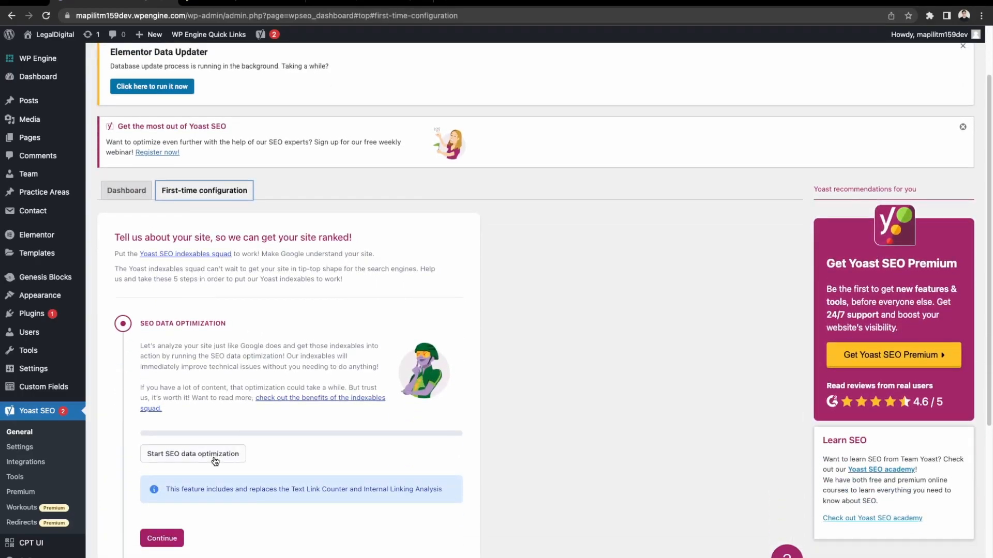
{"action": "left_click", "coordinate": [192, 454]}
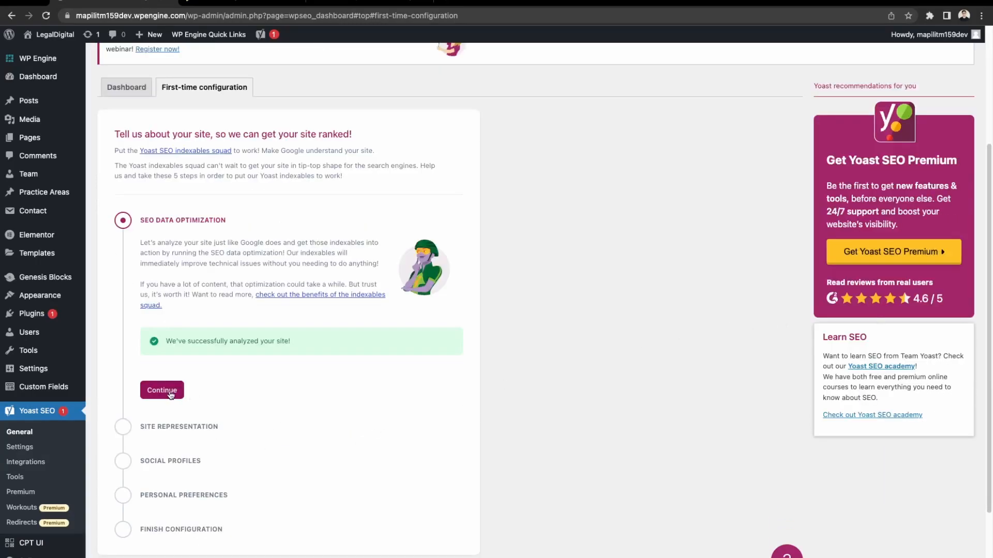
{"action": "left_click", "coordinate": [162, 390]}
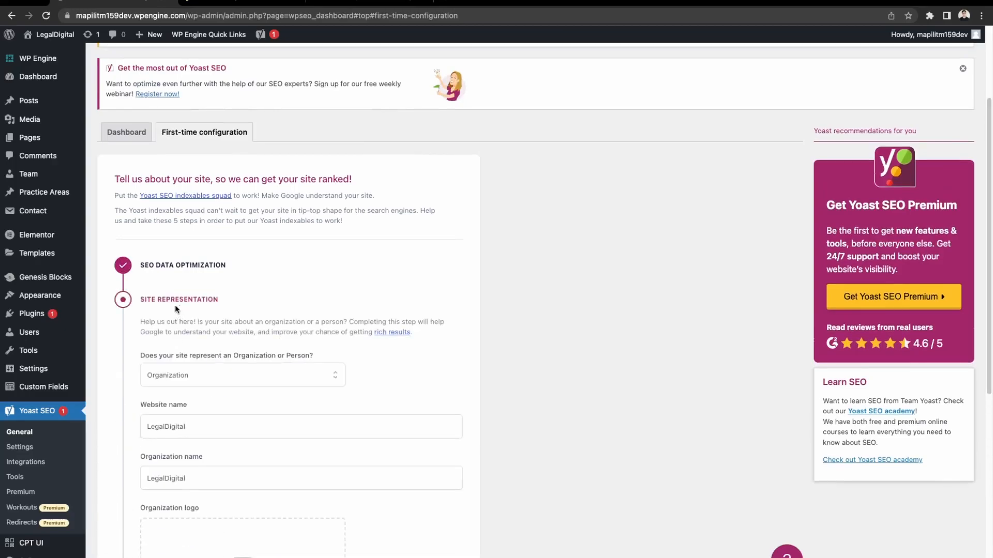
- Keep Organization as the site representation type
{"action": "scroll", "scroll_direction": "down", "scroll_amount": 3}
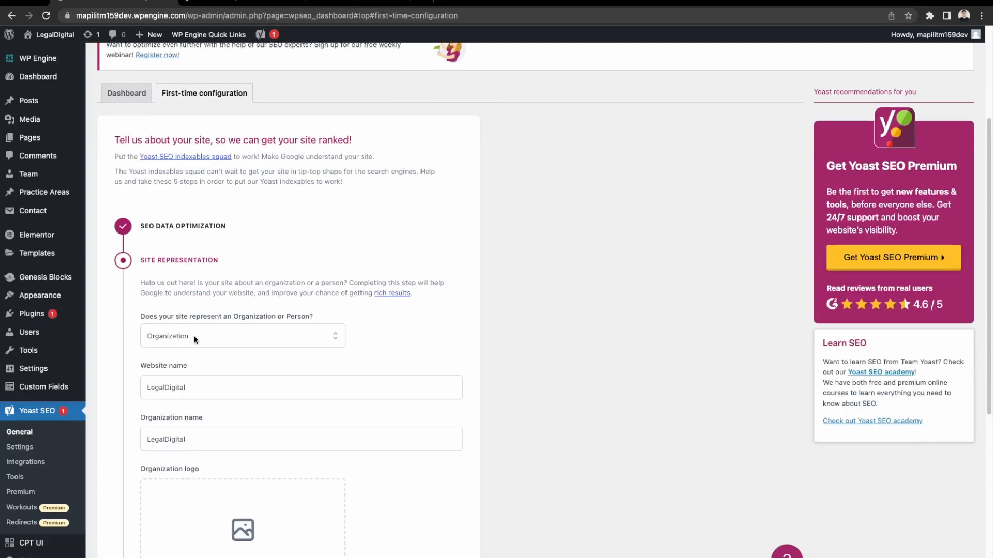
{"action": "left_click", "coordinate": [242, 336]}
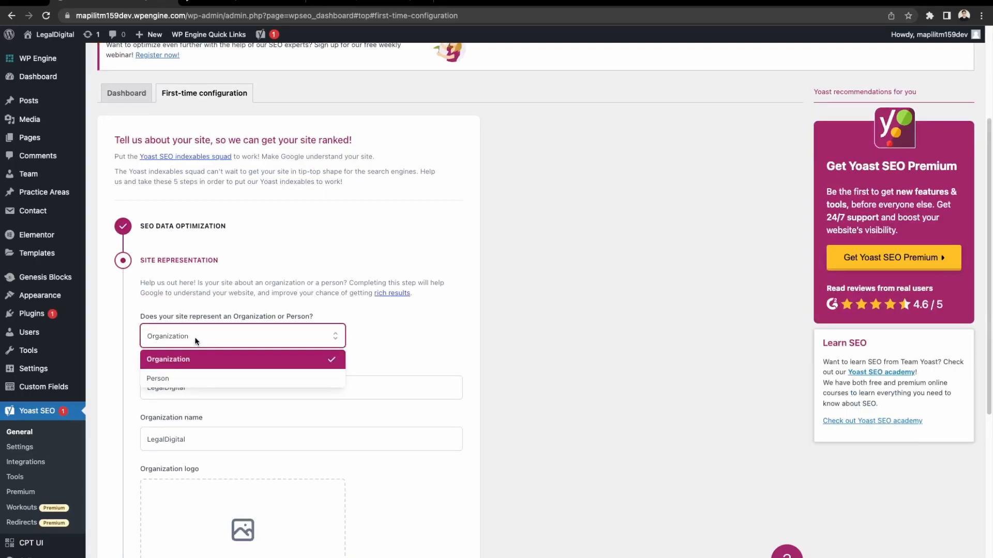
{"action": "left_click", "coordinate": [242, 359]}
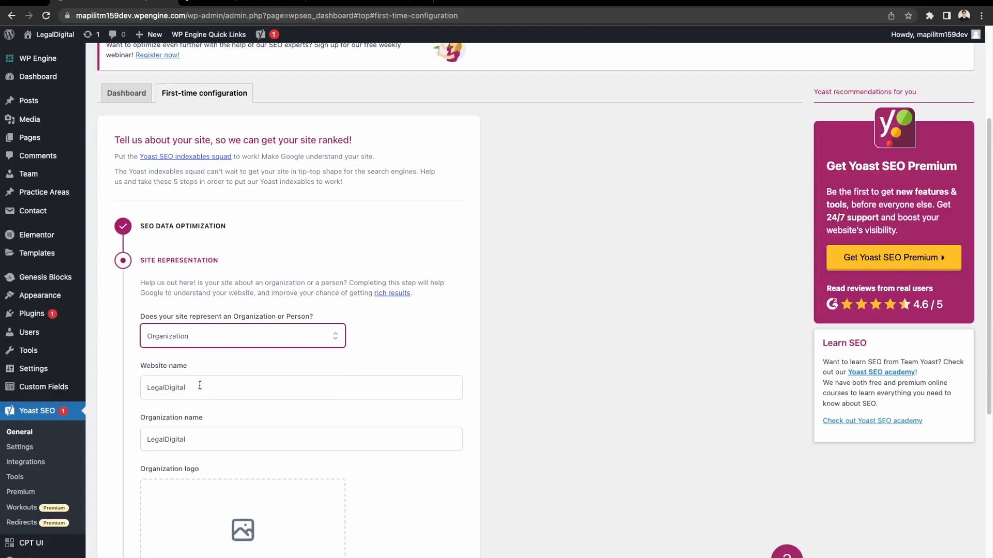
{"action": "scroll", "scroll_direction": "down", "scroll_amount": 3}
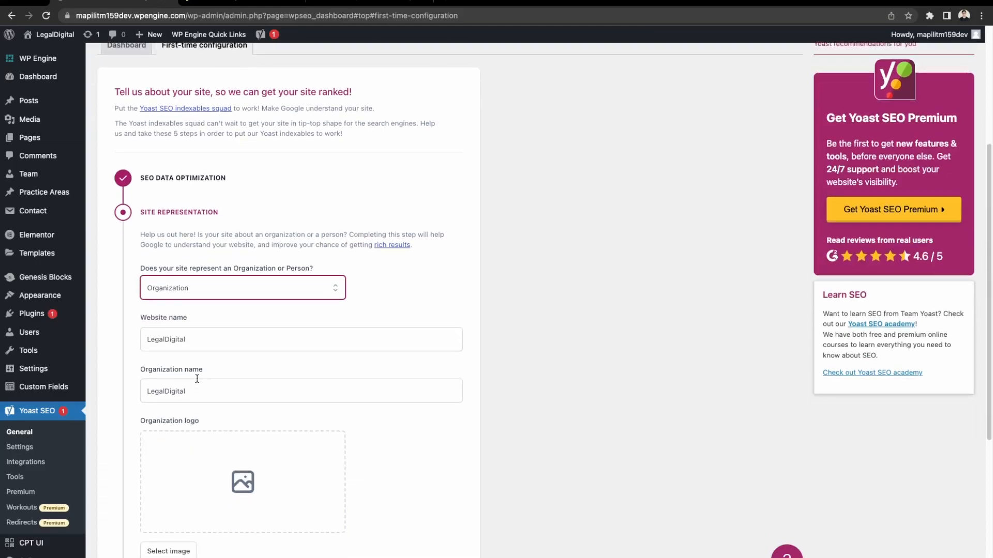
{"action": "scroll", "scroll_direction": "down", "scroll_amount": 3}
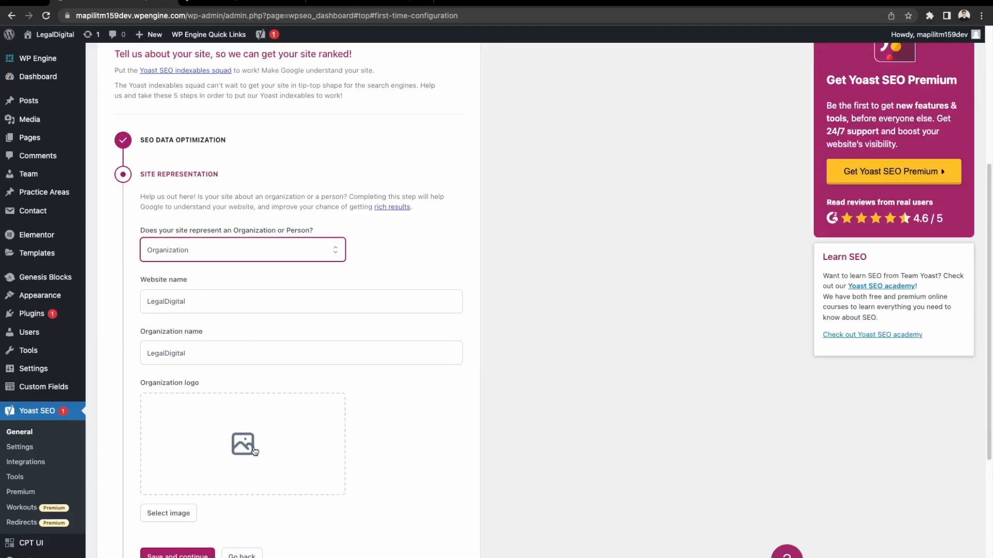
- Set the Legal Digital logo from the Media Library and save site representation
{"action": "left_click", "coordinate": [168, 513]}
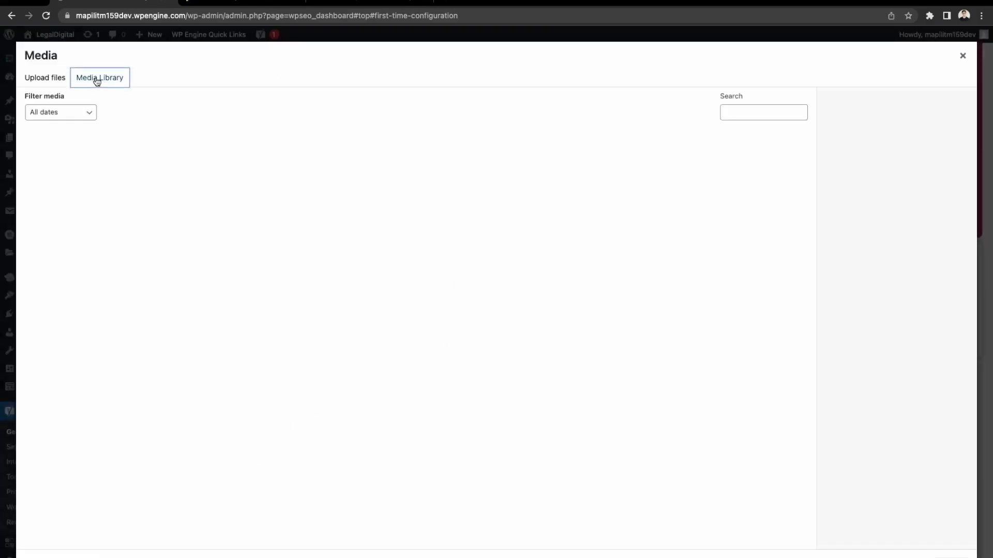
{"action": "left_click", "coordinate": [100, 77]}
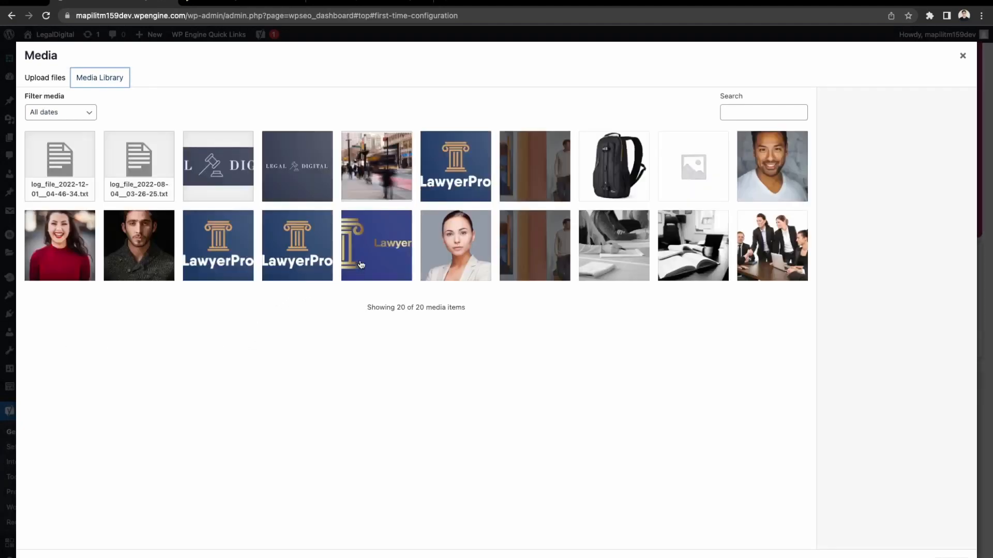
{"action": "left_click", "coordinate": [217, 166]}
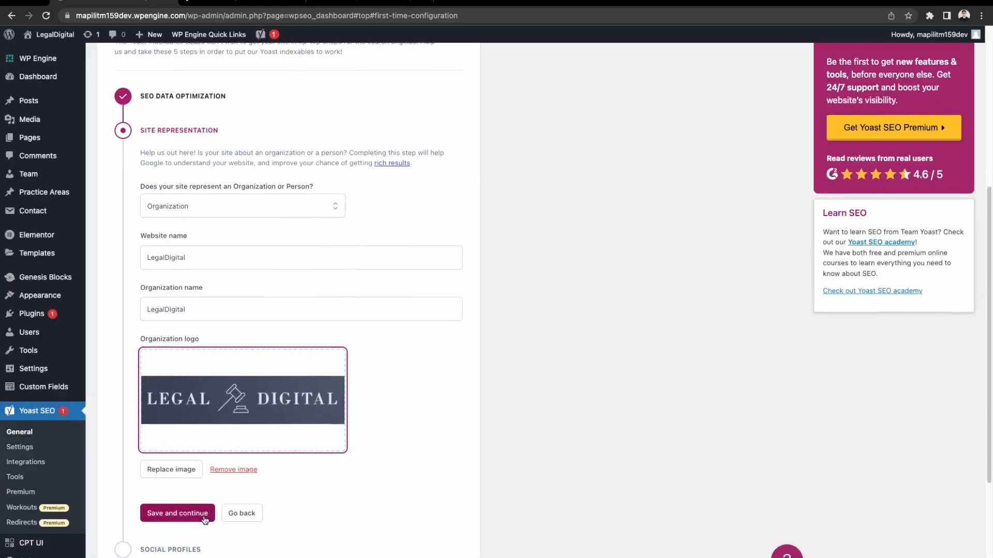
{"action": "left_click", "coordinate": [178, 513]}
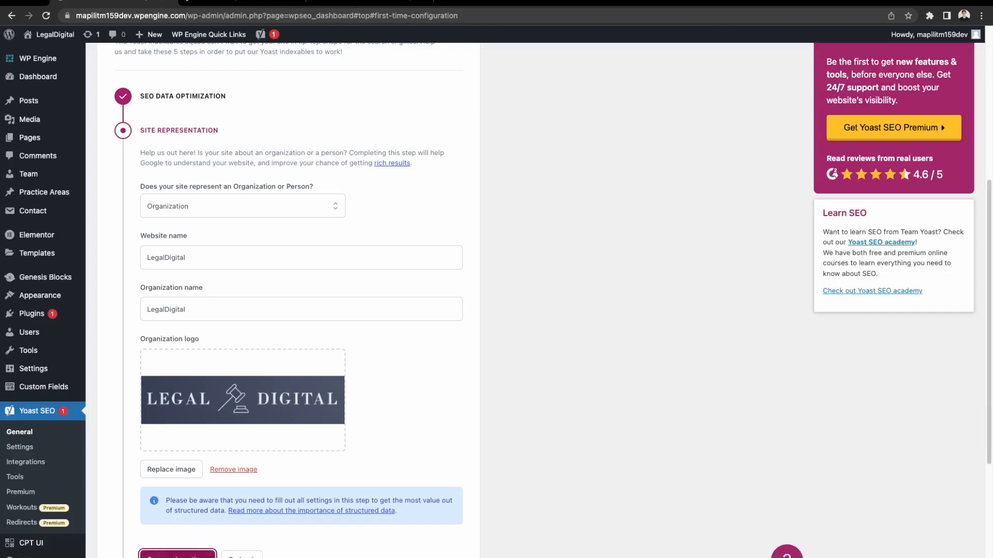
{"action": "left_click", "coordinate": [177, 556]}
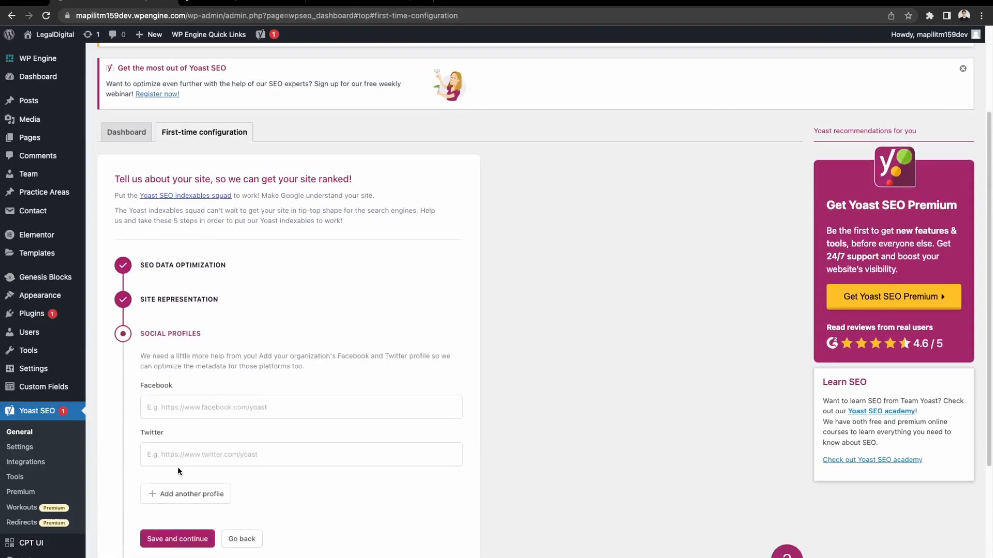
{"action": "mouse_move", "coordinate": [138, 375]}
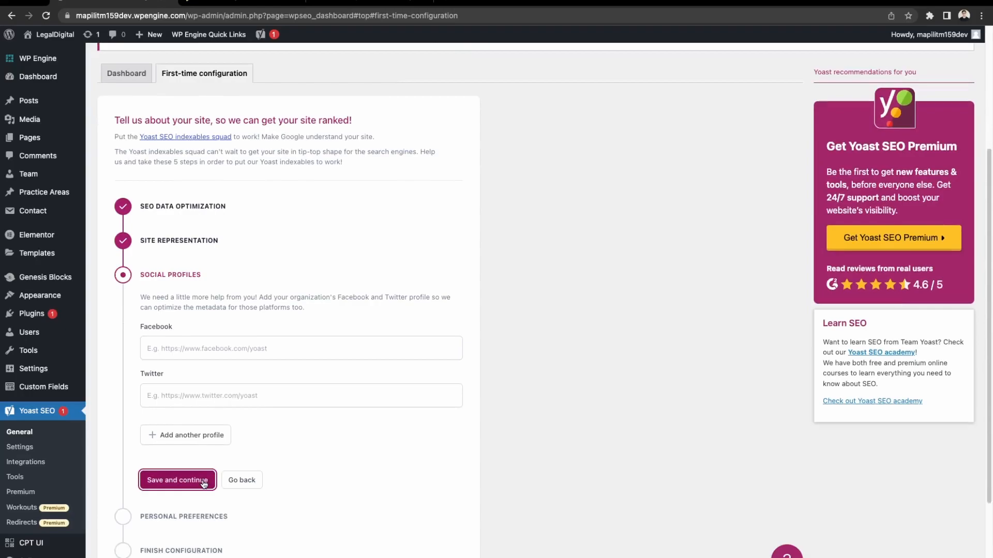
- Save the social profiles step with the Facebook and Twitter fields blank
{"action": "left_click", "coordinate": [177, 480]}
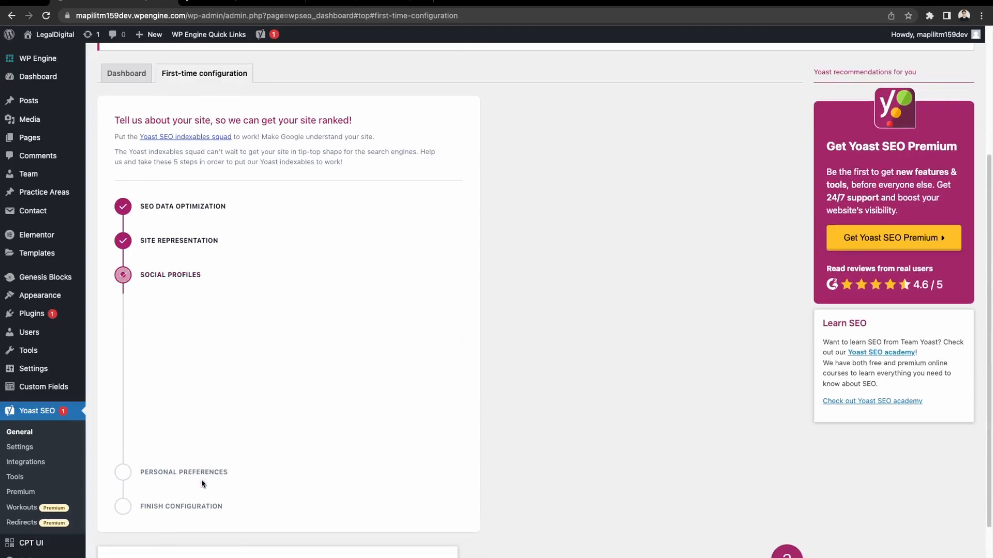
- Decline site usage tracking and save preferences to finish all five configuration steps
{"action": "left_click", "coordinate": [122, 472]}
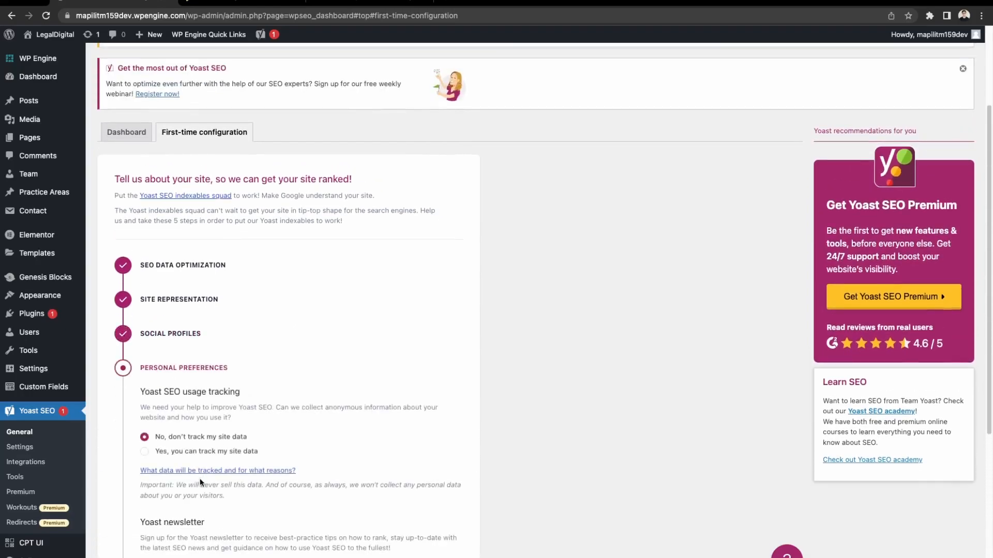
{"action": "mouse_move", "coordinate": [150, 413]}
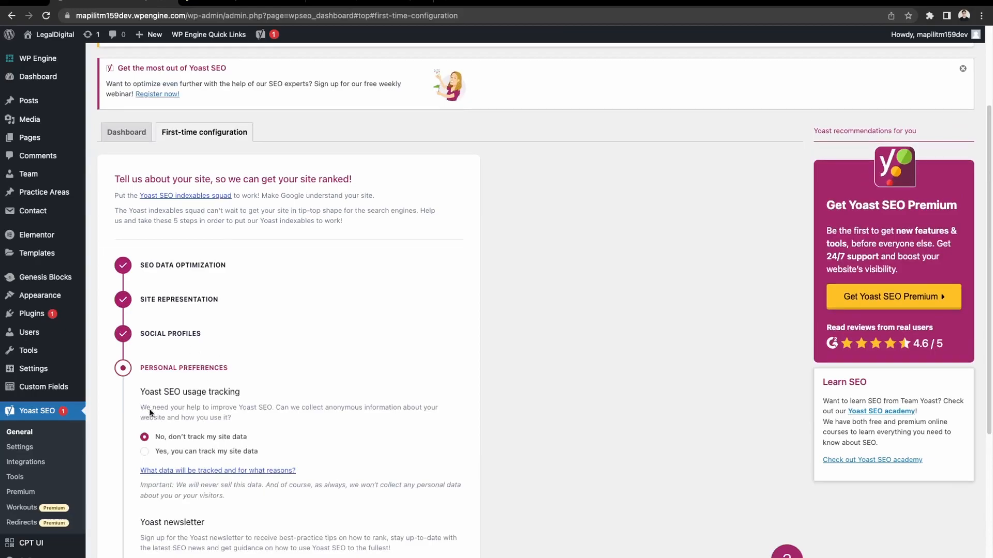
{"action": "mouse_move", "coordinate": [182, 443]}
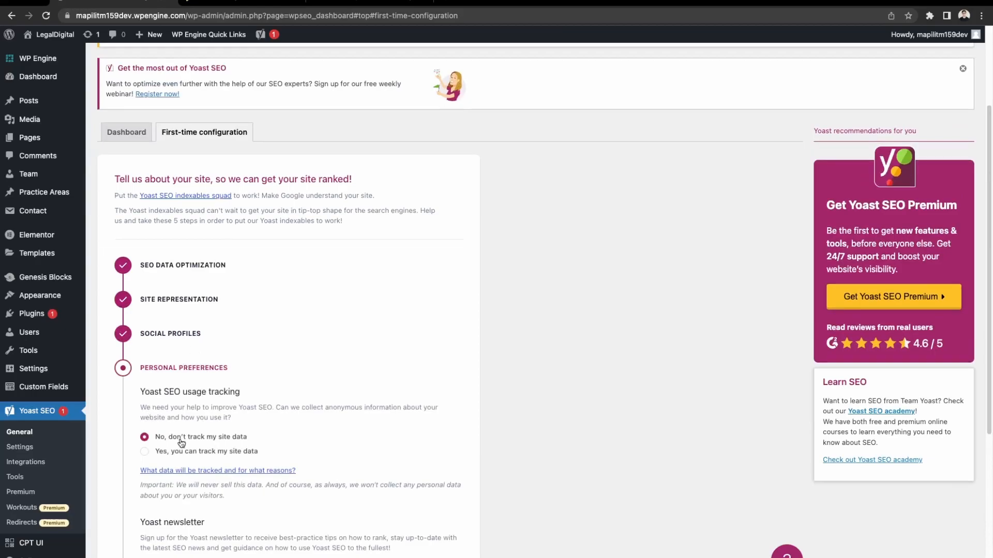
{"action": "scroll", "scroll_direction": "down", "scroll_amount": 3}
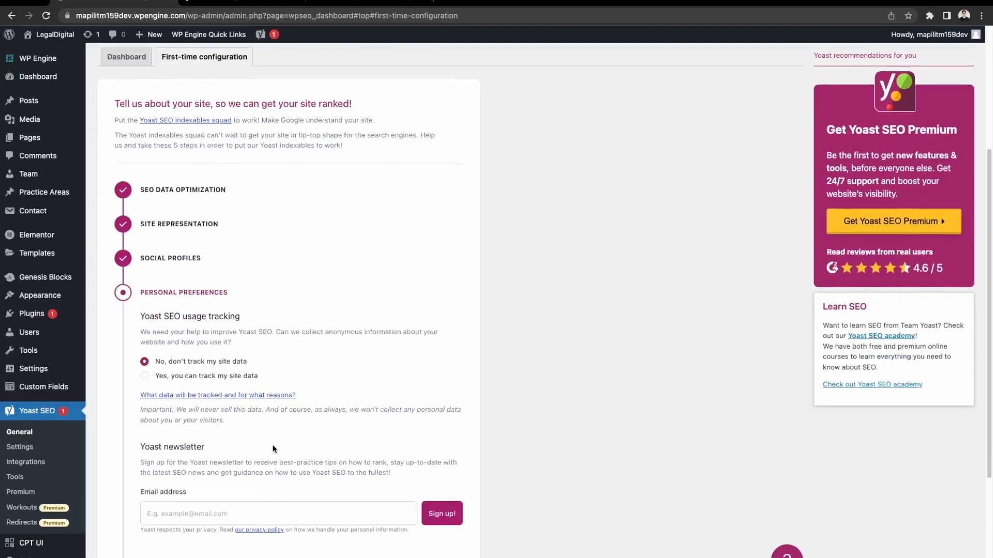
{"action": "scroll", "scroll_direction": "down", "scroll_amount": 3}
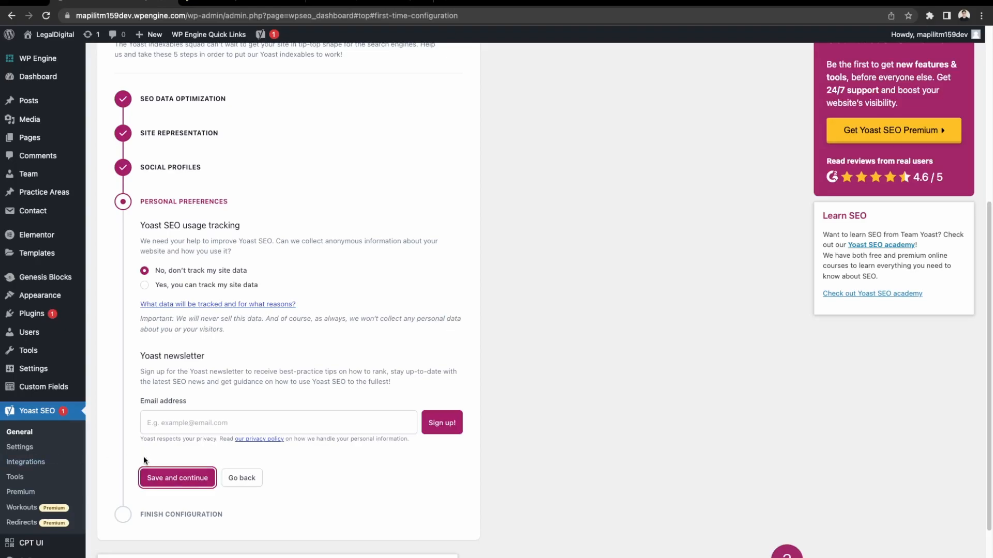
{"action": "left_click", "coordinate": [177, 478]}
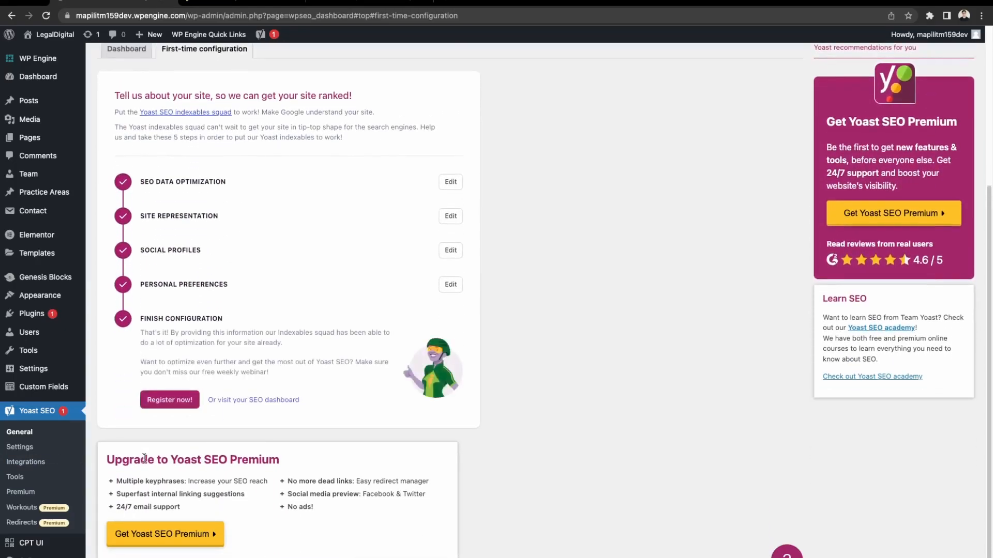
{"action": "mouse_move", "coordinate": [158, 432]}
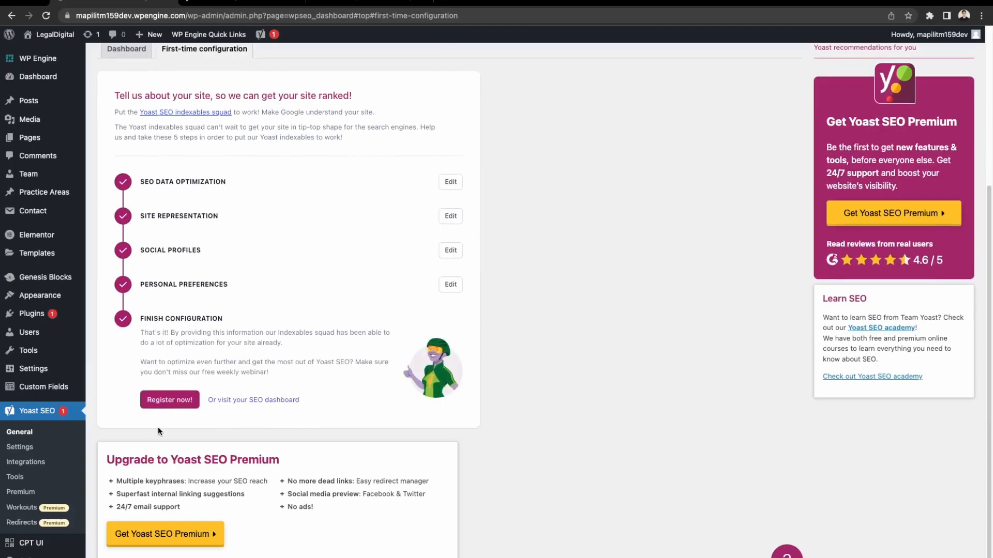
{"action": "mouse_move", "coordinate": [229, 351]}
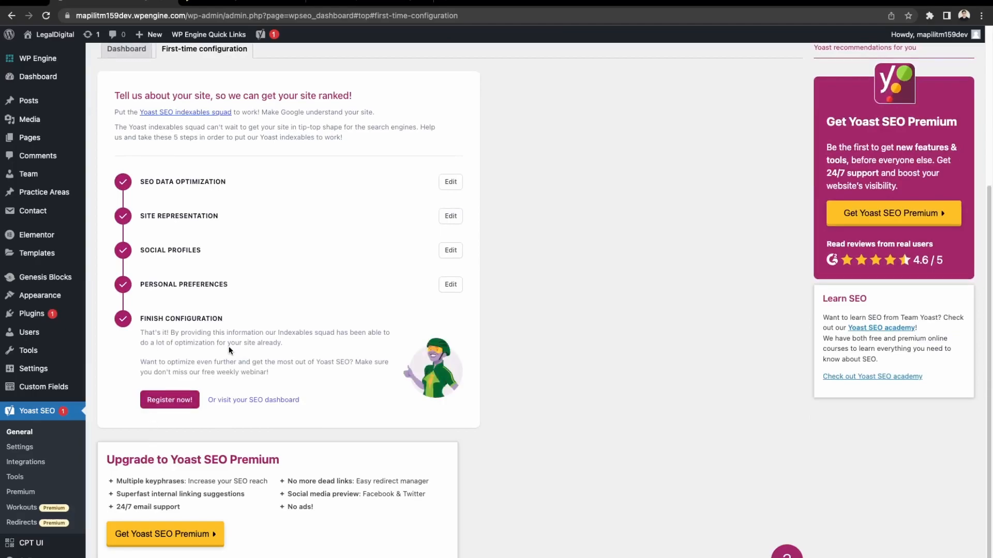
{"action": "mouse_move", "coordinate": [245, 404]}
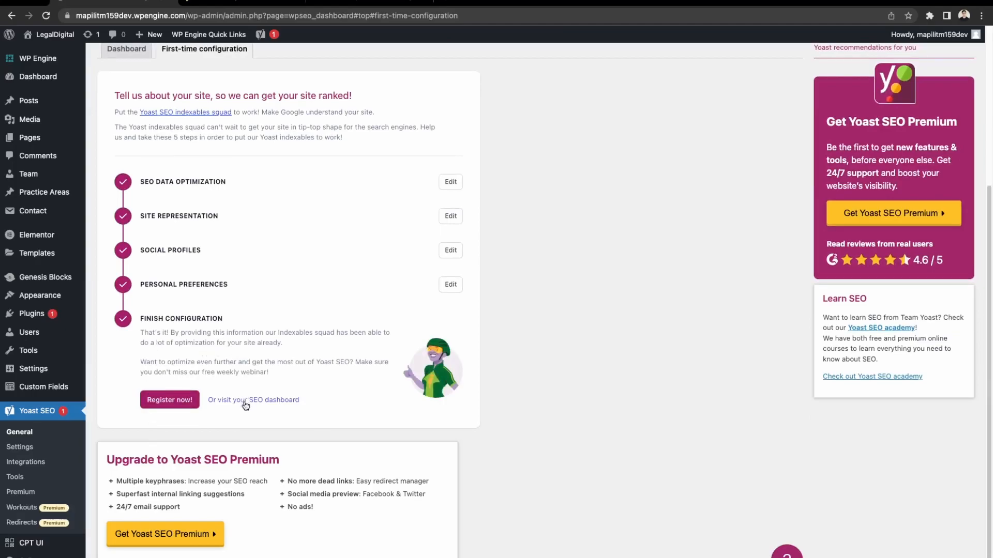
{"action": "mouse_move", "coordinate": [218, 426]}
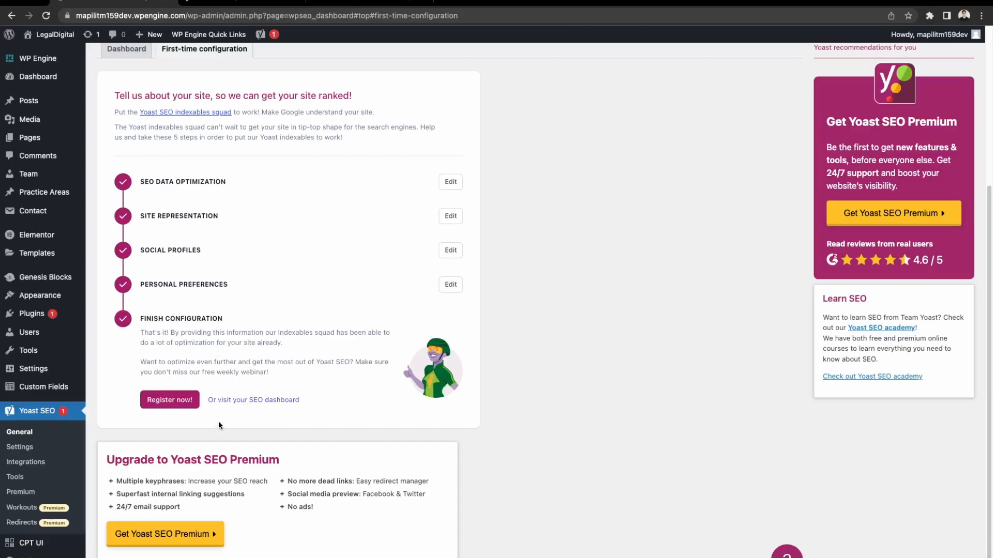
{"action": "mouse_move", "coordinate": [209, 431]}
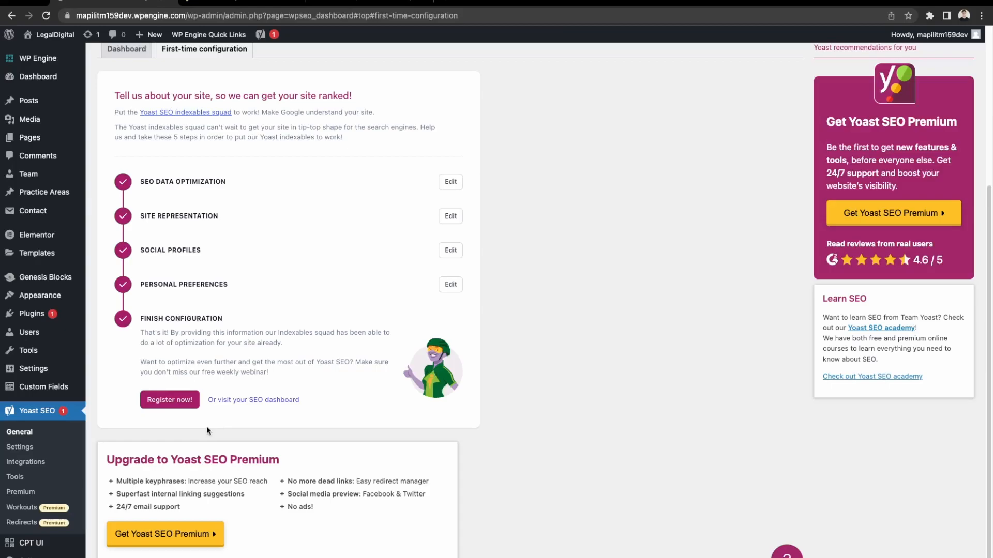
{"action": "mouse_move", "coordinate": [279, 404]}
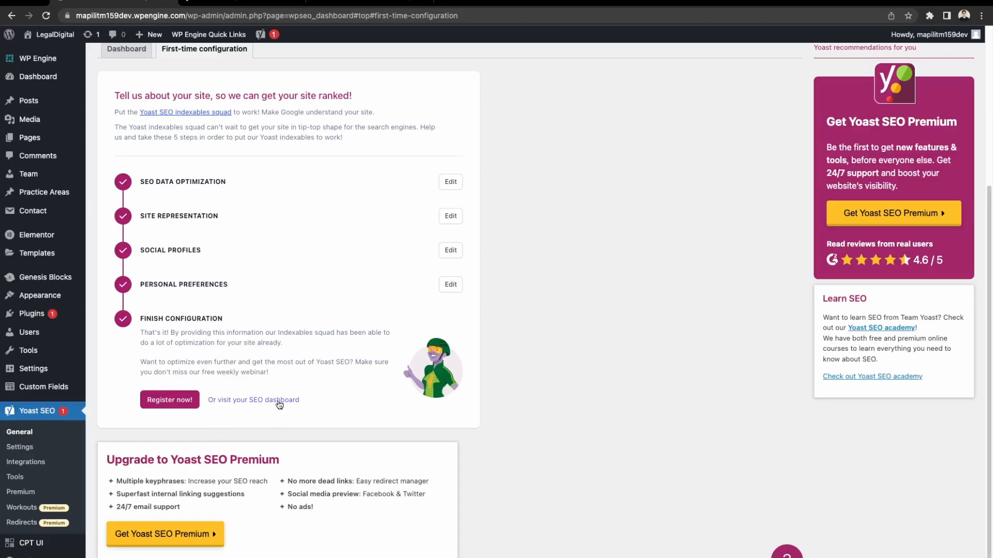
- Follow the 'Or visit your SEO dashboard' link to the Yoast SEO dashboard
{"action": "left_click", "coordinate": [253, 399]}
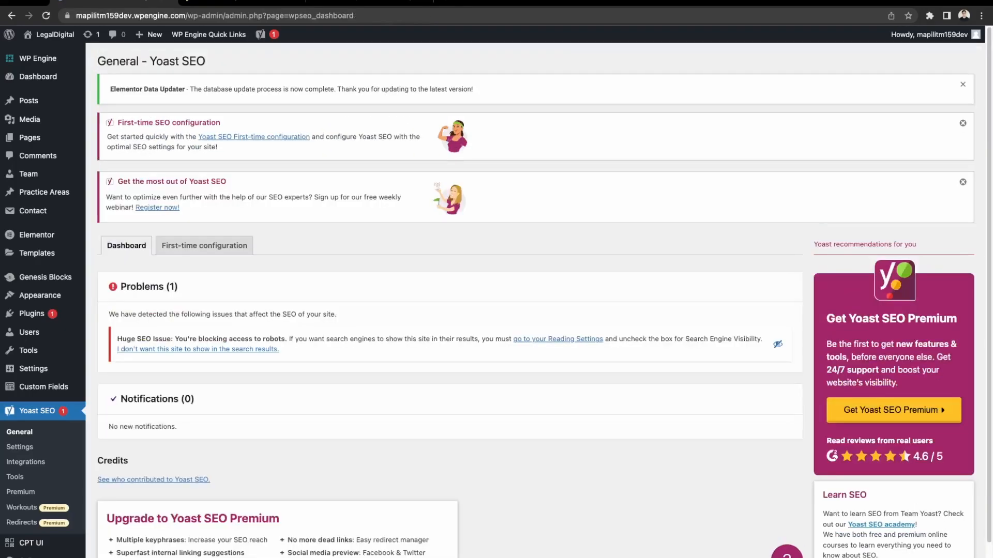
- Follow the Problems box link 'go to your Reading Settings'
{"action": "left_click", "coordinate": [558, 339]}
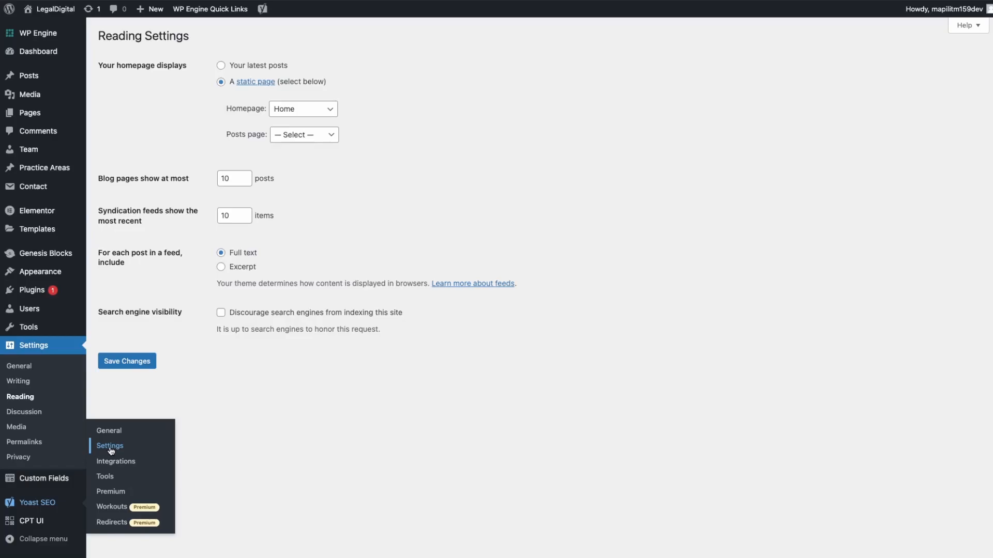
- Open Yoast SEO Settings, dismiss the welcome tour, and scroll through Site features
{"action": "left_click", "coordinate": [110, 446]}
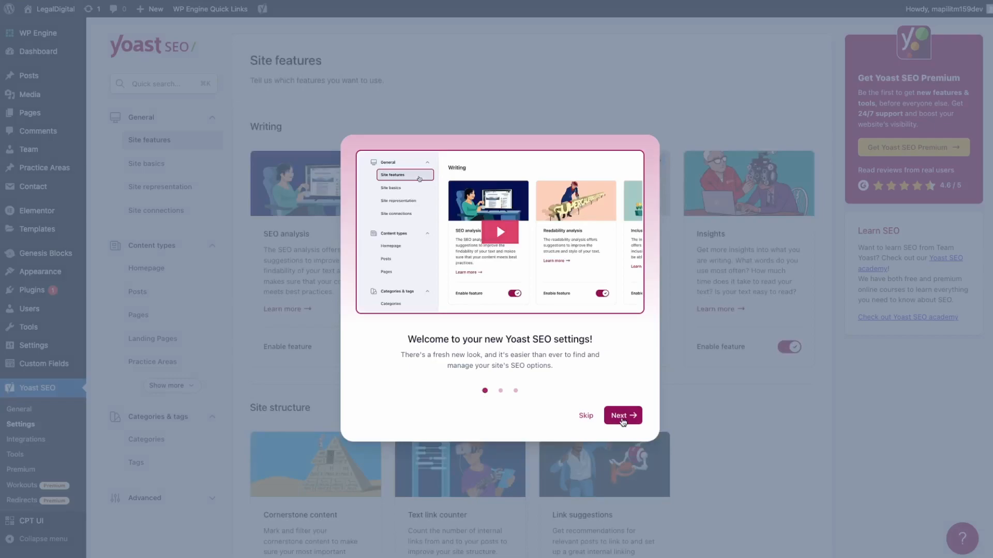
{"action": "left_click", "coordinate": [622, 415]}
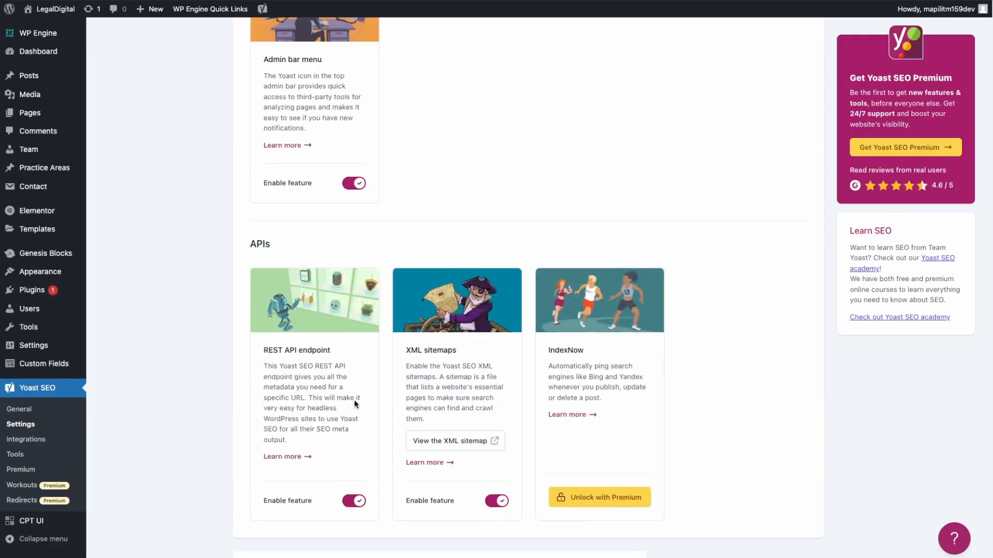
{"action": "scroll", "scroll_direction": "up", "scroll_amount": 3}
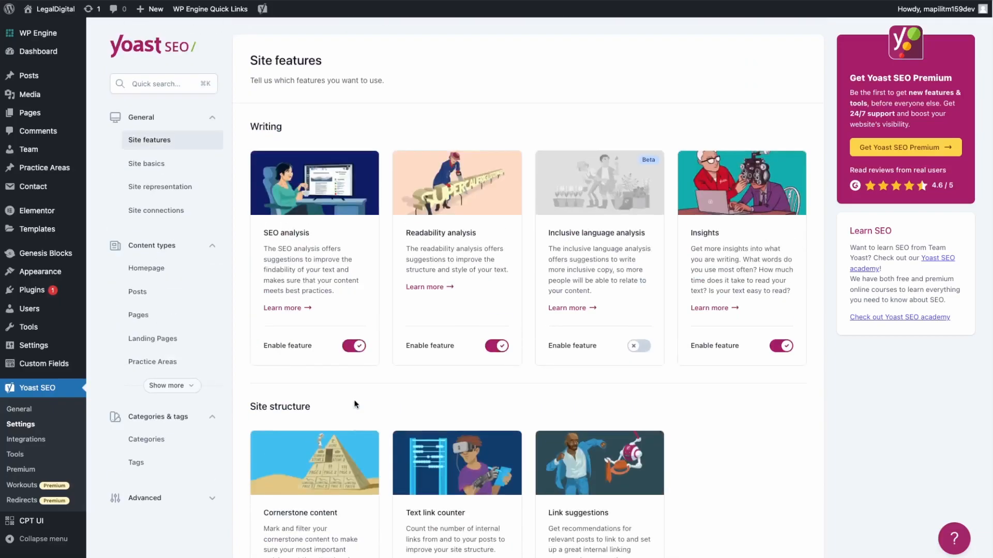
{"action": "mouse_move", "coordinate": [145, 163]}
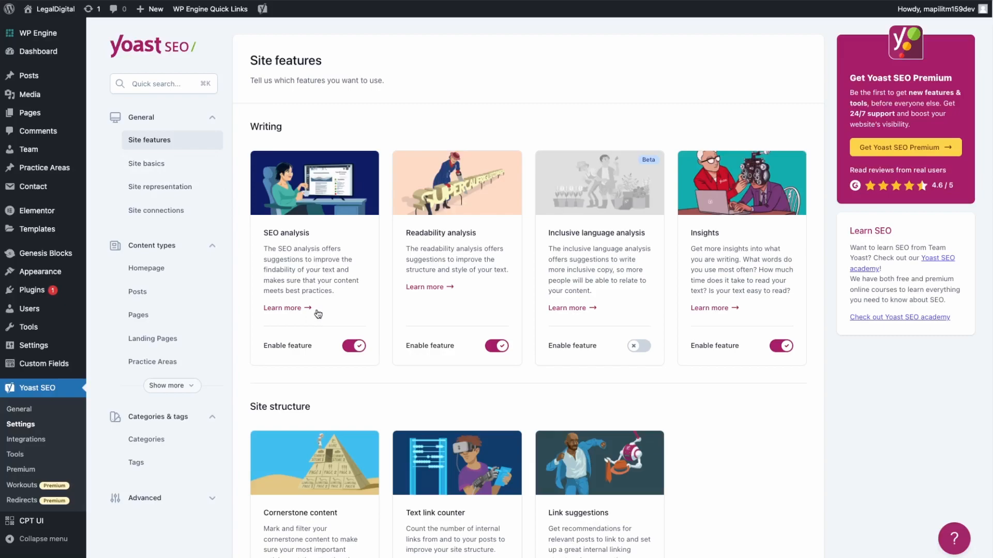
{"action": "mouse_move", "coordinate": [460, 309]}
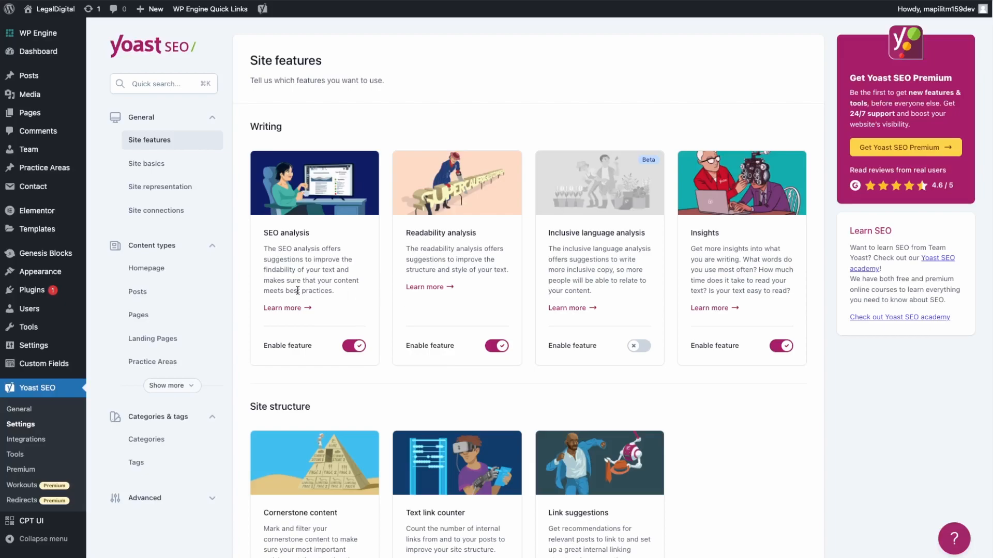
{"action": "scroll", "scroll_direction": "down", "scroll_amount": 3}
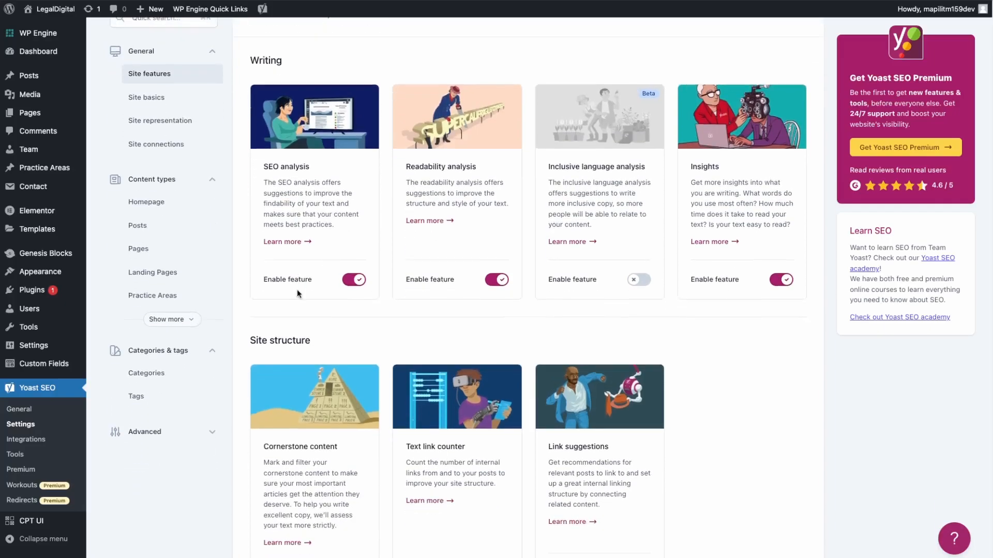
{"action": "mouse_move", "coordinate": [827, 308]}
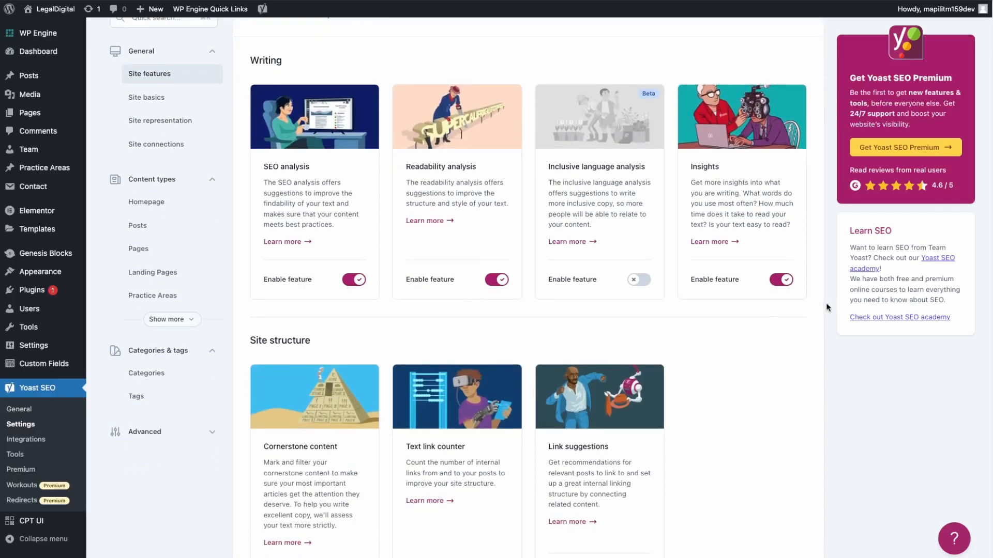
{"action": "scroll", "scroll_direction": "down", "scroll_amount": 3}
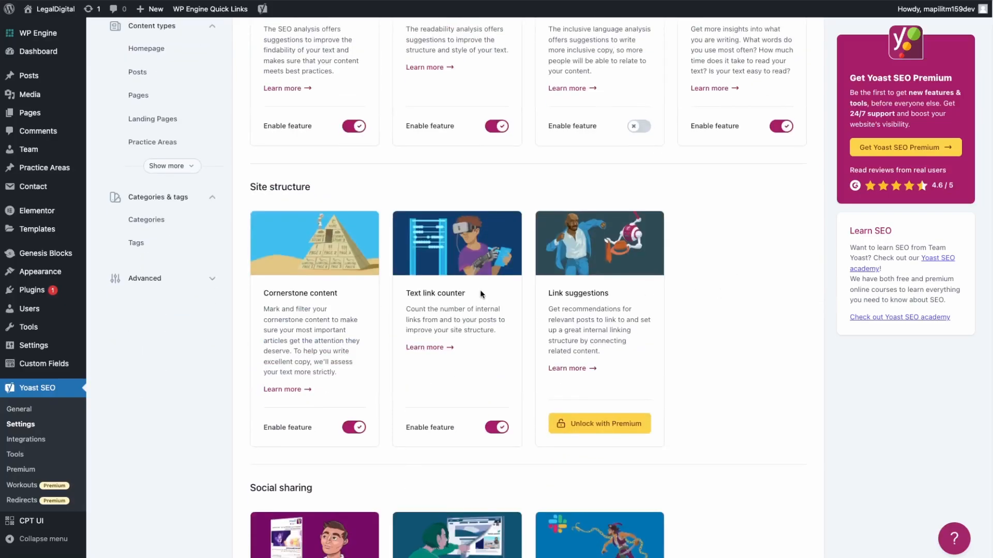
{"action": "mouse_move", "coordinate": [491, 317]}
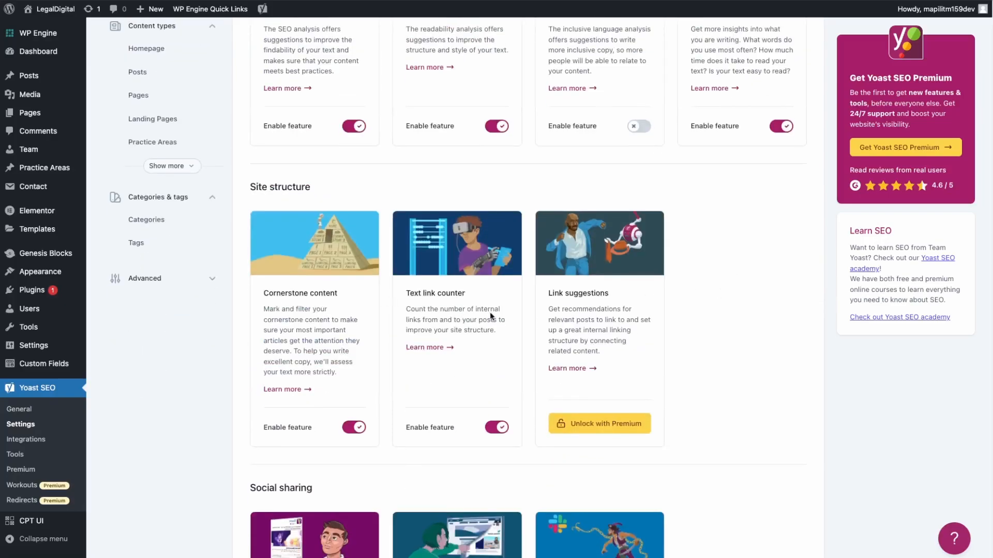
{"action": "scroll", "scroll_direction": "down", "scroll_amount": 3}
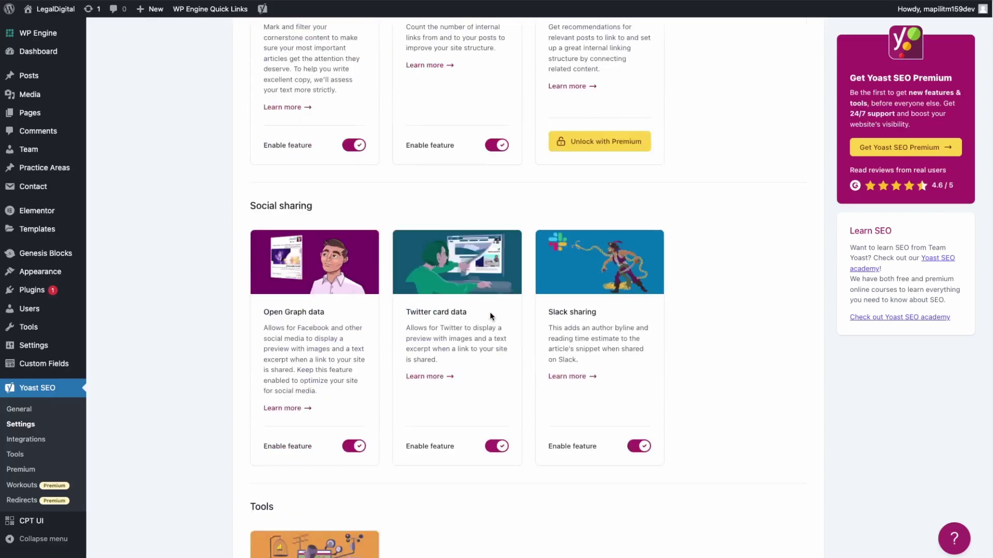
{"action": "mouse_move", "coordinate": [445, 356]}
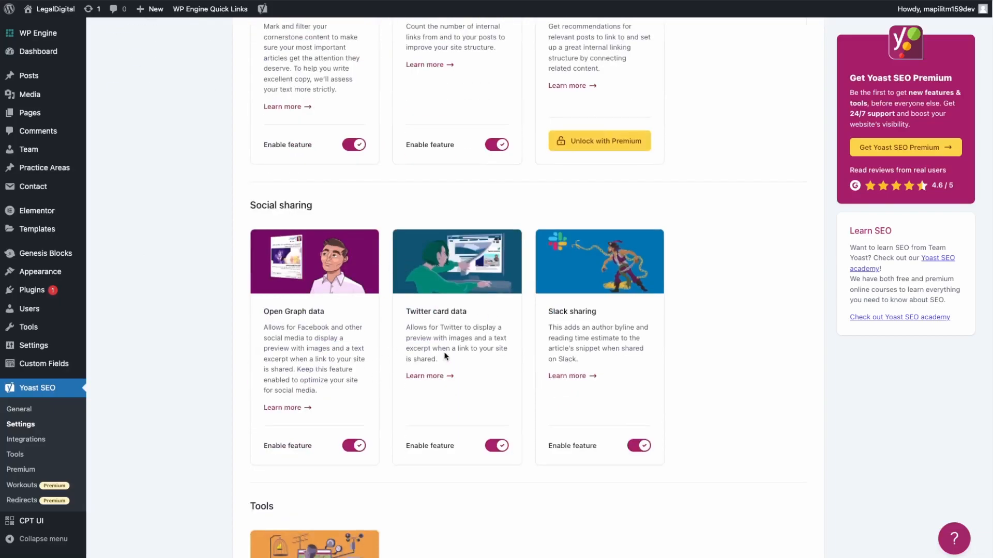
{"action": "scroll", "scroll_direction": "down", "scroll_amount": 3}
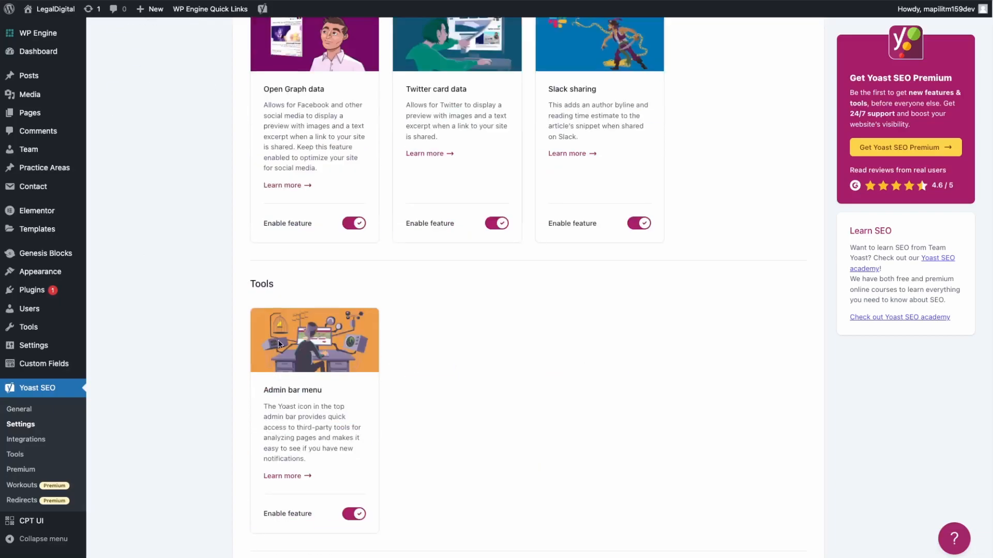
{"action": "left_click", "coordinate": [262, 9]}
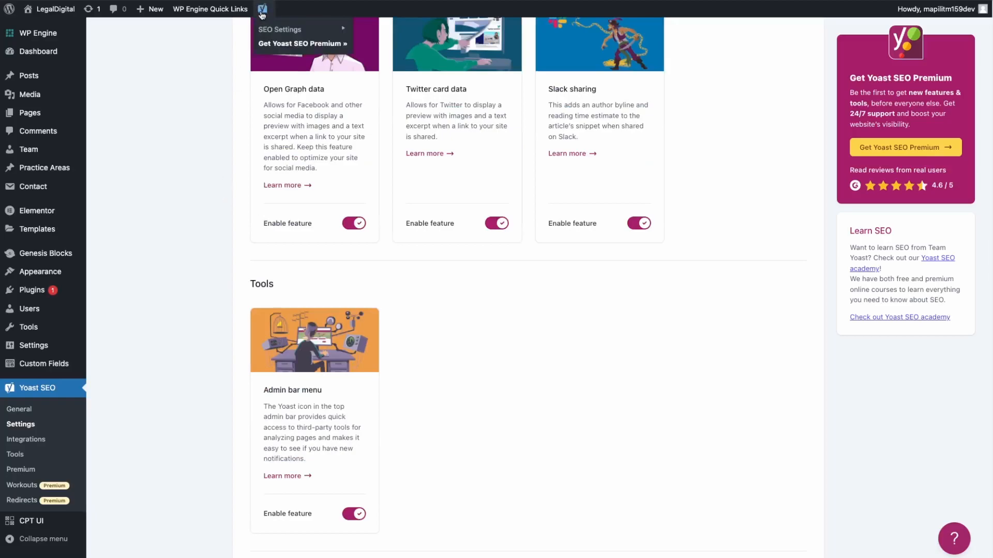
{"action": "scroll", "scroll_direction": "down", "scroll_amount": 3}
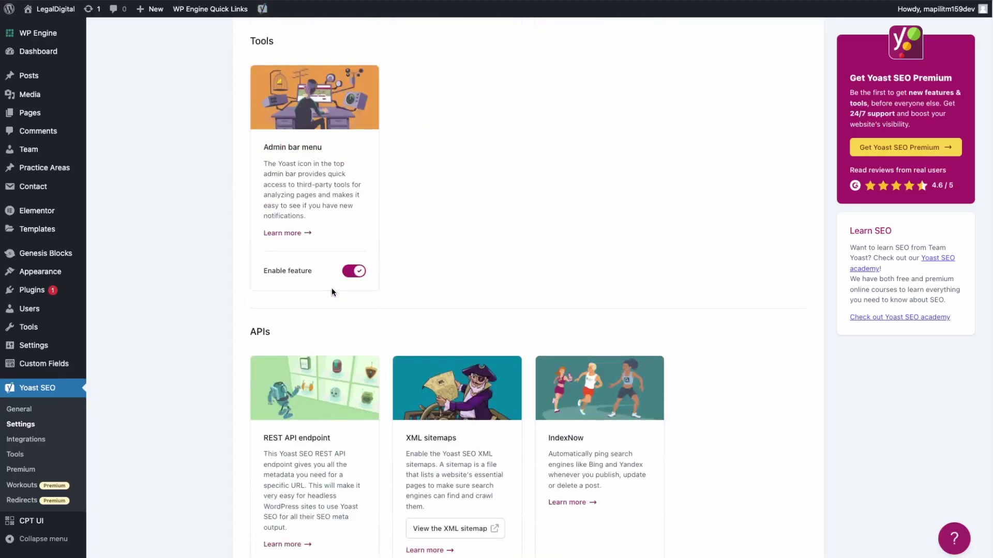
{"action": "scroll", "scroll_direction": "down", "scroll_amount": 3}
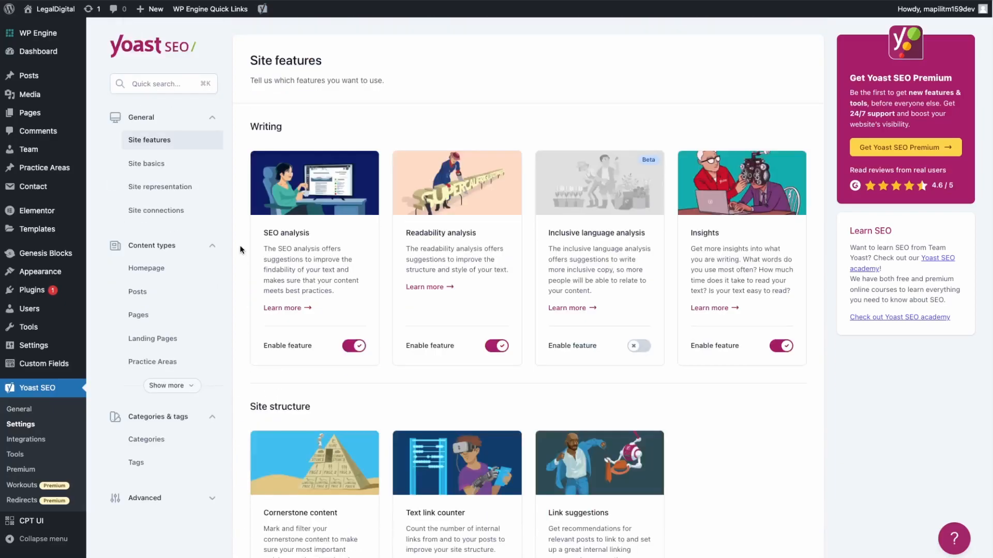
- Open the Site representation settings and scroll to the Organization name and logo fields
{"action": "left_click", "coordinate": [146, 163]}
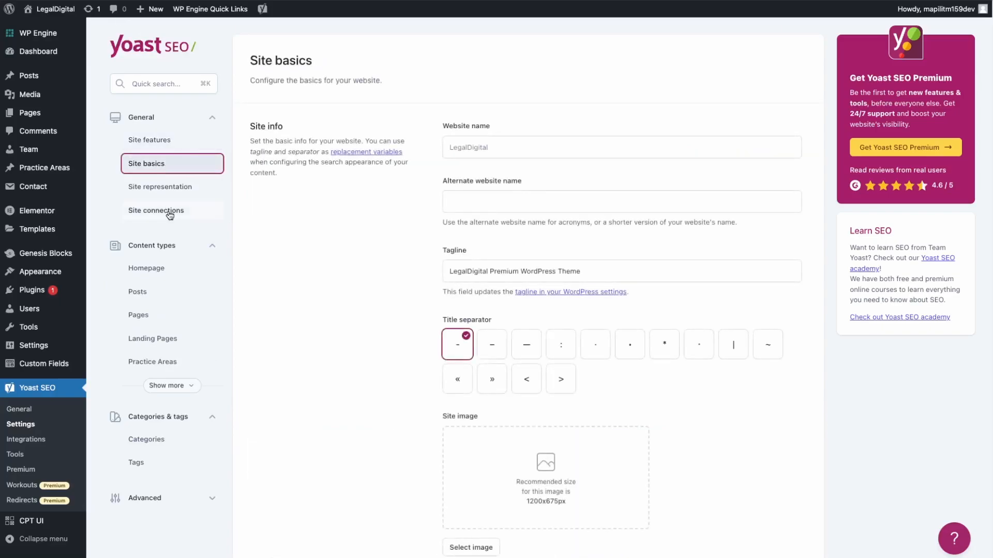
{"action": "mouse_move", "coordinate": [184, 140]}
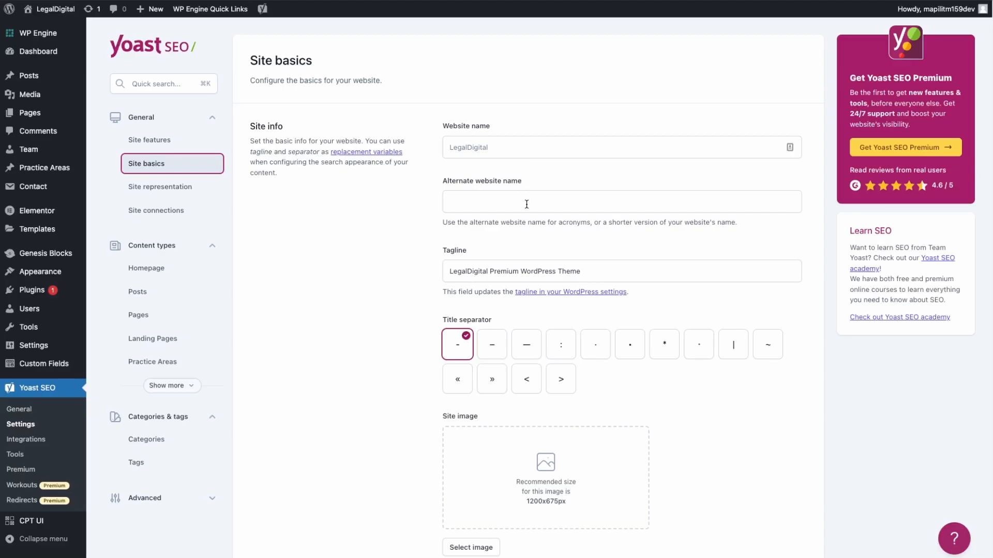
{"action": "scroll", "scroll_direction": "down", "scroll_amount": 3}
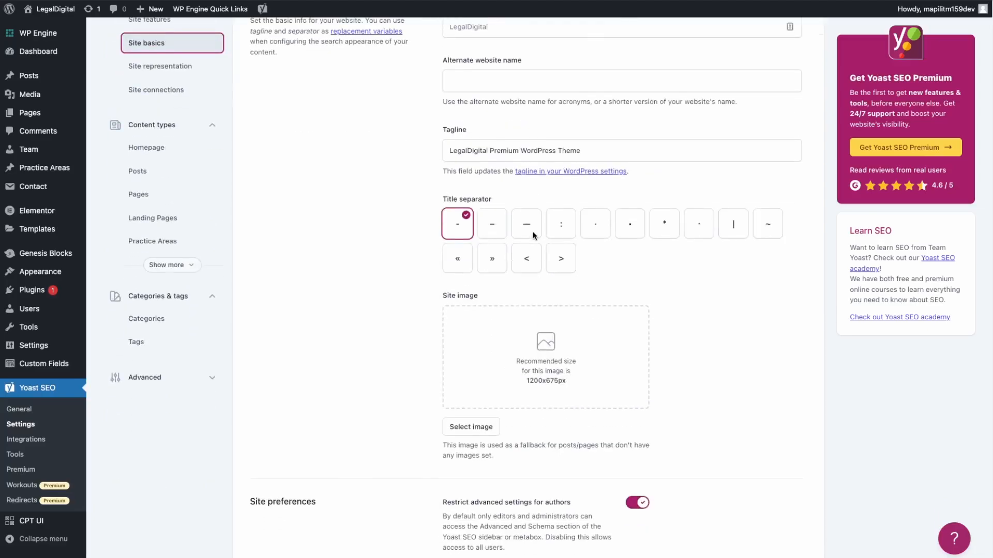
{"action": "scroll", "scroll_direction": "down", "scroll_amount": 3}
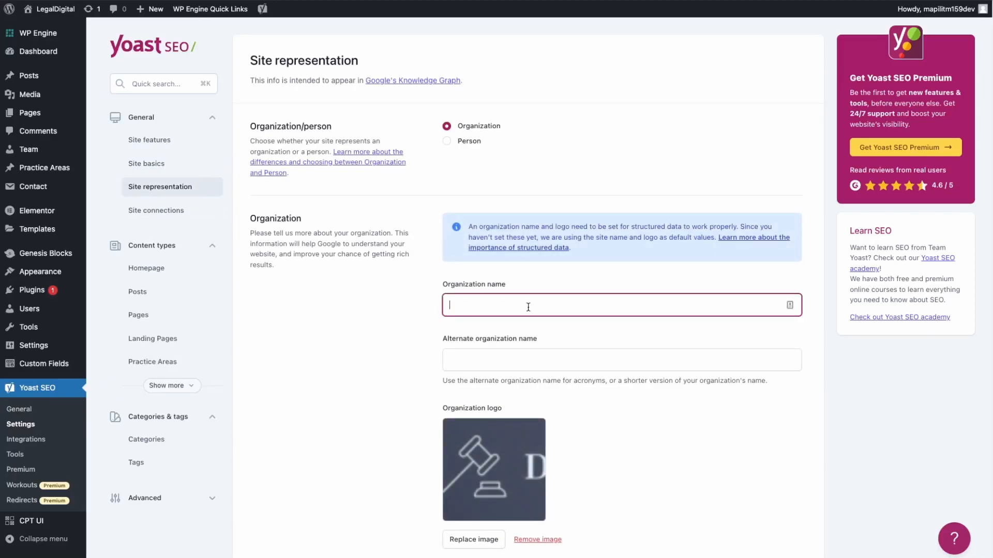
- Enter LegalDigital as organization and alternate organization name, then return to the Dashboard
{"action": "type", "text": "L"}
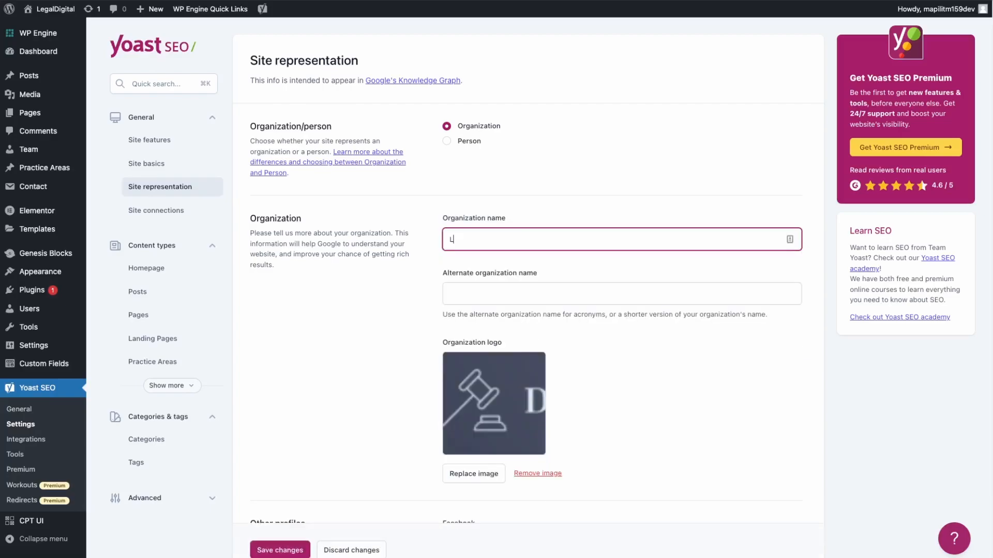
{"action": "type", "text": "egalDigital"}
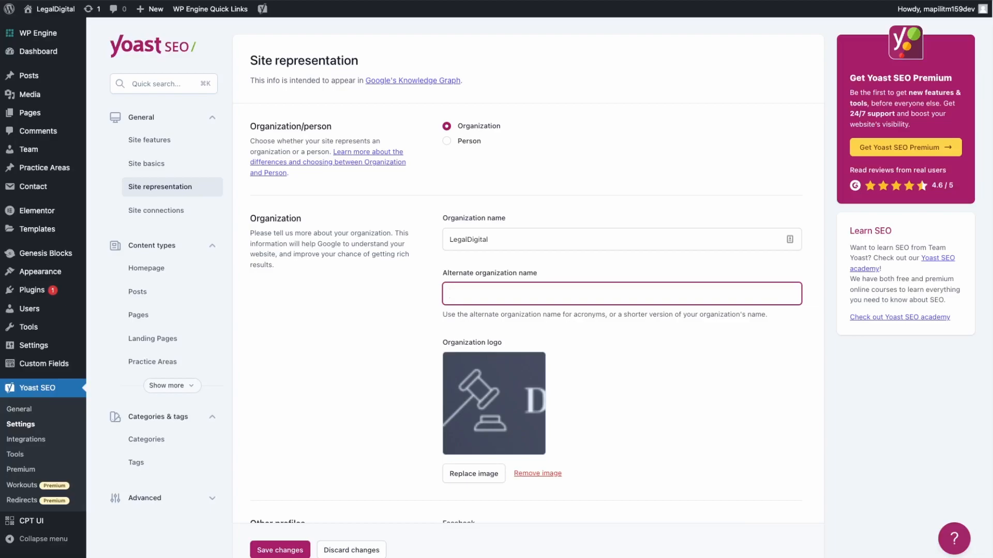
{"action": "type", "text": "Legal"}
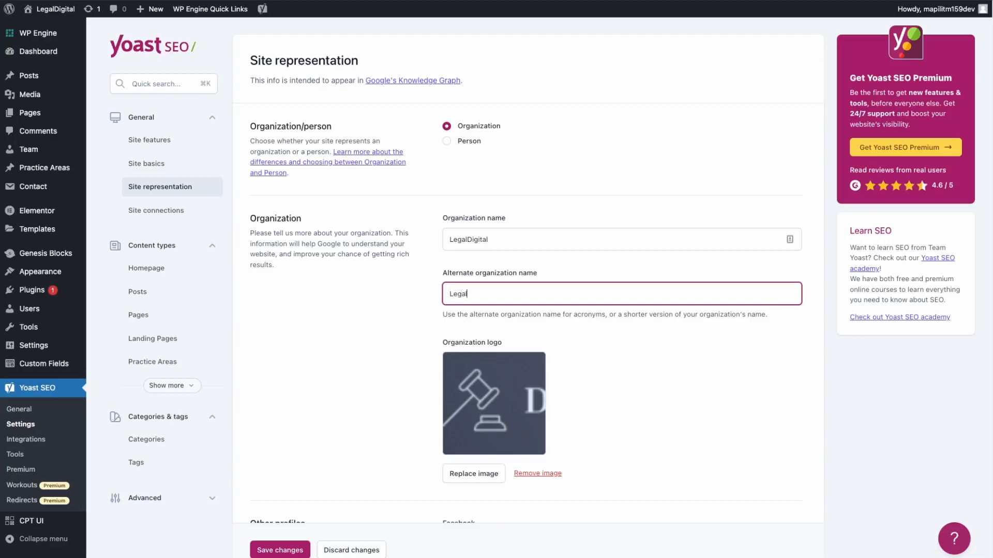
{"action": "scroll", "scroll_direction": "down", "scroll_amount": 3}
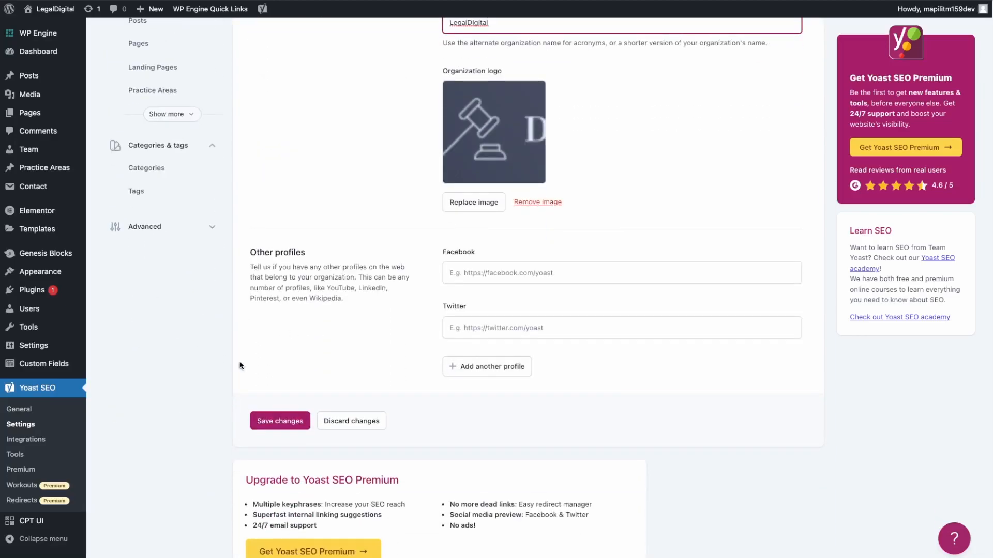
{"action": "scroll", "scroll_direction": "up", "scroll_amount": 3}
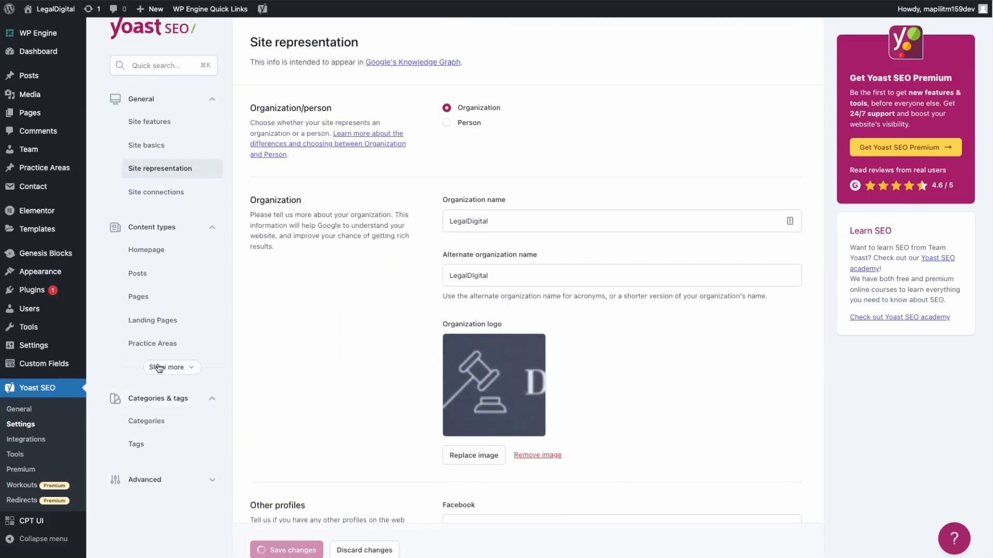
{"action": "left_click", "coordinate": [155, 192]}
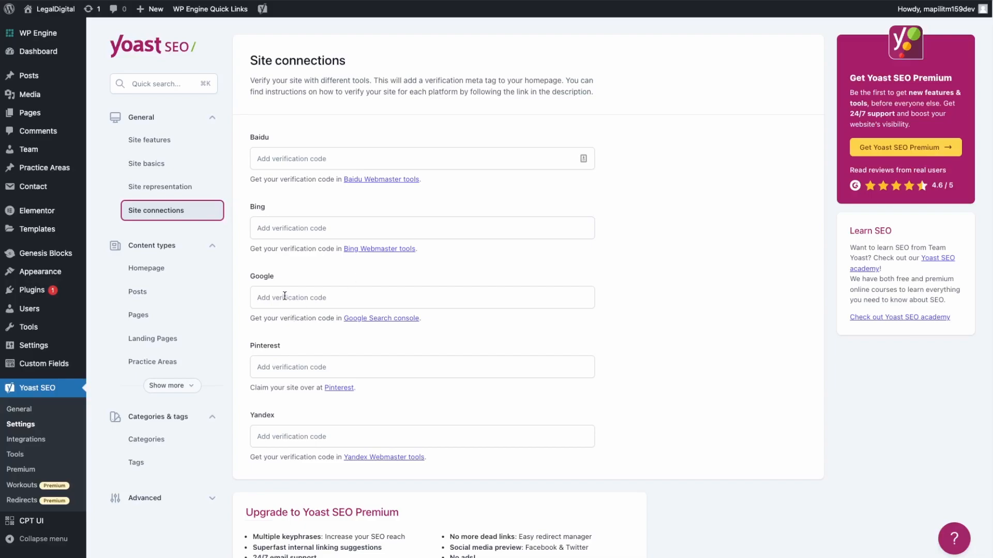
{"action": "mouse_move", "coordinate": [322, 445]}
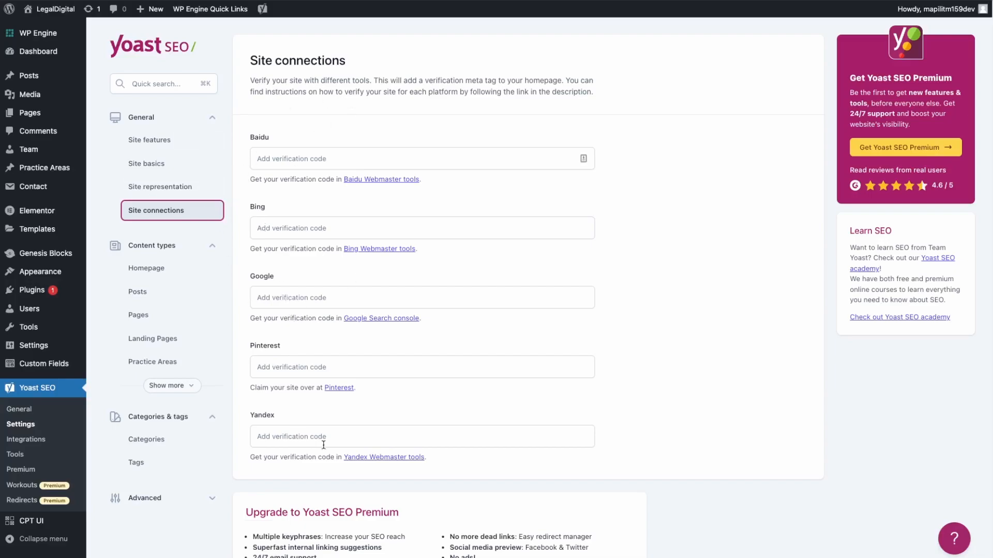
{"action": "left_click", "coordinate": [40, 51]}
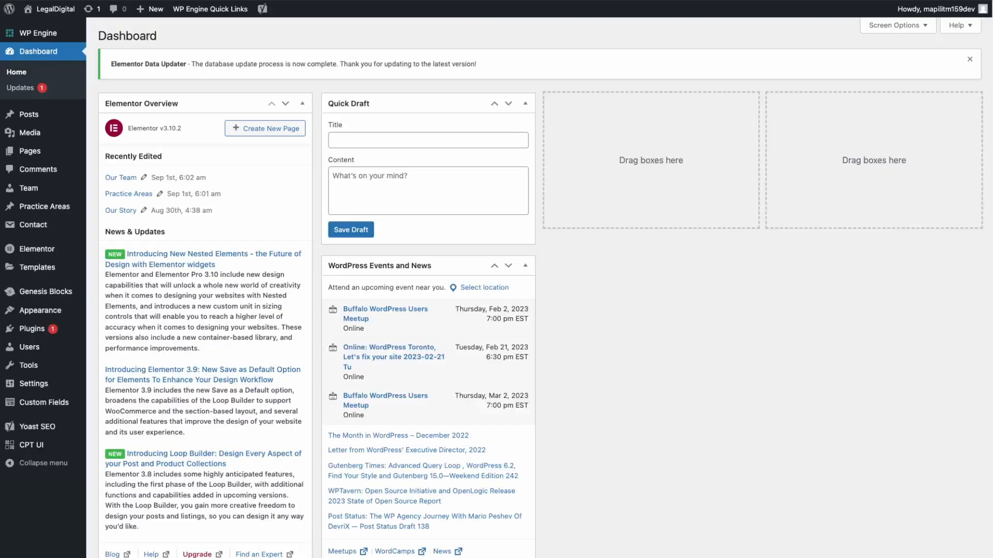
{"action": "mouse_move", "coordinate": [291, 391]}
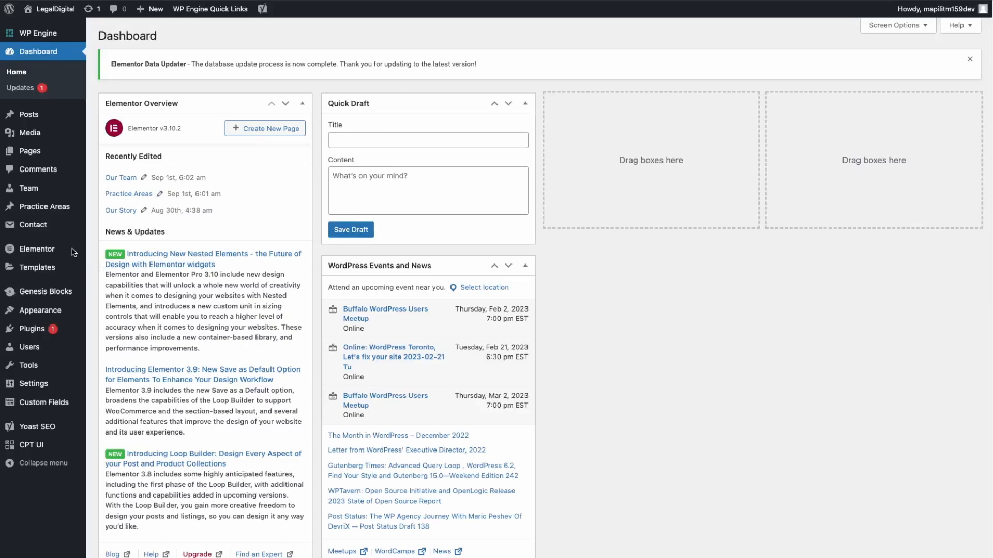
{"action": "mouse_move", "coordinate": [49, 179]}
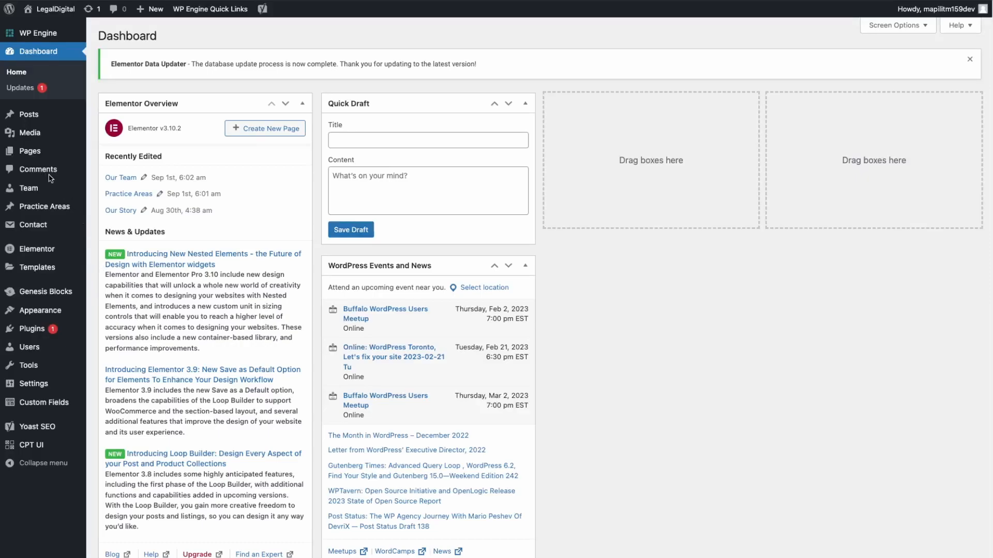
{"action": "mouse_move", "coordinate": [29, 153]}
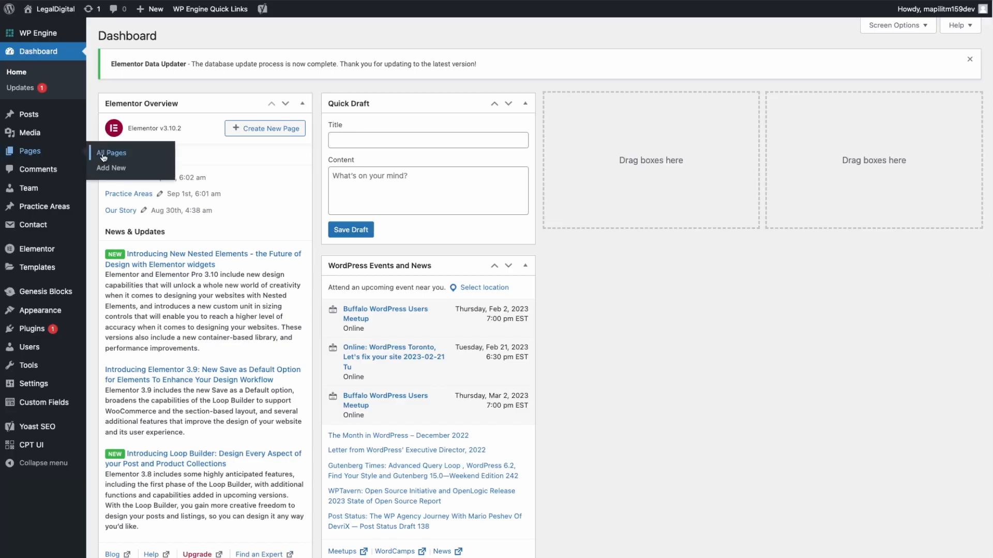
- Open the Home page for editing from the All Pages list
{"action": "left_click", "coordinate": [112, 153]}
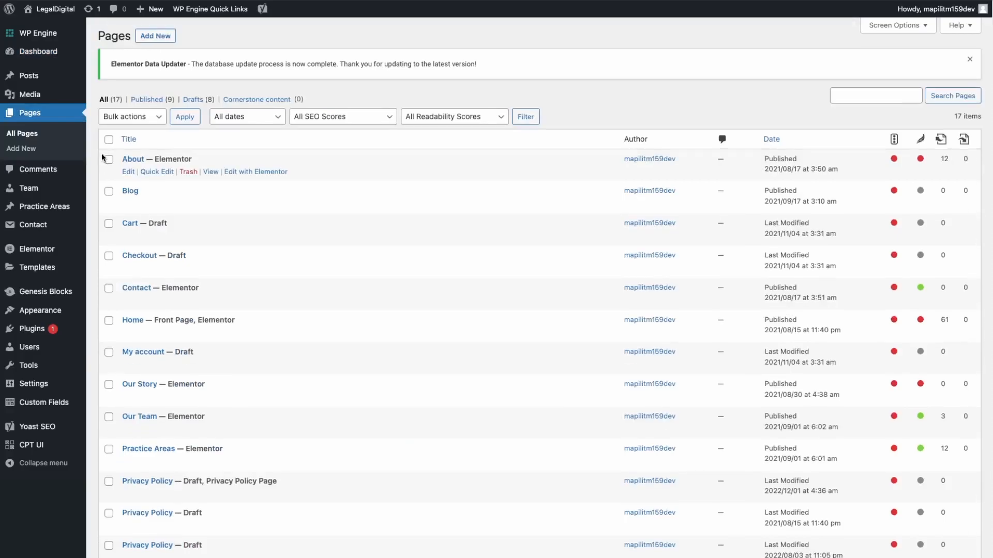
{"action": "mouse_move", "coordinate": [132, 320]}
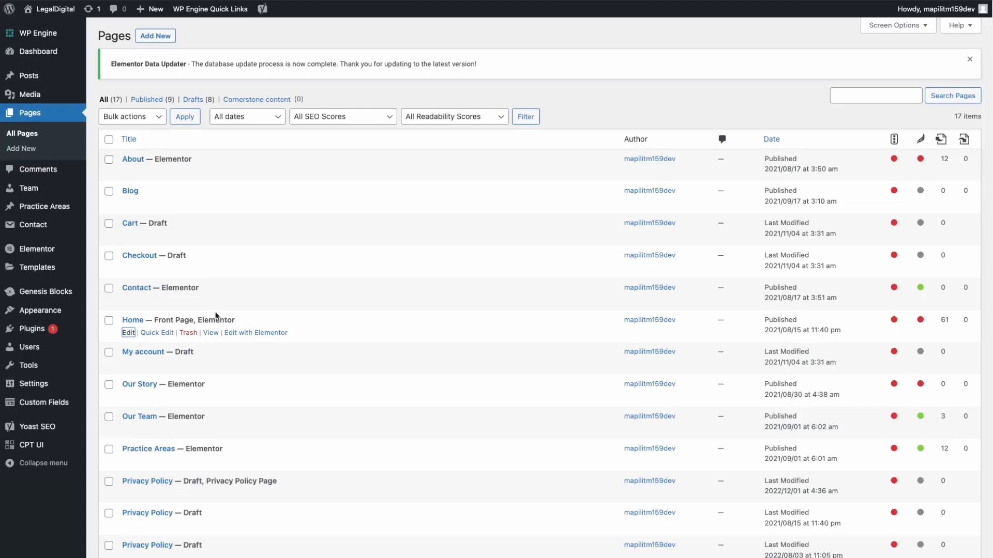
{"action": "left_click", "coordinate": [128, 333]}
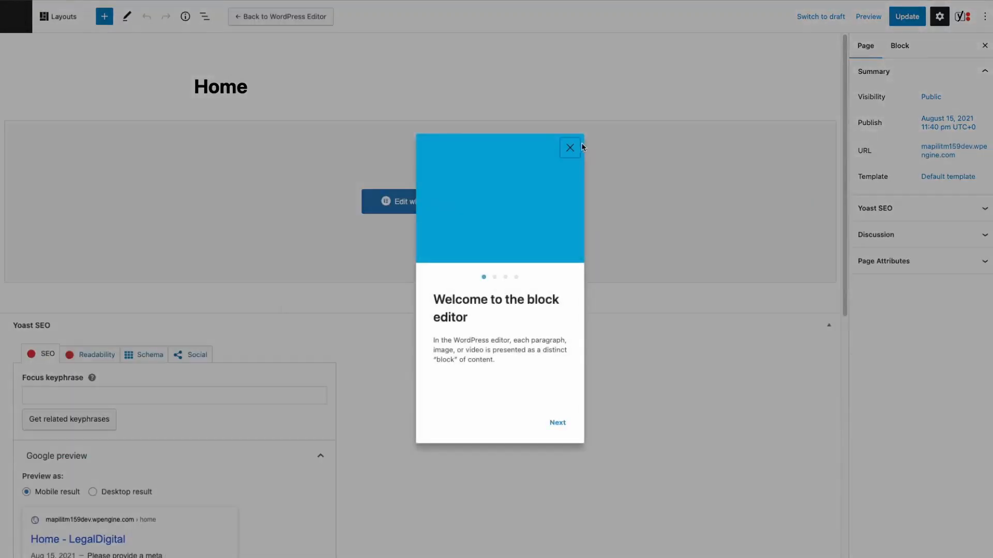
- Dismiss the welcome guide and enter 'Legal Services in New York' as the Yoast focus keyphrase
{"action": "left_click", "coordinate": [569, 148]}
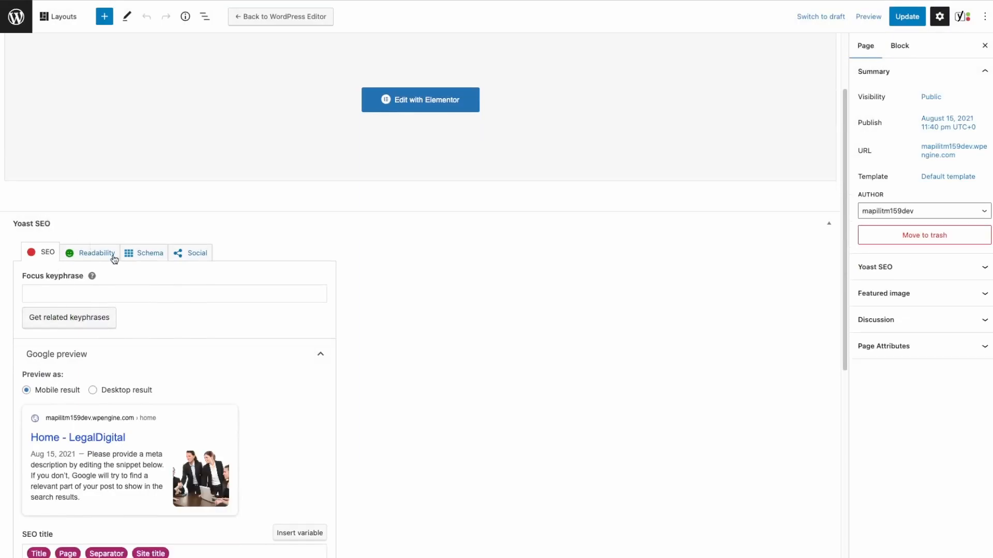
{"action": "scroll", "scroll_direction": "down", "scroll_amount": 3}
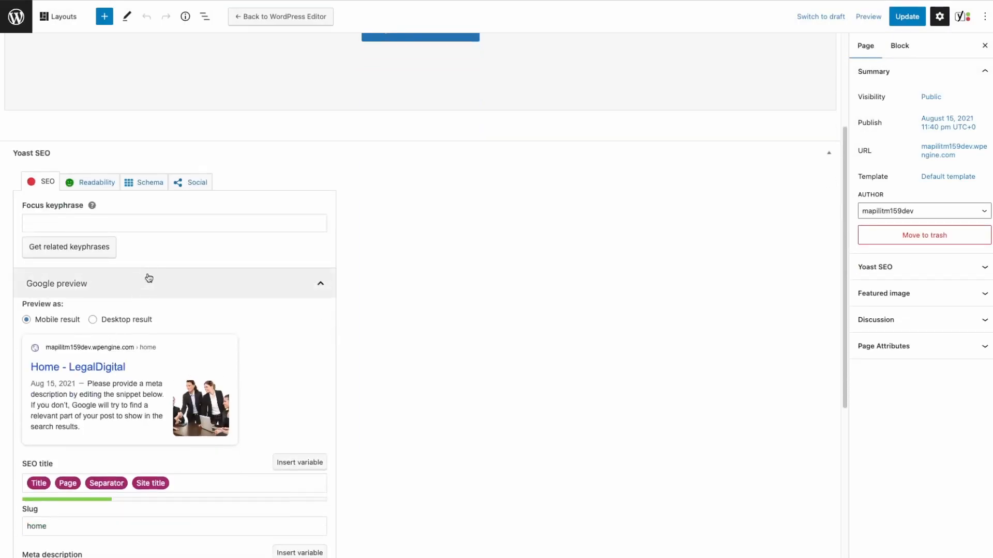
{"action": "mouse_move", "coordinate": [161, 216]}
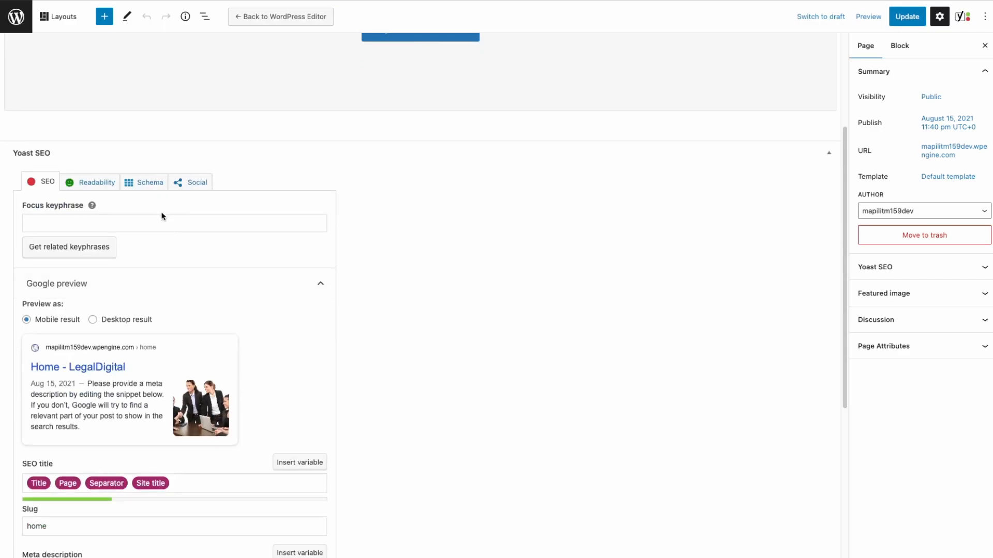
{"action": "left_click", "coordinate": [174, 223]}
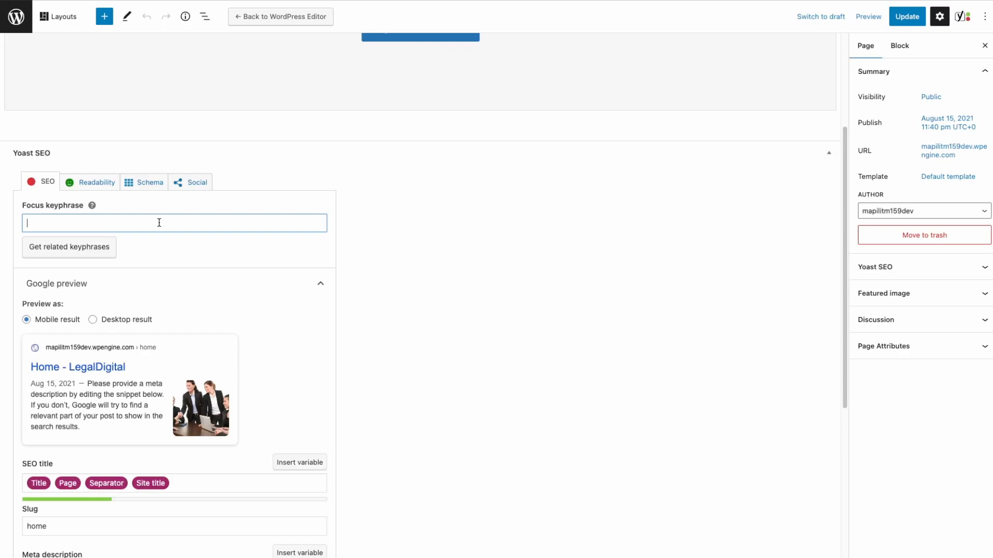
{"action": "type", "text": "Legal Services in"}
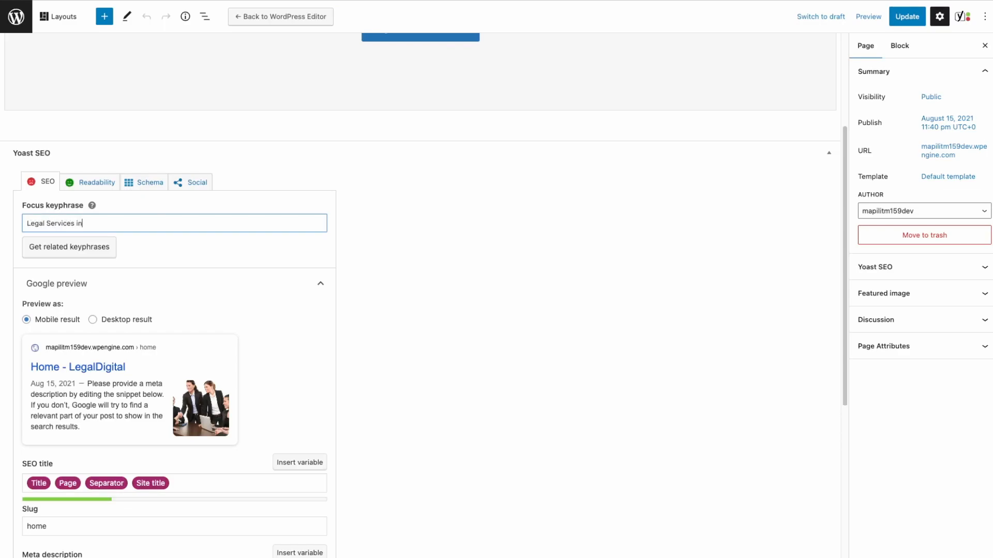
{"action": "type", "text": "New"}
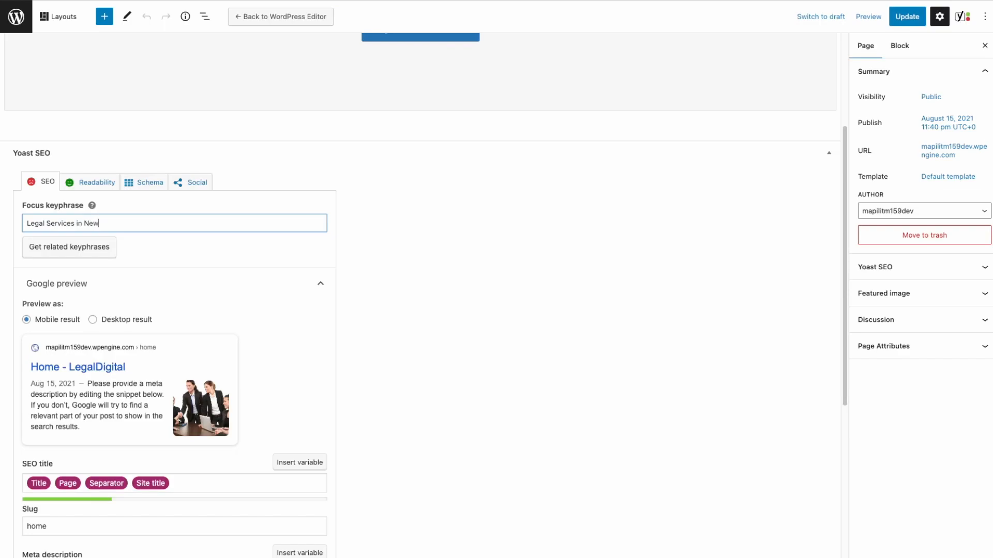
{"action": "type", "text": "York"}
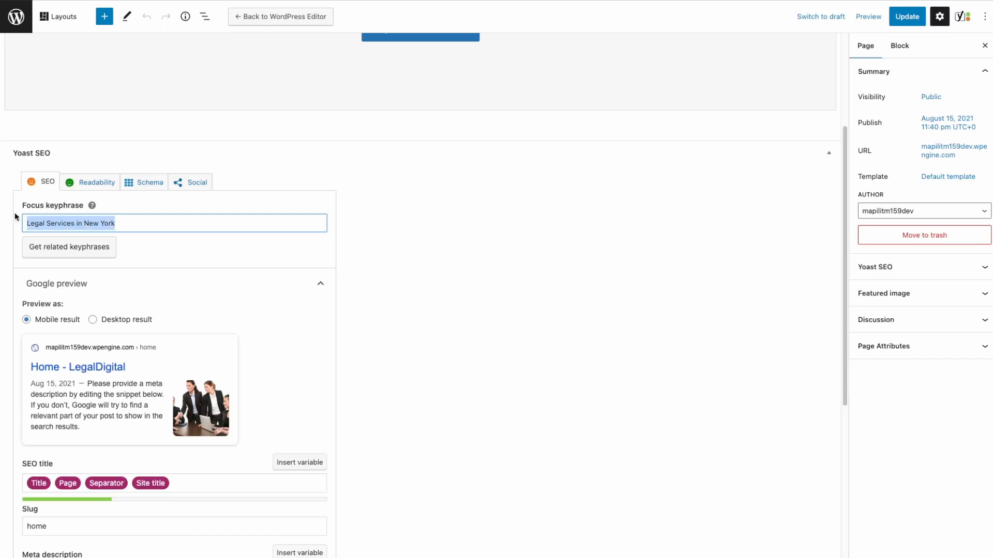
{"action": "scroll", "scroll_direction": "down", "scroll_amount": 3}
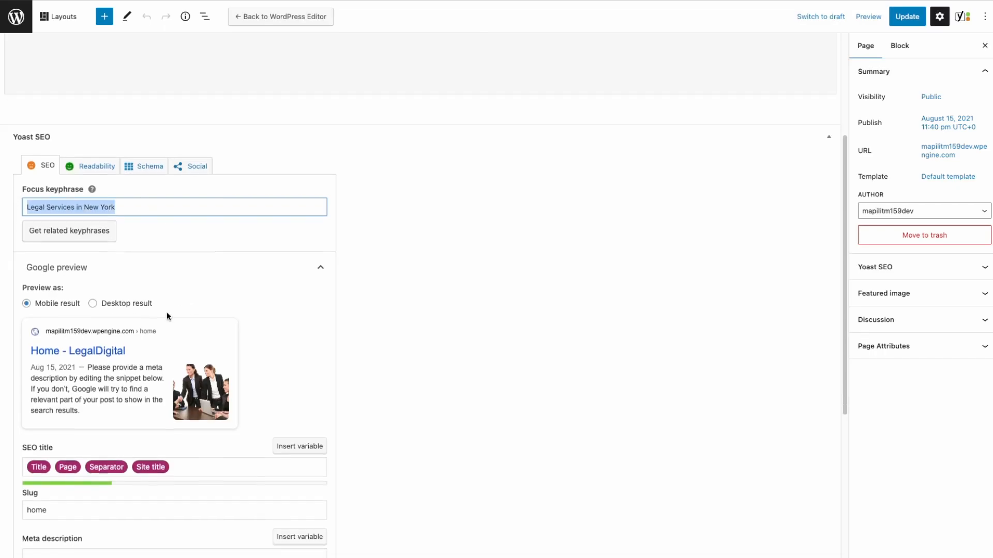
{"action": "scroll", "scroll_direction": "down", "scroll_amount": 3}
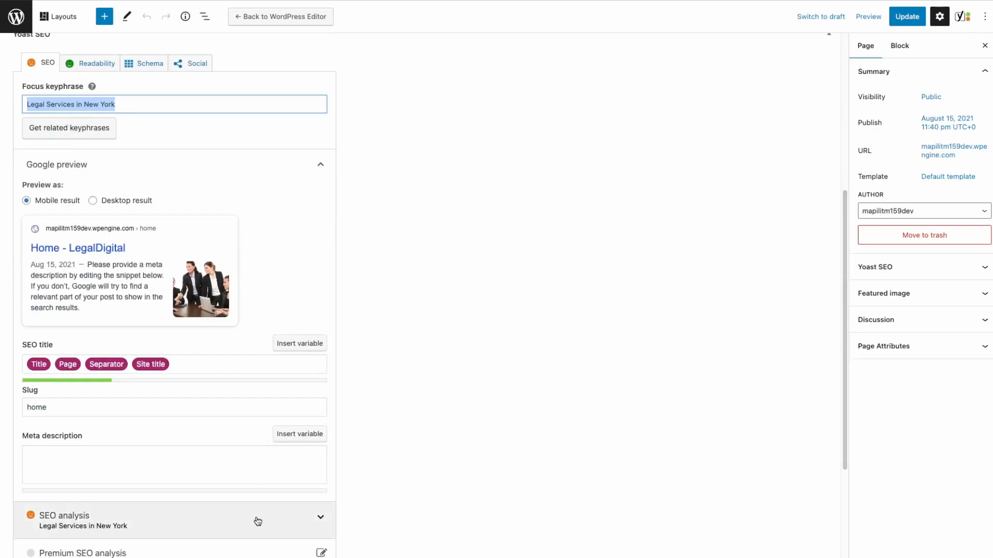
{"action": "scroll", "scroll_direction": "down", "scroll_amount": 3}
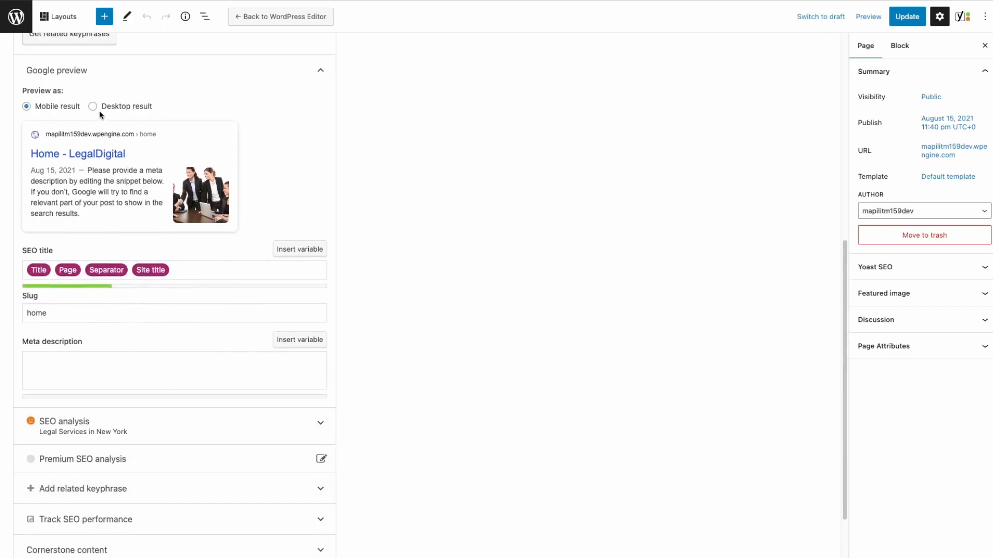
{"action": "mouse_move", "coordinate": [63, 169]}
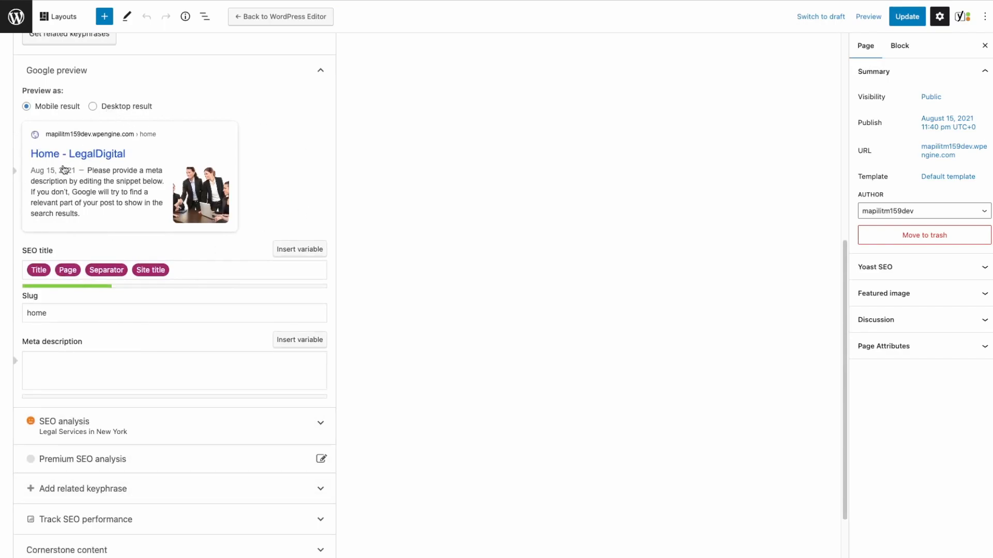
{"action": "mouse_move", "coordinate": [67, 214]}
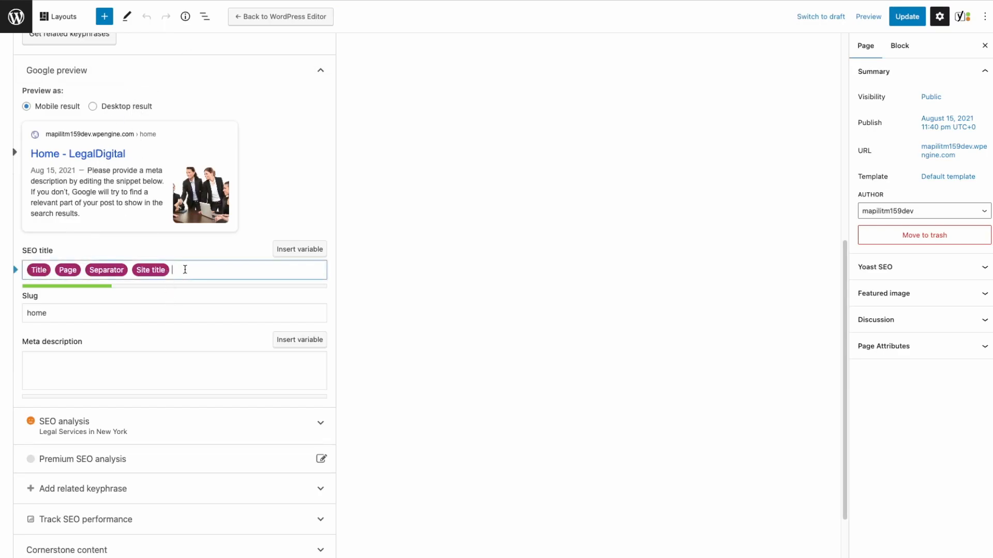
- Replace the SEO title variables with 'LegalDigital - New York Law Firm'
{"action": "key", "text": "ctrl+a"}
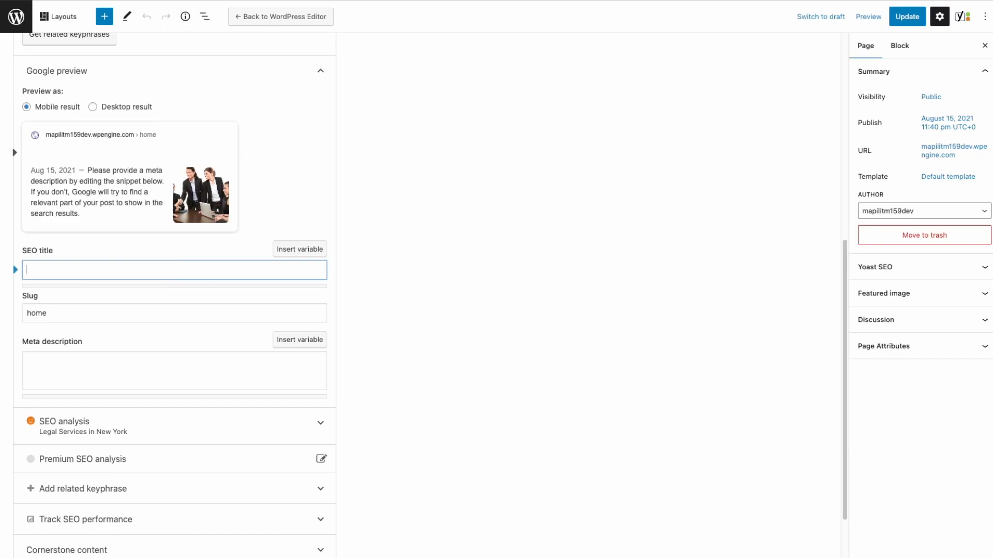
{"action": "type", "text": "LegalDigital - New Yo"}
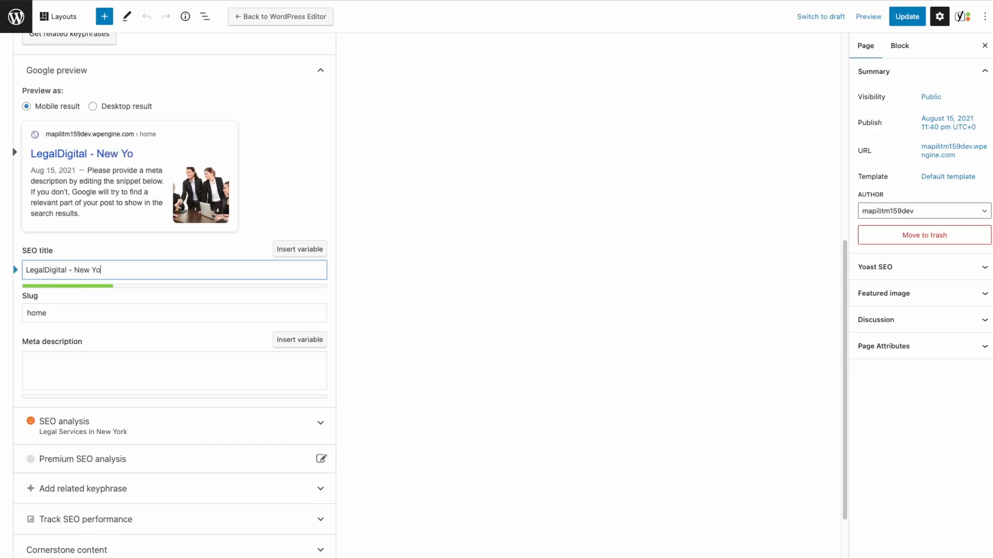
{"action": "type", "text": "rk Law Firm"}
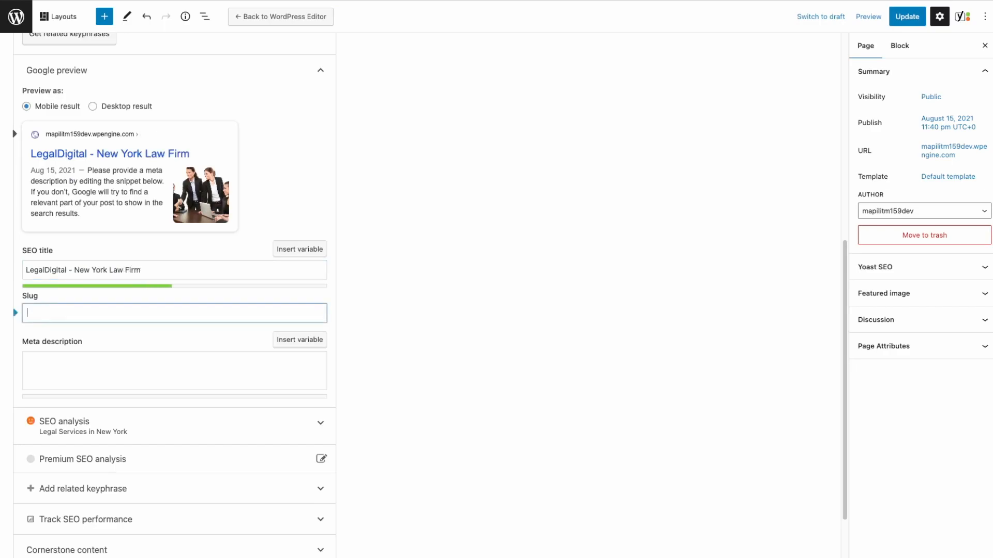
- Enter the meta description 'New York Based Law Firm specializing in Real Estate Law.'
{"action": "left_click", "coordinate": [174, 371]}
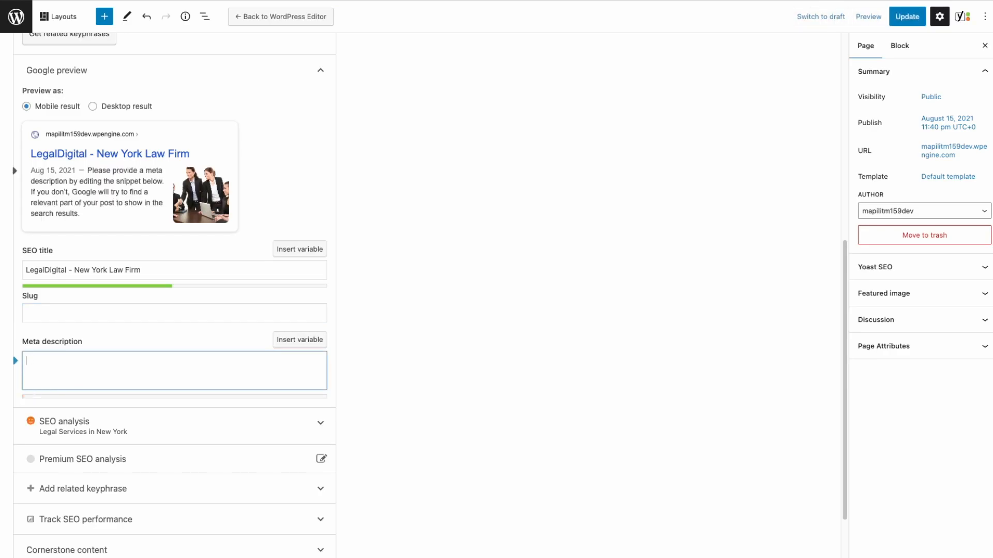
{"action": "type", "text": "New York"}
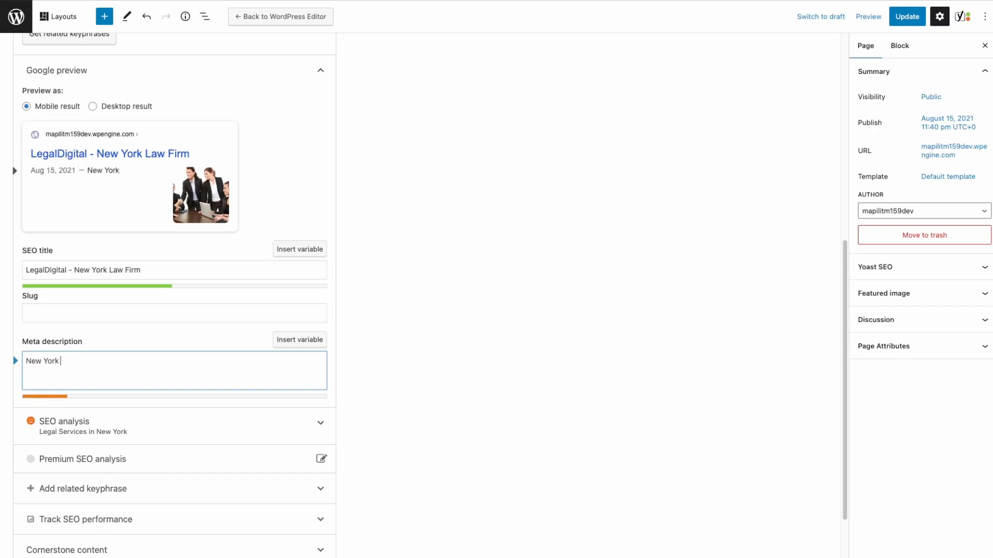
{"action": "type", "text": "Based Law"}
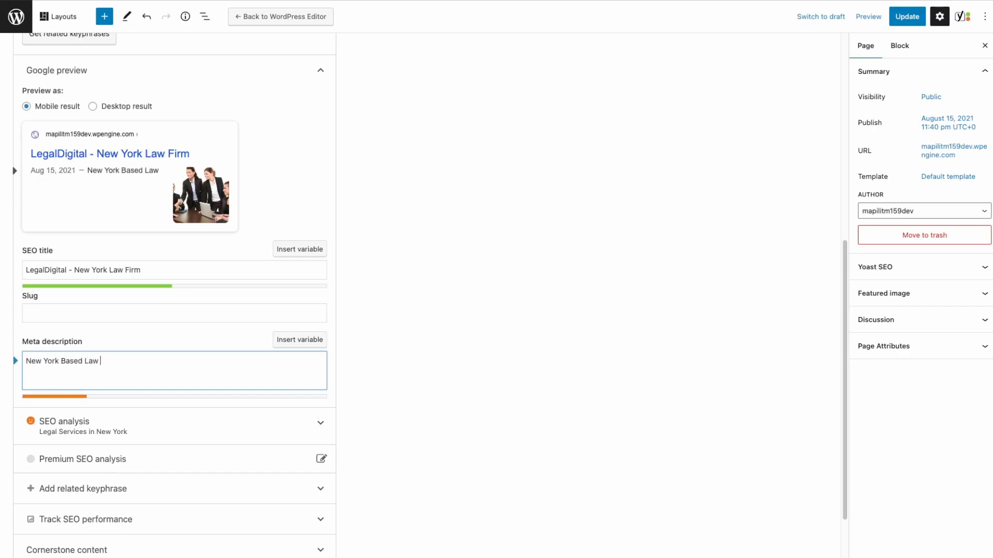
{"action": "type", "text": "Firm speacial"}
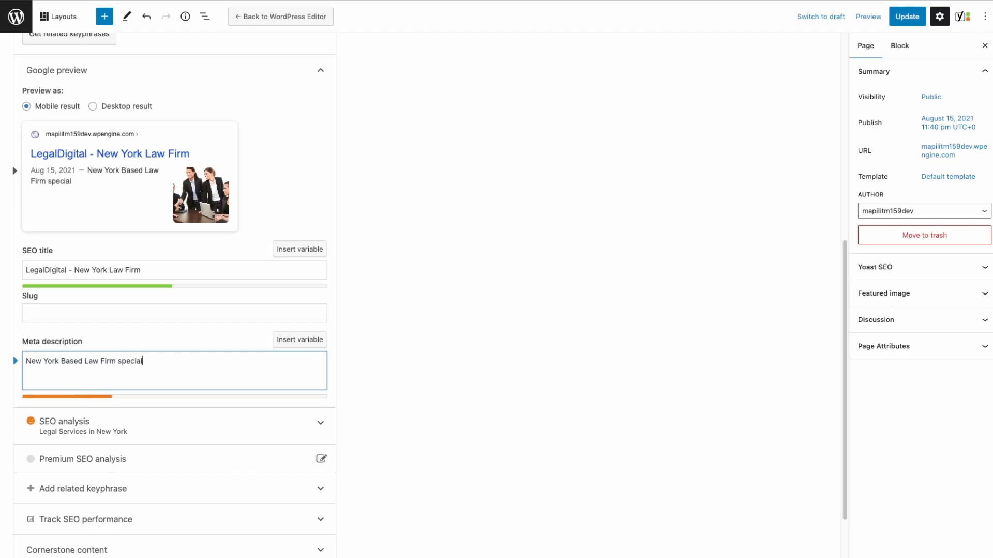
{"action": "type", "text": "specializing in Rea"}
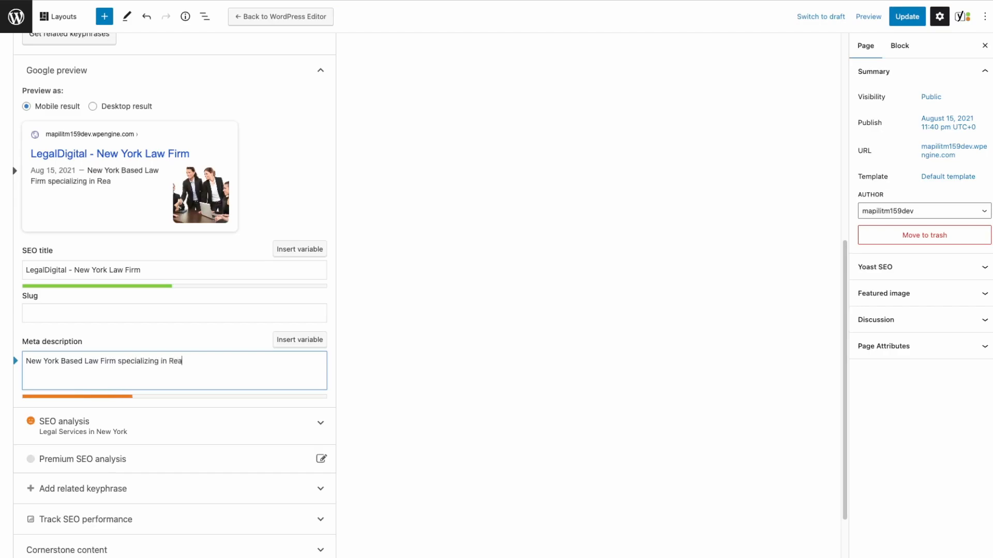
{"action": "type", "text": "l Estate LAw."}
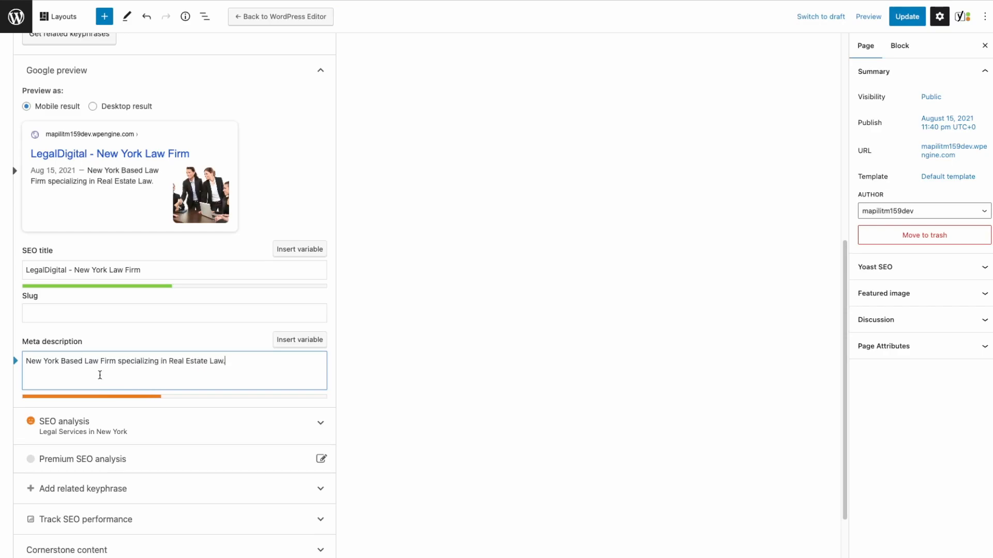
{"action": "scroll", "scroll_direction": "down", "scroll_amount": 3}
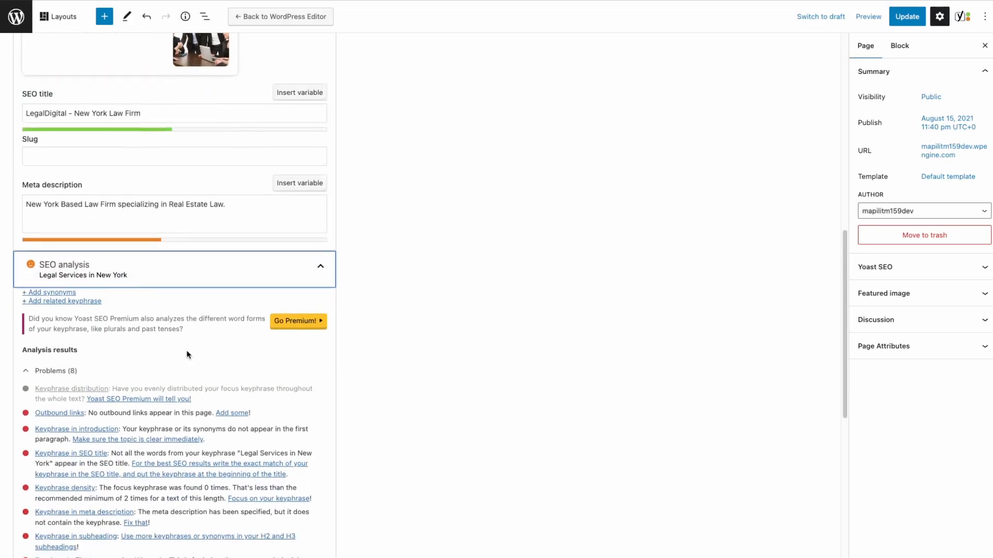
{"action": "scroll", "scroll_direction": "down", "scroll_amount": 3}
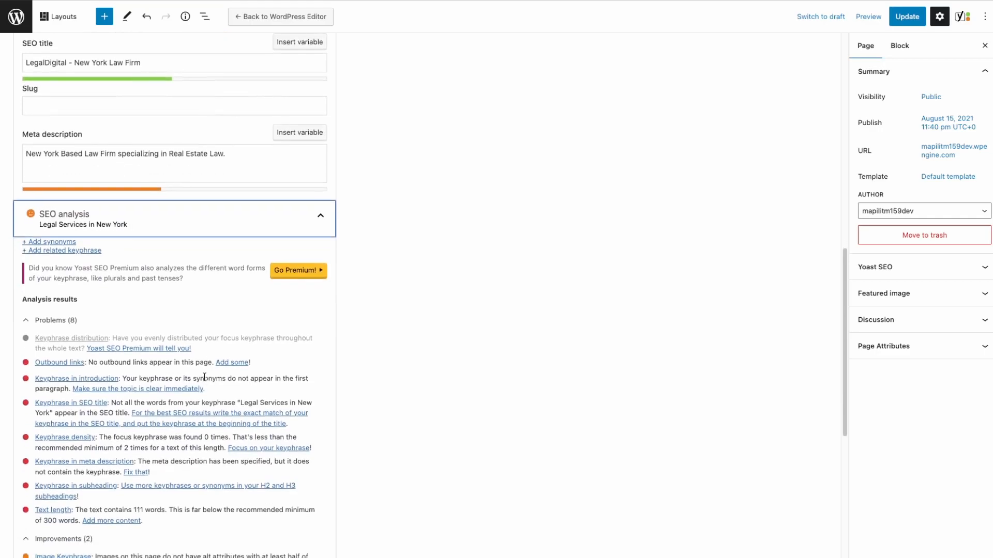
{"action": "scroll", "scroll_direction": "down", "scroll_amount": 3}
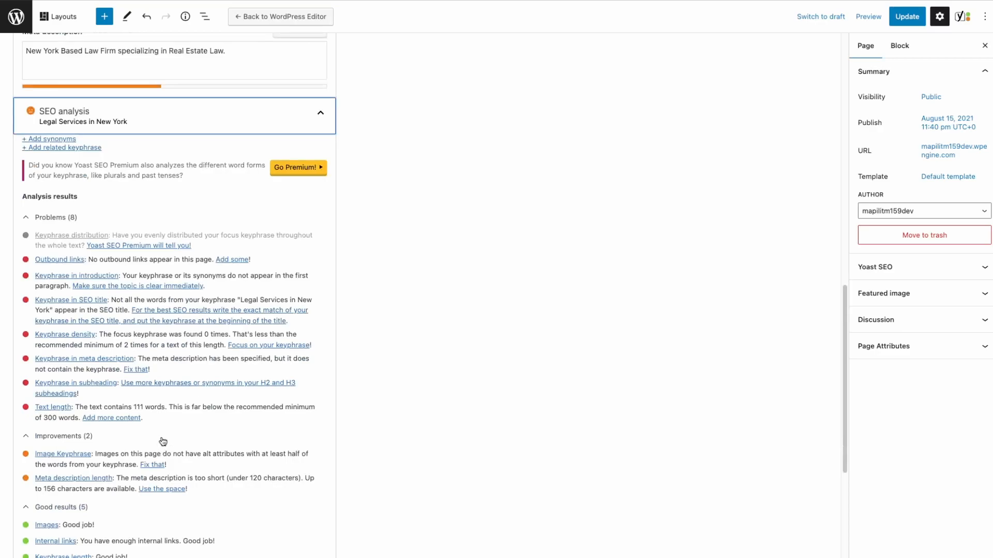
{"action": "mouse_move", "coordinate": [123, 398]}
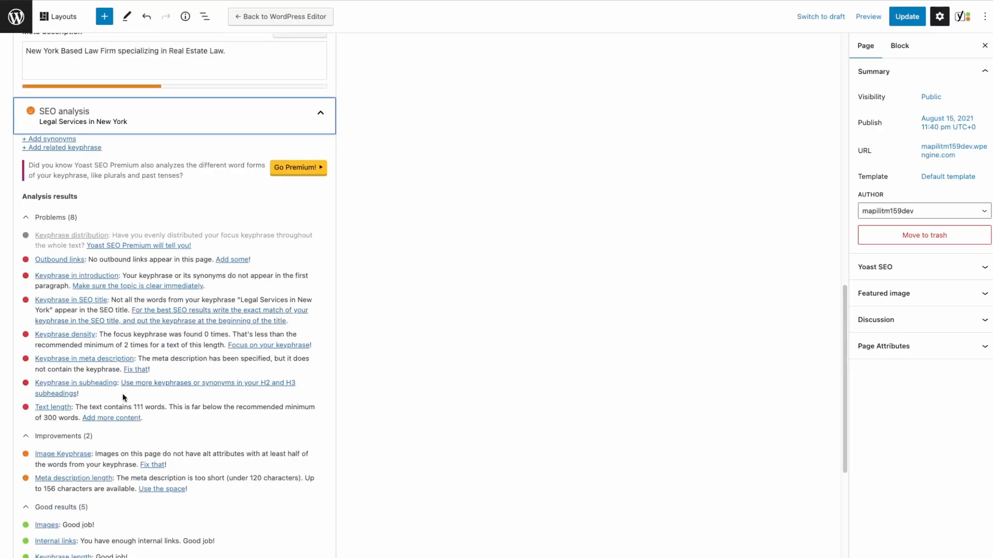
{"action": "scroll", "scroll_direction": "up", "scroll_amount": 3}
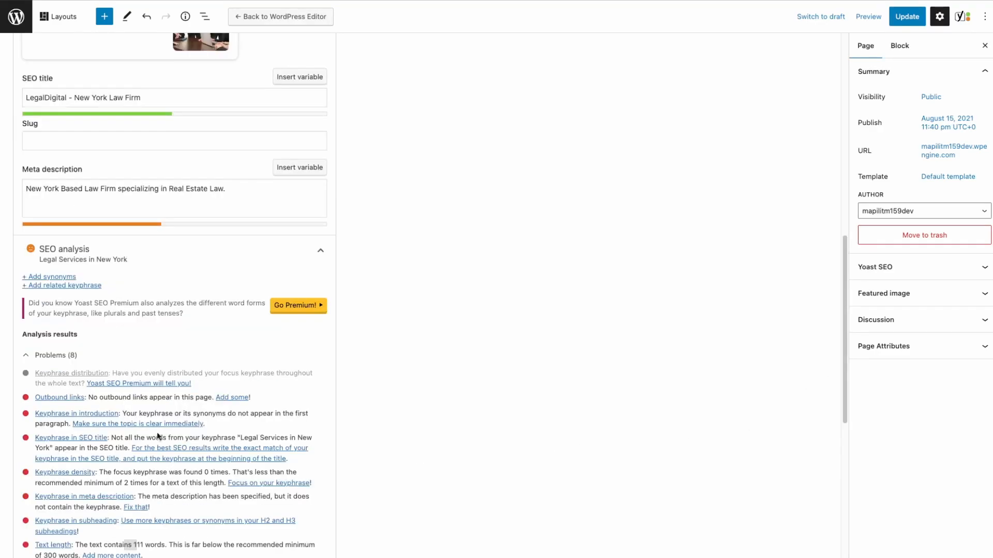
{"action": "mouse_move", "coordinate": [73, 410]}
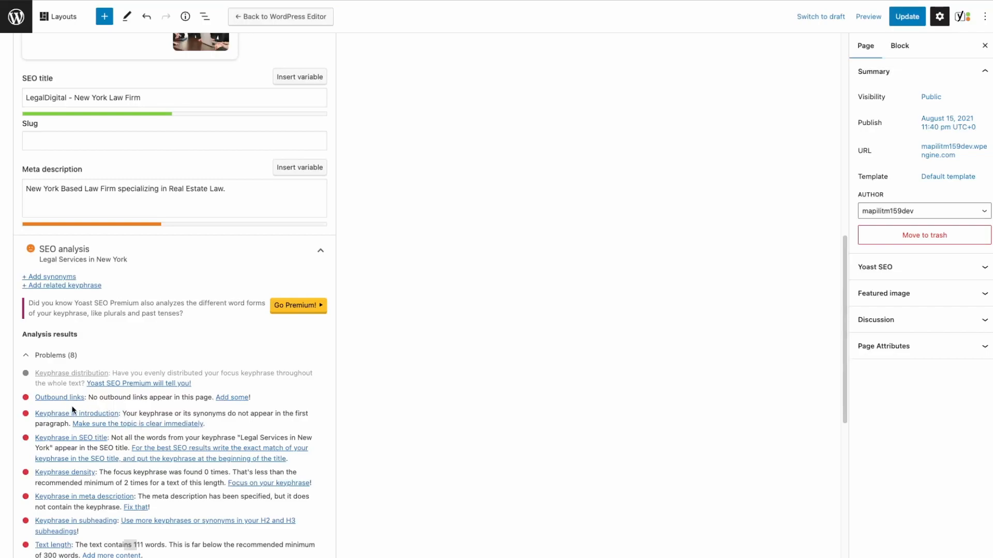
{"action": "scroll", "scroll_direction": "up", "scroll_amount": 3}
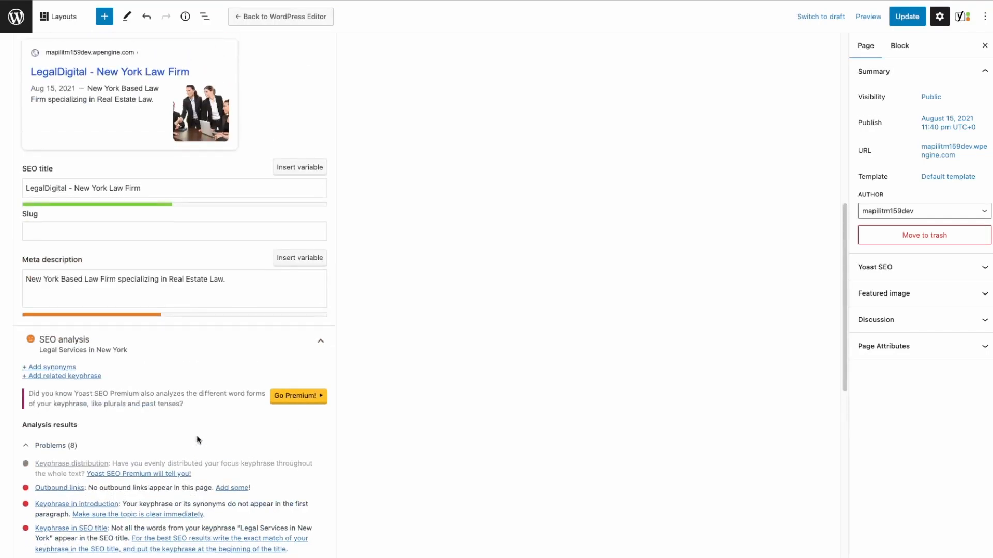
{"action": "scroll", "scroll_direction": "up", "scroll_amount": 3}
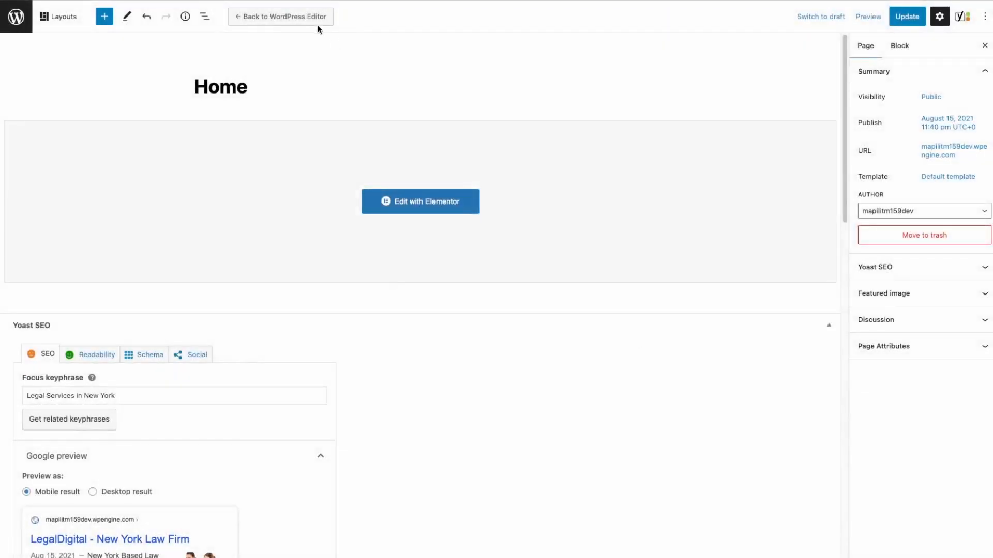
- Update the Home page, then switch from Elementor back to the default WordPress editor
{"action": "scroll", "scroll_direction": "down", "scroll_amount": 3}
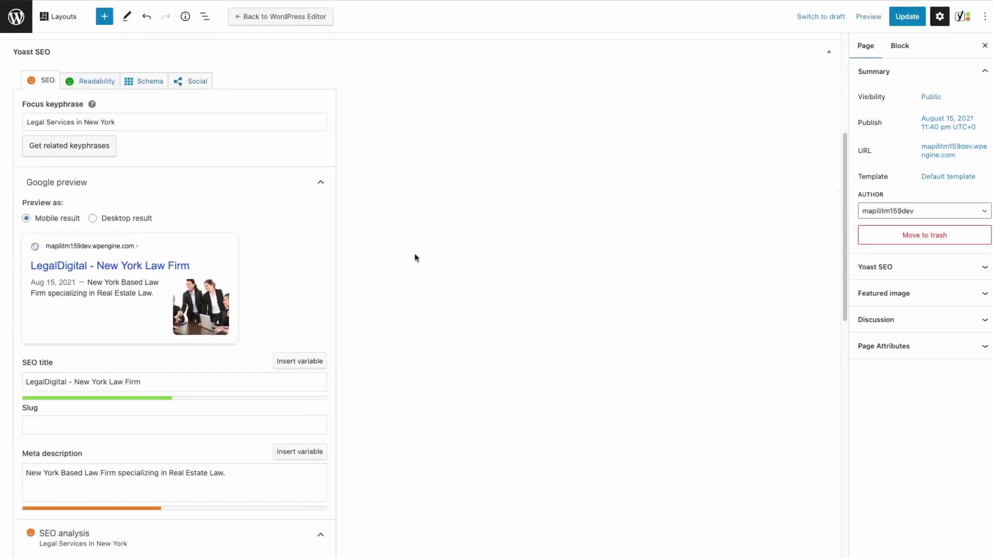
{"action": "scroll", "scroll_direction": "down", "scroll_amount": 3}
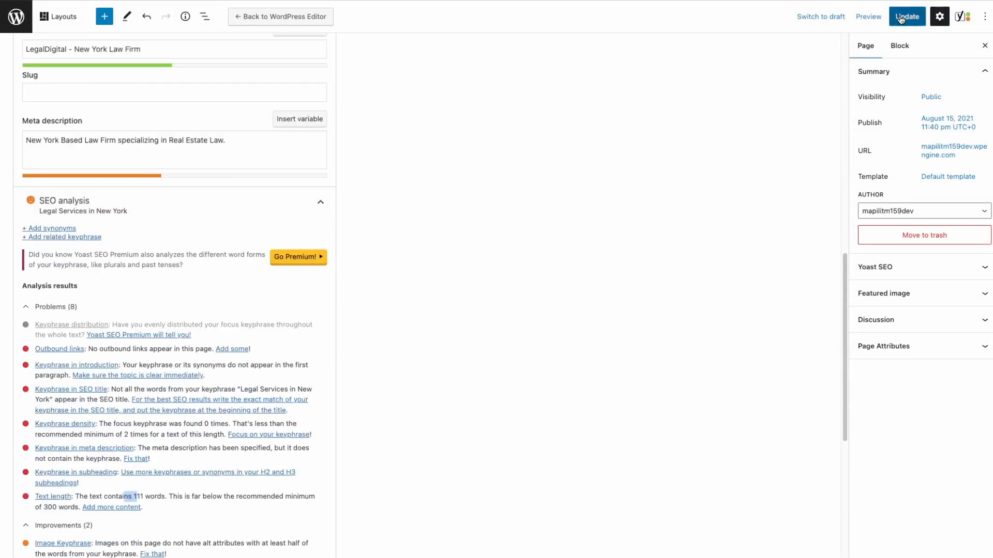
{"action": "left_click", "coordinate": [905, 17]}
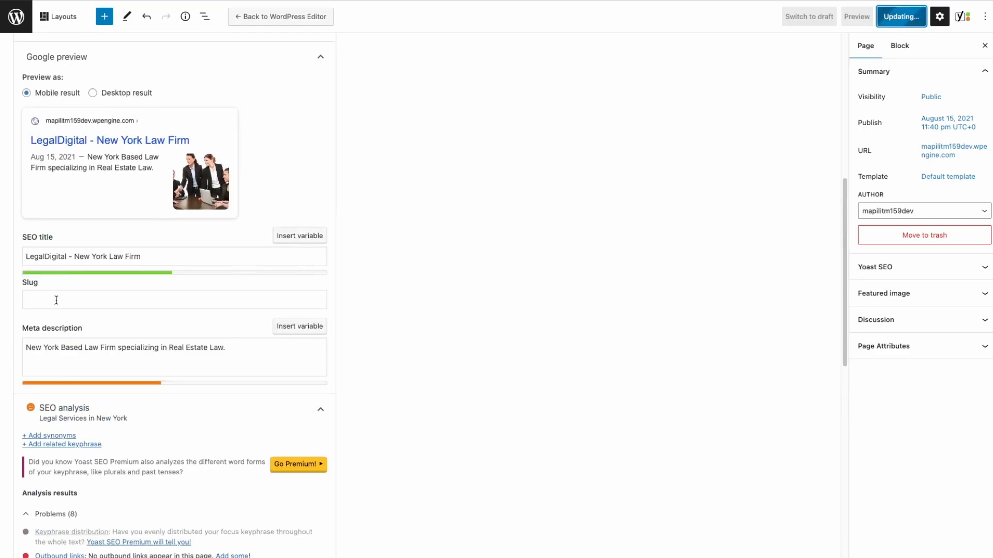
{"action": "left_click", "coordinate": [900, 17]}
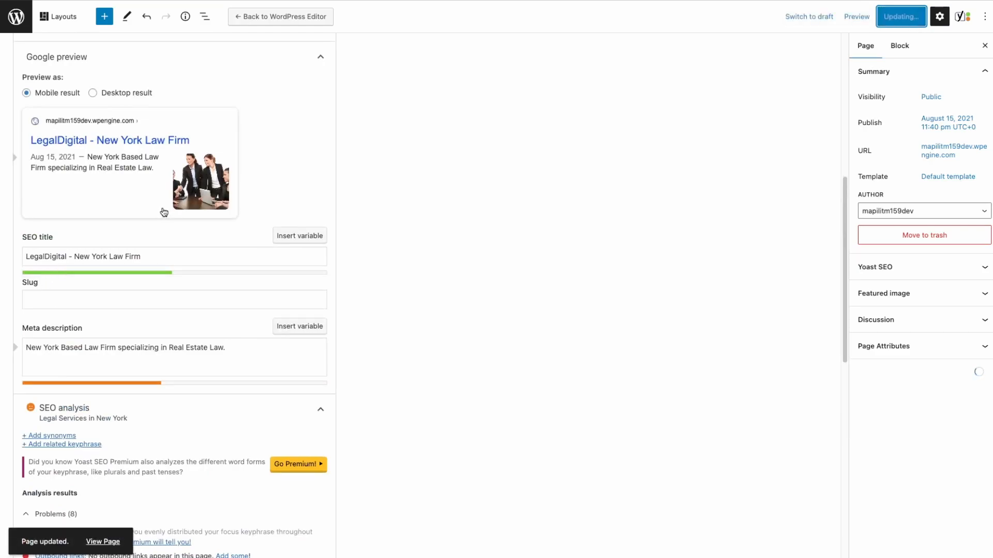
{"action": "left_click", "coordinate": [279, 16]}
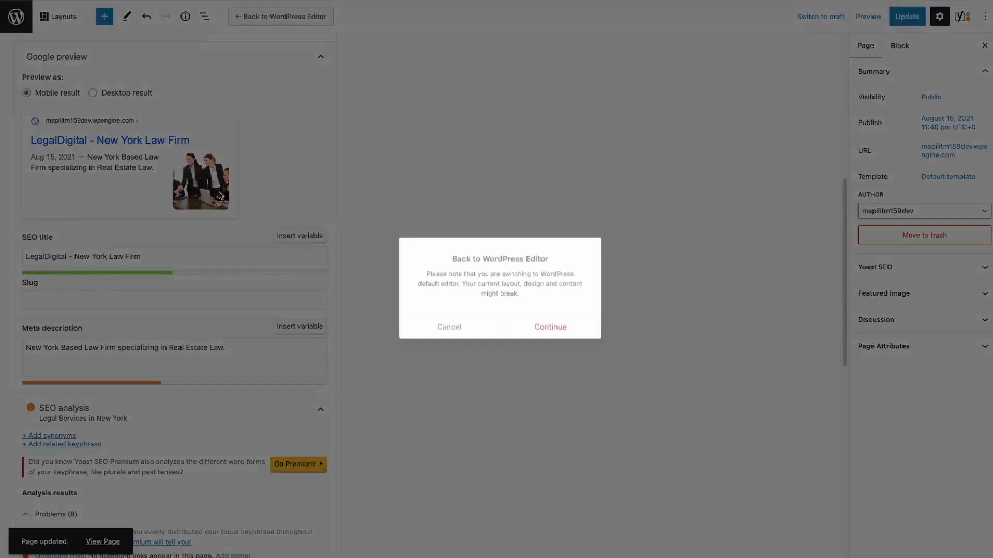
{"action": "left_click", "coordinate": [550, 327]}
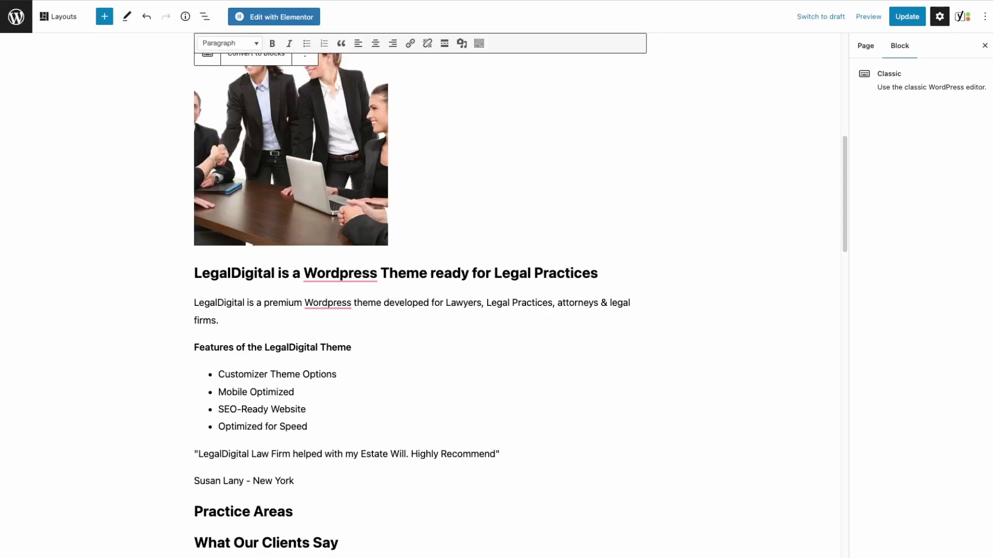
{"action": "mouse_move", "coordinate": [264, 498]}
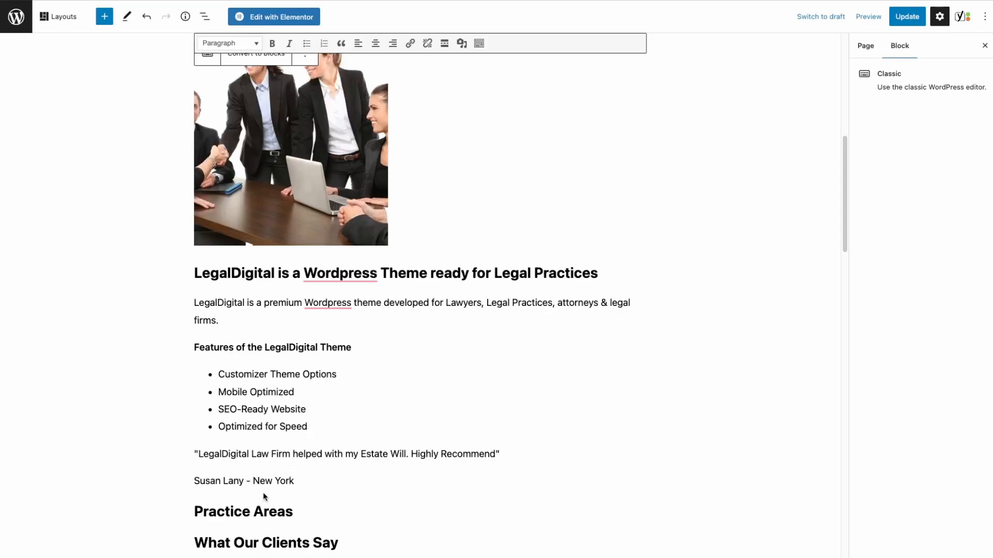
- Link 'New York' in the testimonial signature to newyork.com and update the page
{"action": "double_click", "coordinate": [272, 481]}
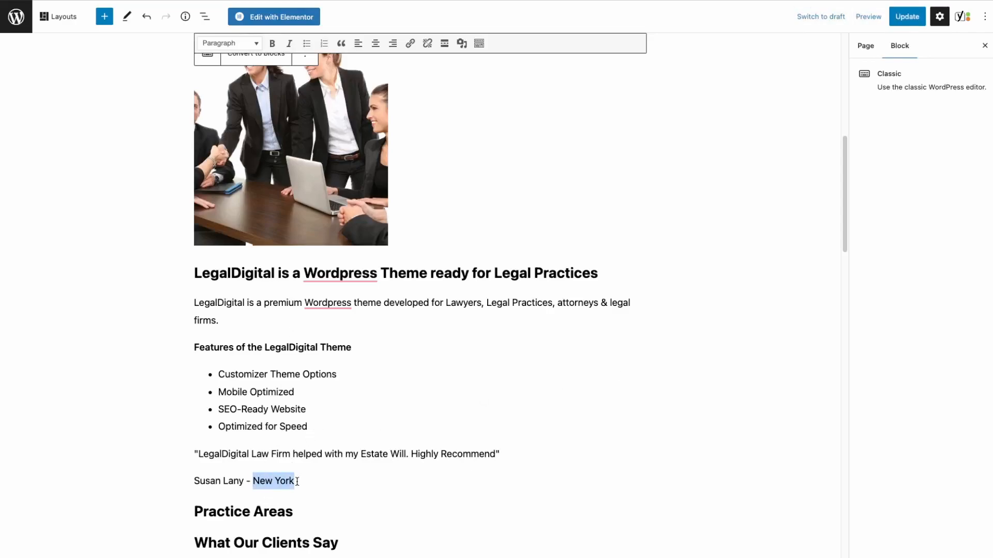
{"action": "left_click", "coordinate": [410, 43]}
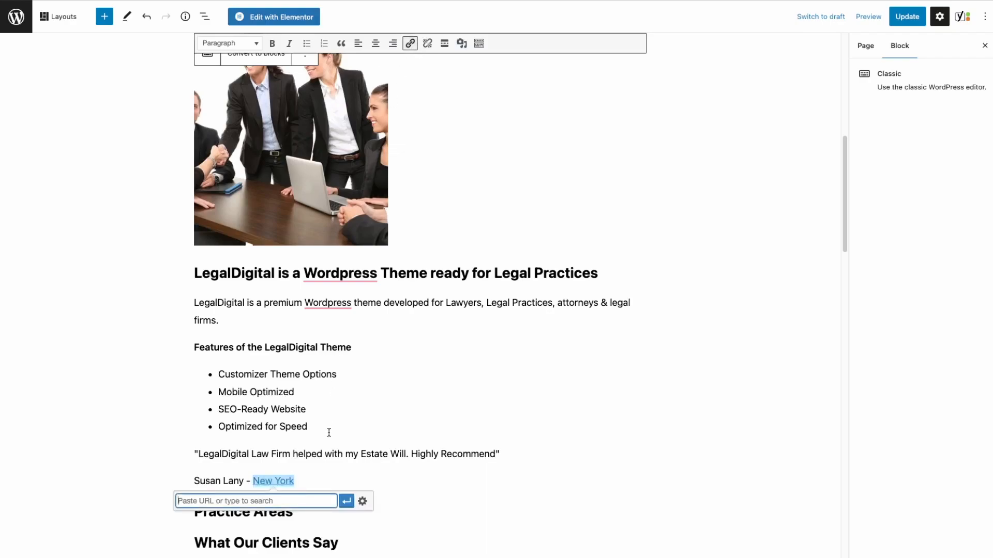
{"action": "type", "text": "newyork.com"}
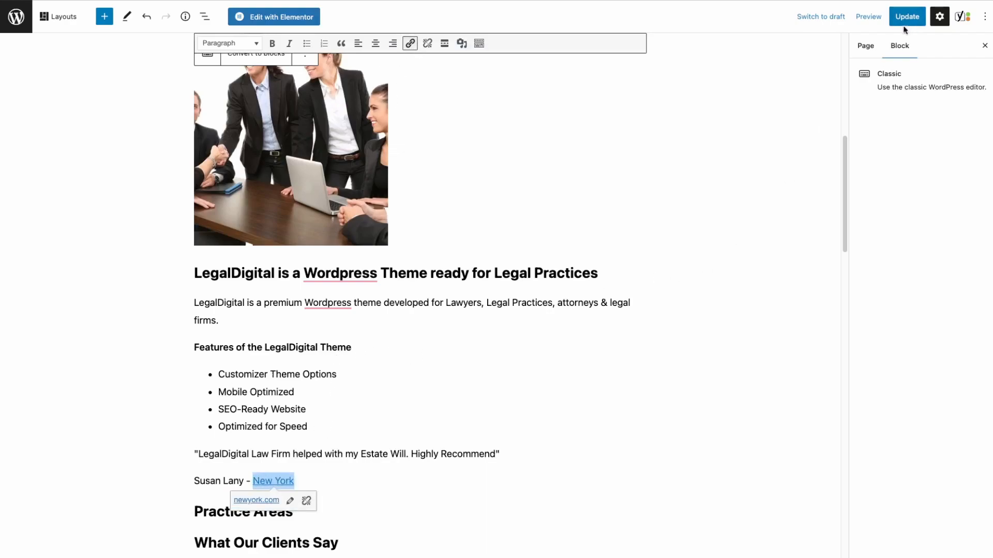
{"action": "left_click", "coordinate": [906, 17]}
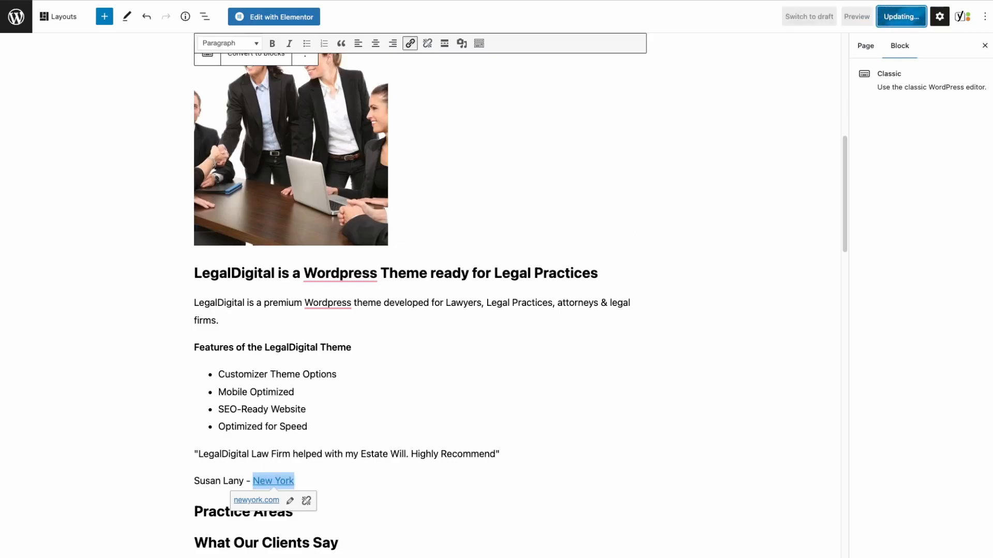
{"action": "left_click", "coordinate": [899, 16]}
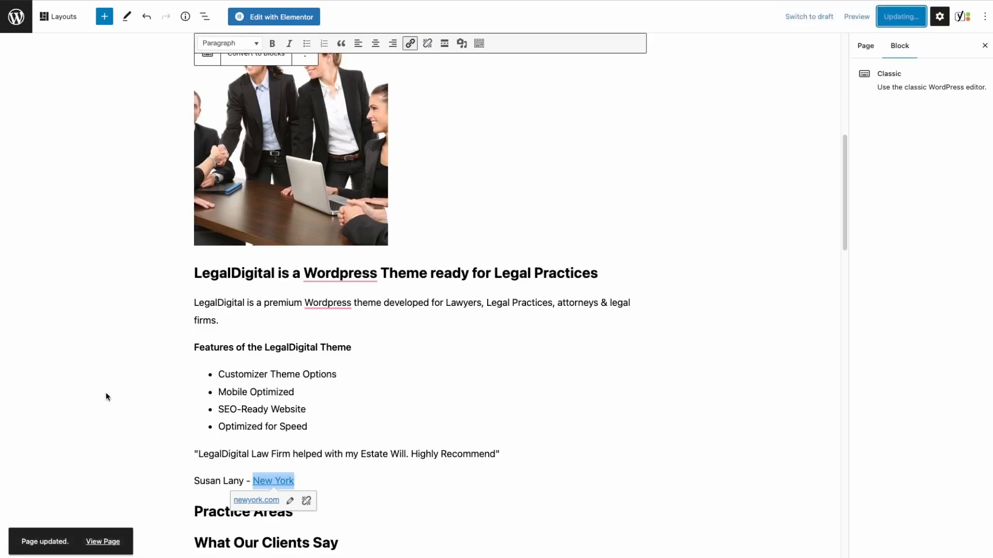
{"action": "scroll", "scroll_direction": "down", "scroll_amount": 3}
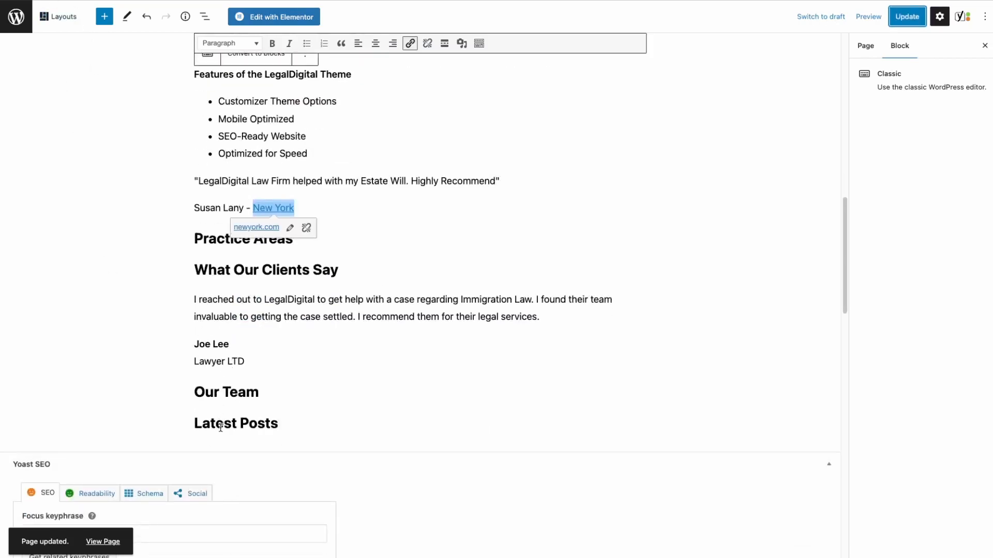
{"action": "left_click", "coordinate": [865, 45]}
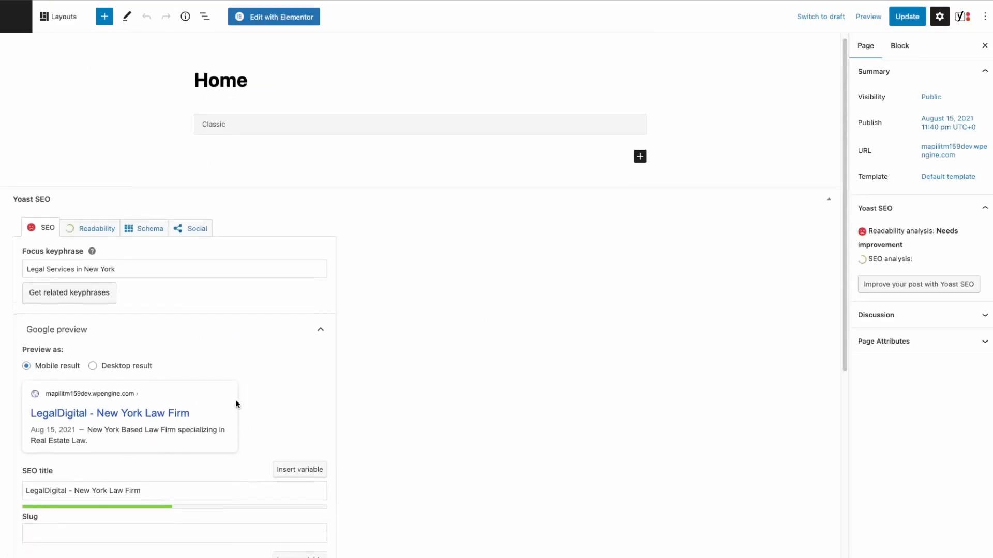
{"action": "scroll", "scroll_direction": "down", "scroll_amount": 3}
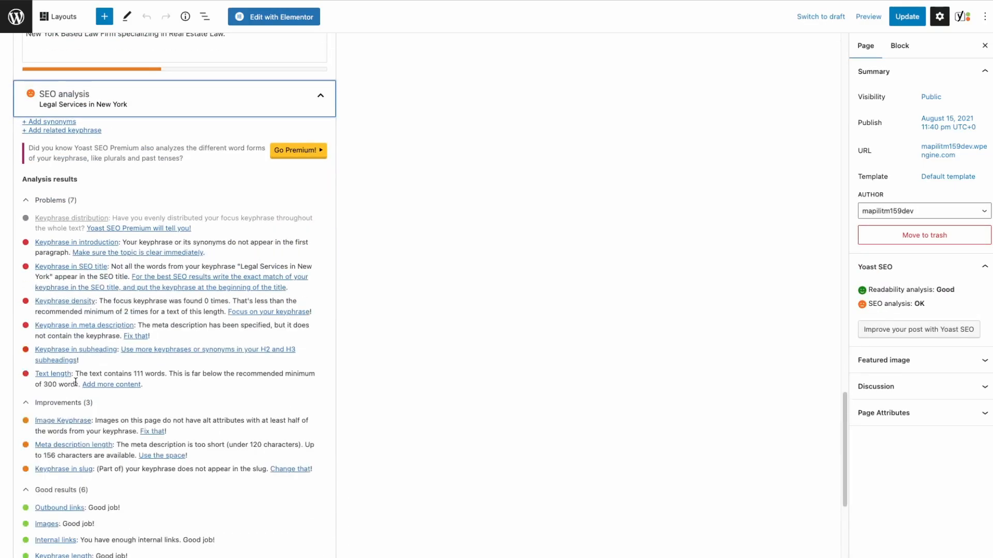
{"action": "scroll", "scroll_direction": "down", "scroll_amount": 3}
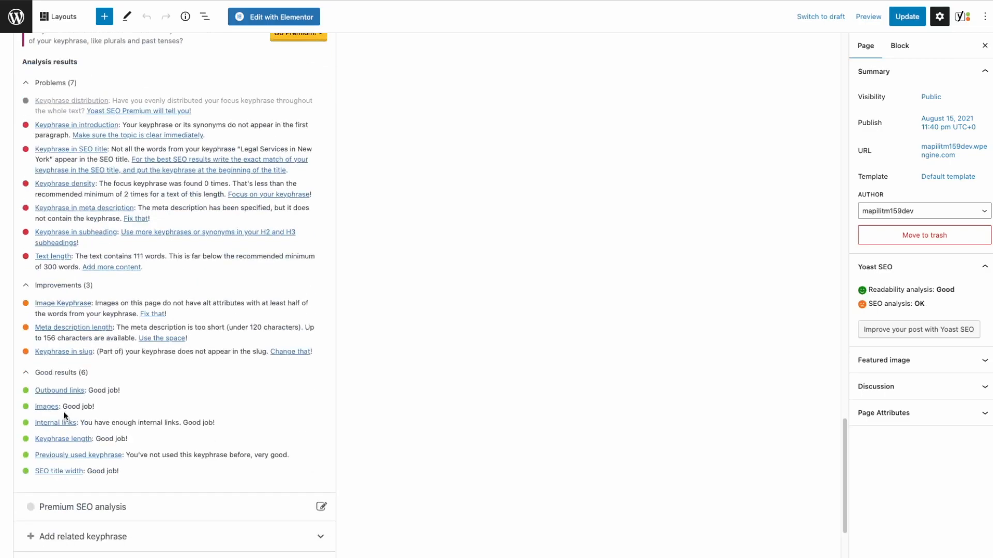
{"action": "double_click", "coordinate": [59, 390]}
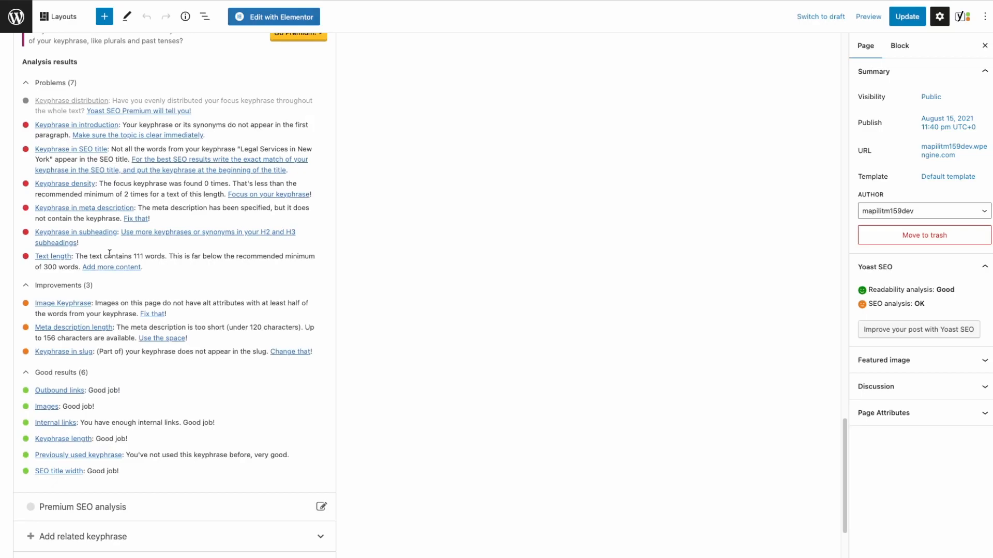
{"action": "mouse_move", "coordinate": [119, 298]}
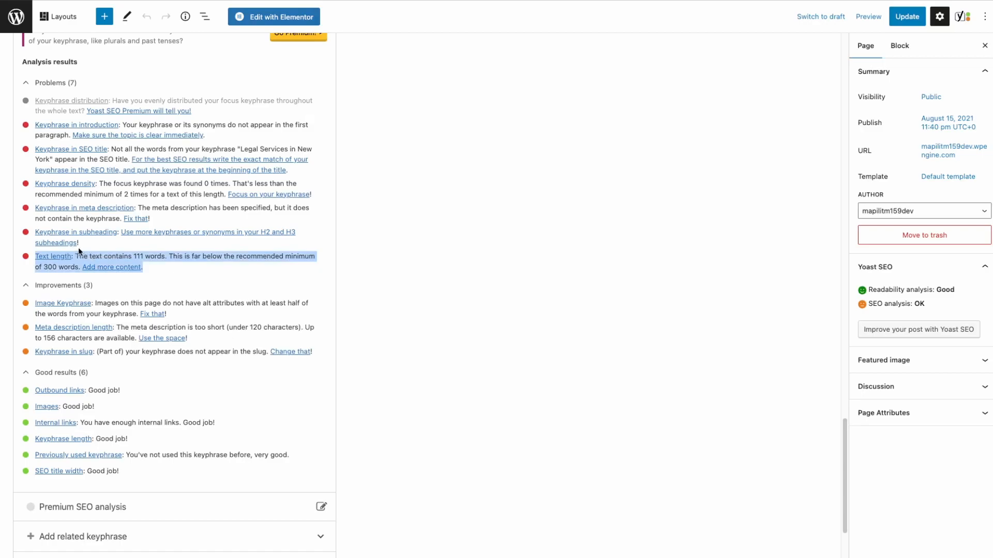
{"action": "scroll", "scroll_direction": "up", "scroll_amount": 3}
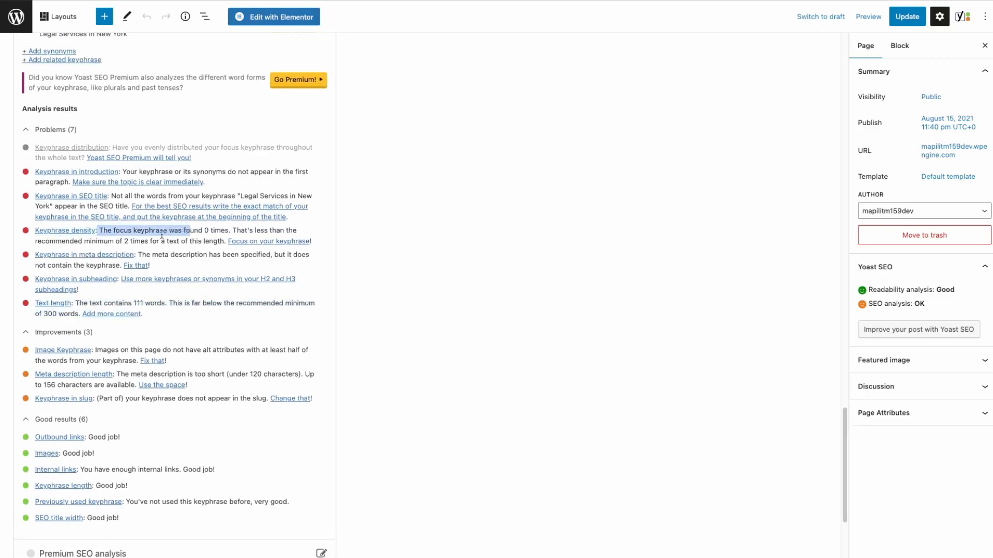
{"action": "scroll", "scroll_direction": "up", "scroll_amount": 3}
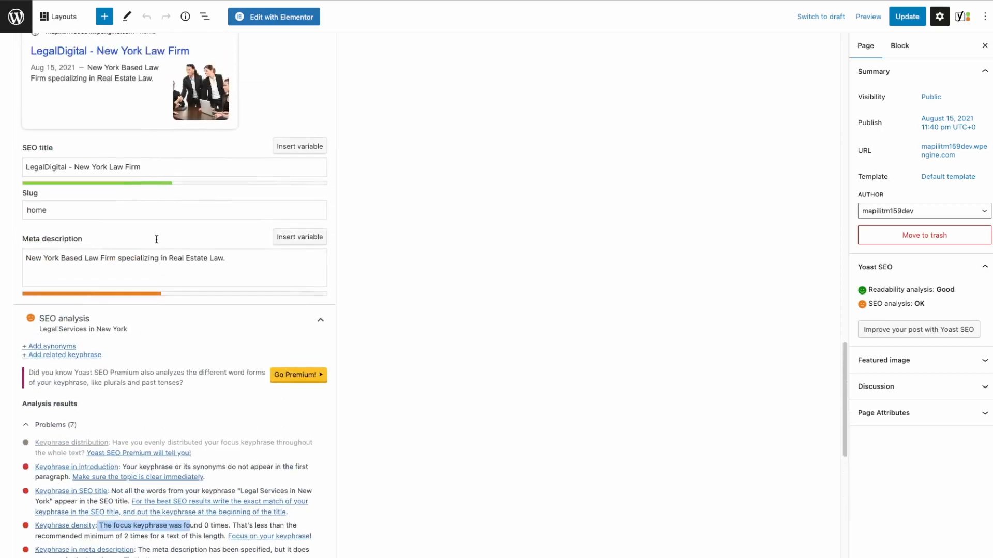
{"action": "scroll", "scroll_direction": "up", "scroll_amount": 3}
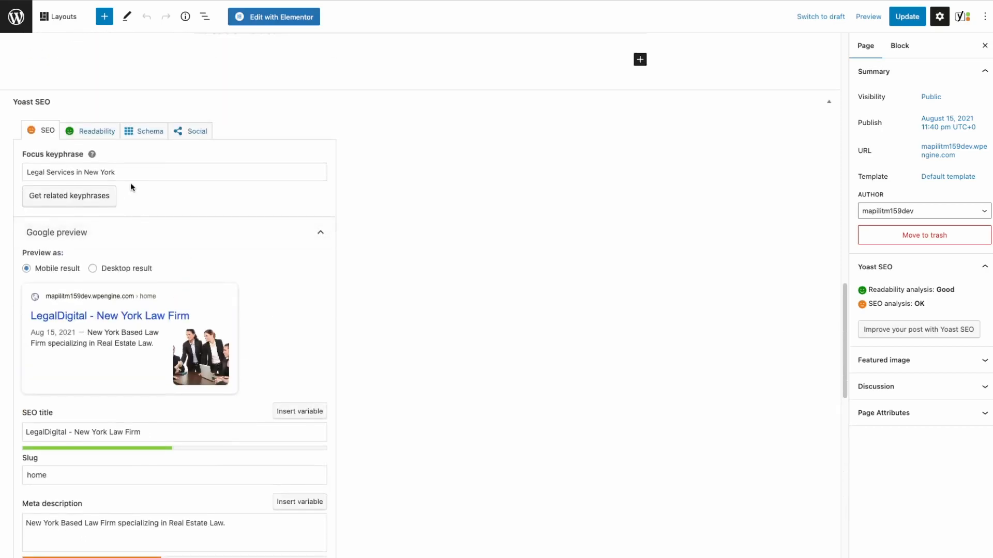
{"action": "triple_click", "coordinate": [174, 172]}
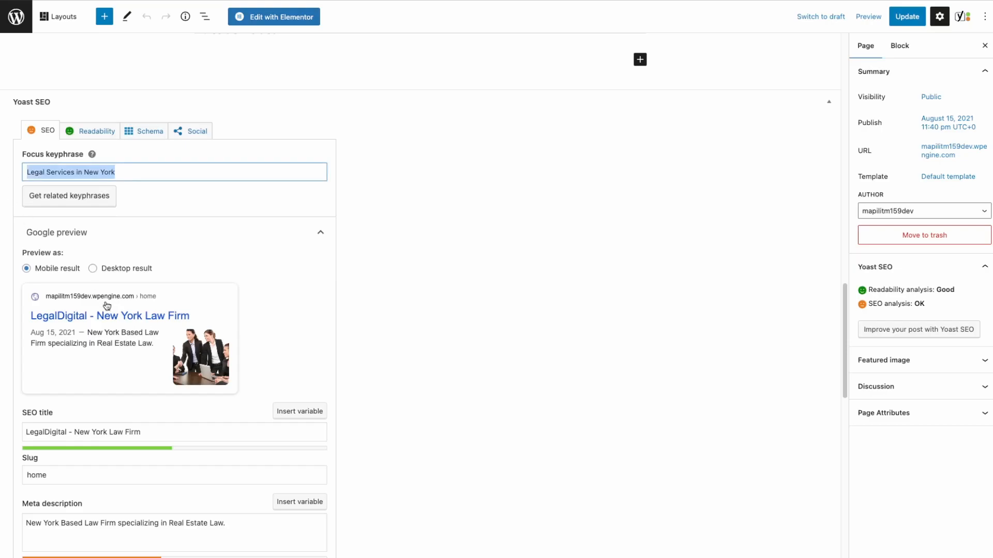
{"action": "scroll", "scroll_direction": "down", "scroll_amount": 3}
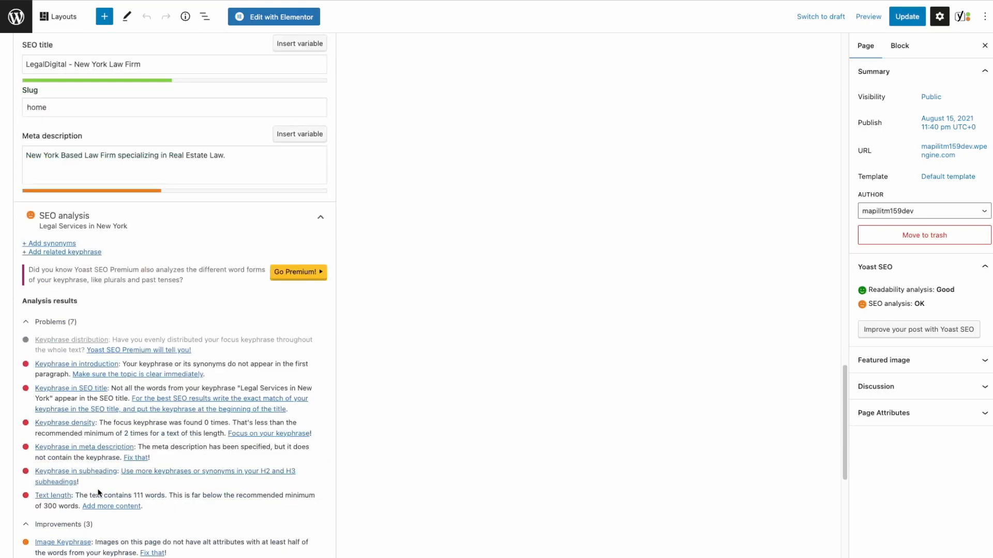
- Add 'Legal Services in New York' lines after the opening paragraph and Lawyer LTD, then update
{"action": "scroll", "scroll_direction": "up", "scroll_amount": 3}
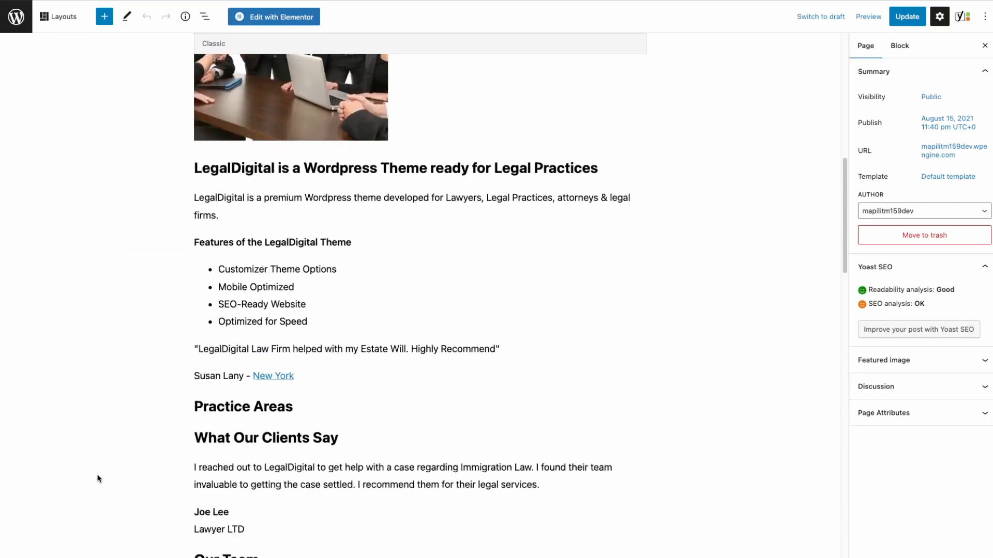
{"action": "scroll", "scroll_direction": "up", "scroll_amount": 3}
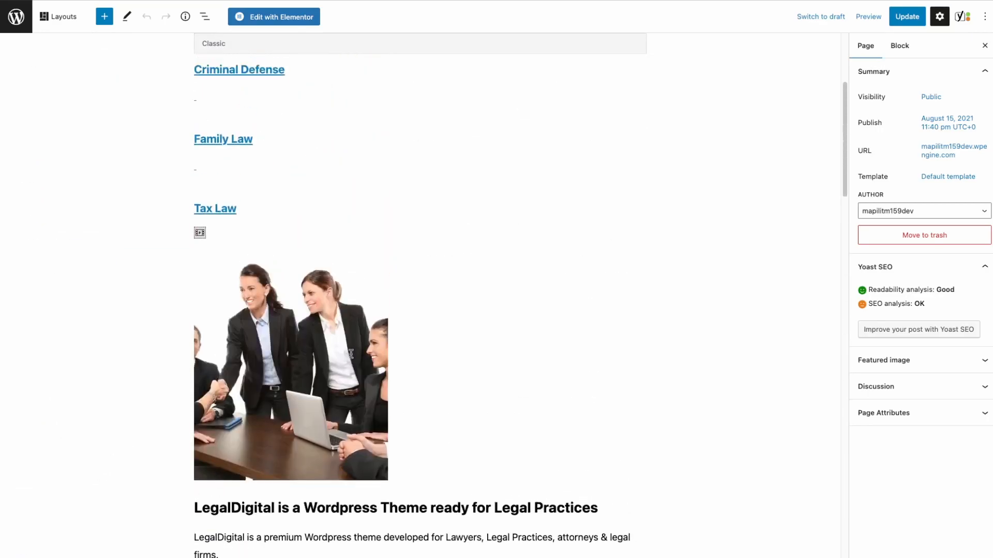
{"action": "scroll", "scroll_direction": "down", "scroll_amount": 3}
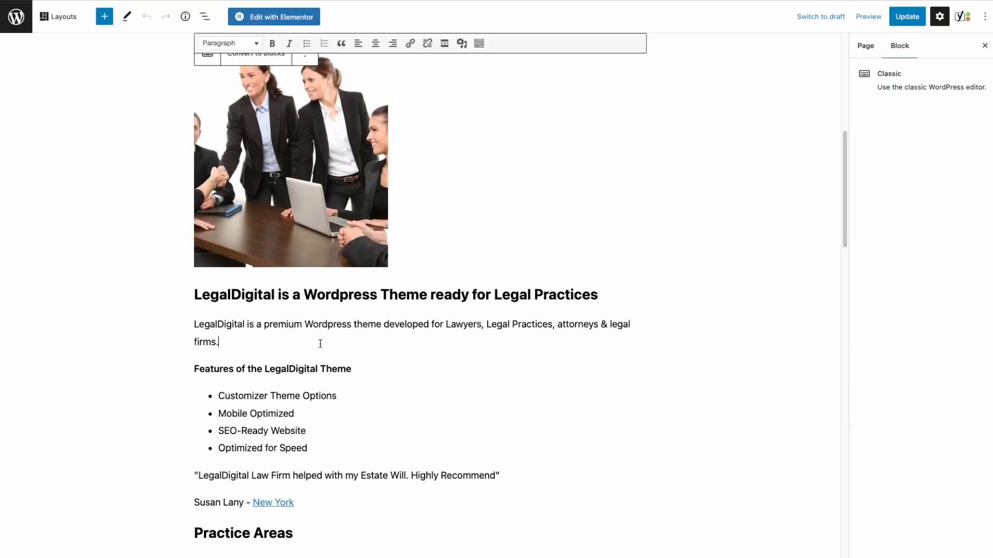
{"action": "key", "text": "enter"}
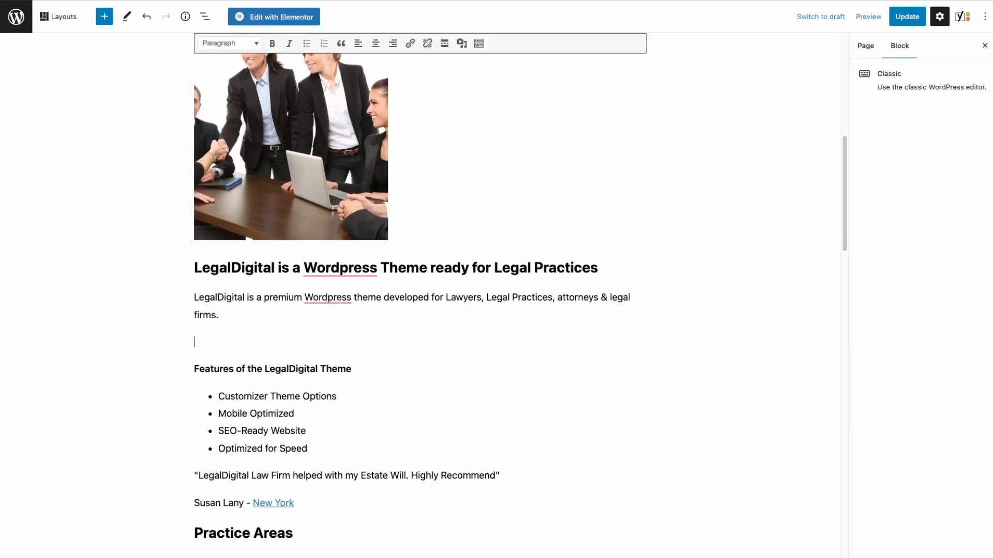
{"action": "type", "text": "Legal Services in New York"}
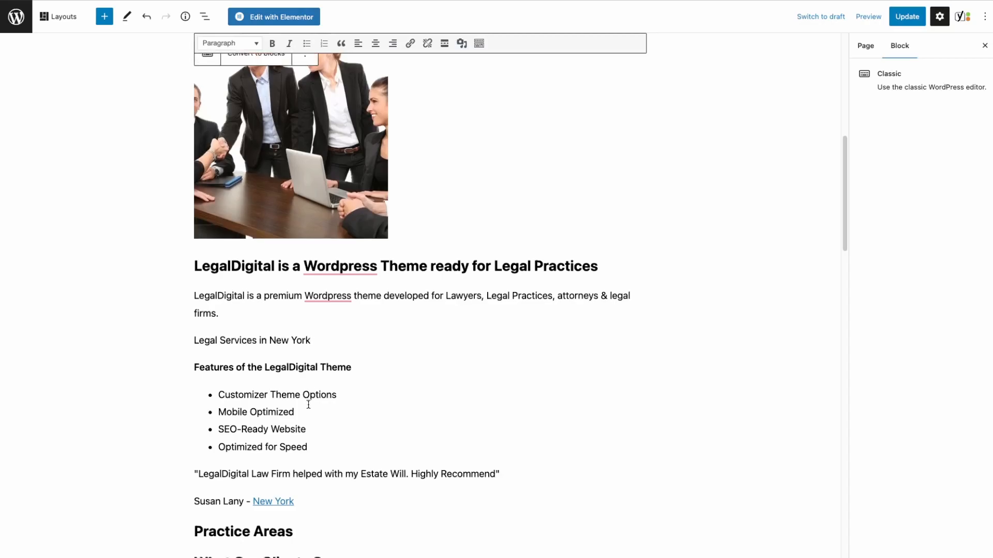
{"action": "scroll", "scroll_direction": "down", "scroll_amount": 3}
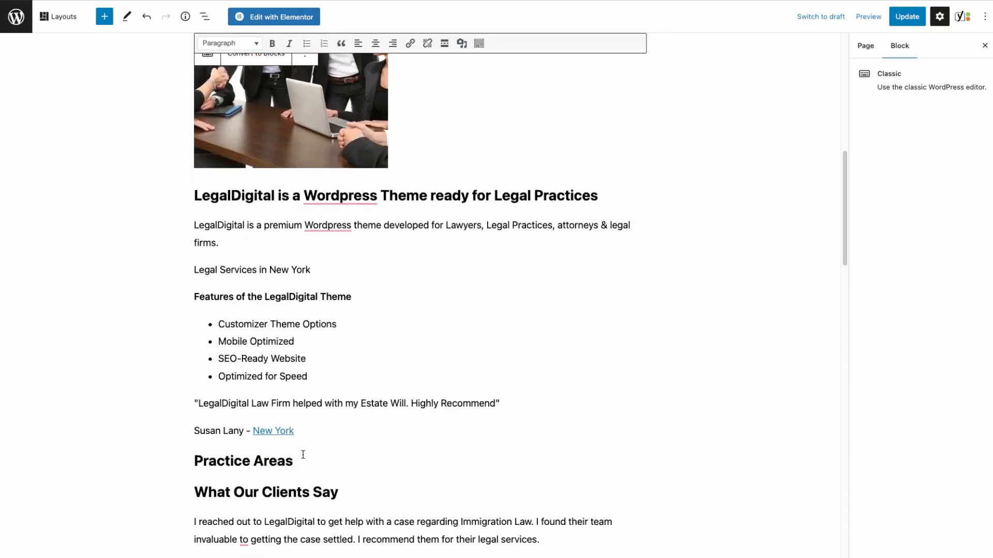
{"action": "scroll", "scroll_direction": "down", "scroll_amount": 3}
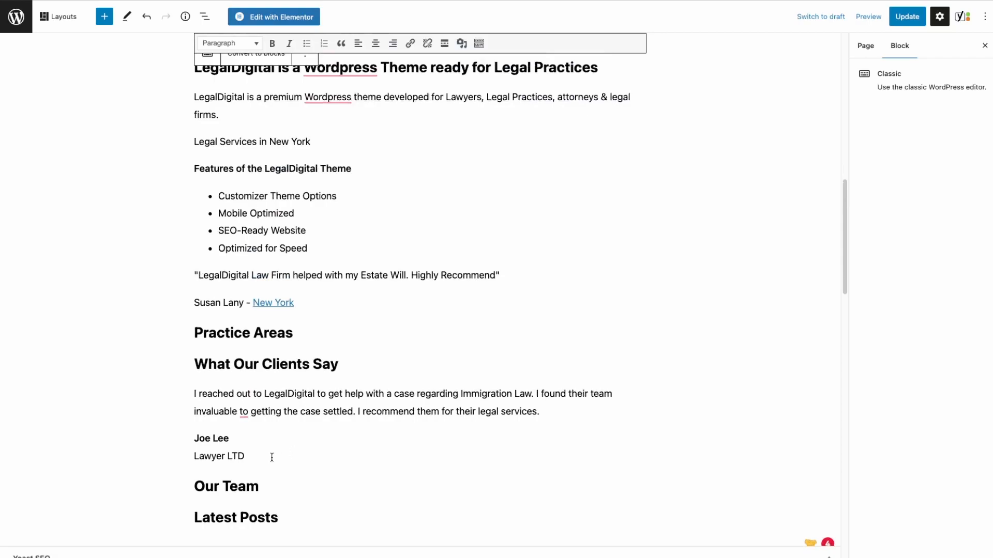
{"action": "type", "text": "Legal Services in New York"}
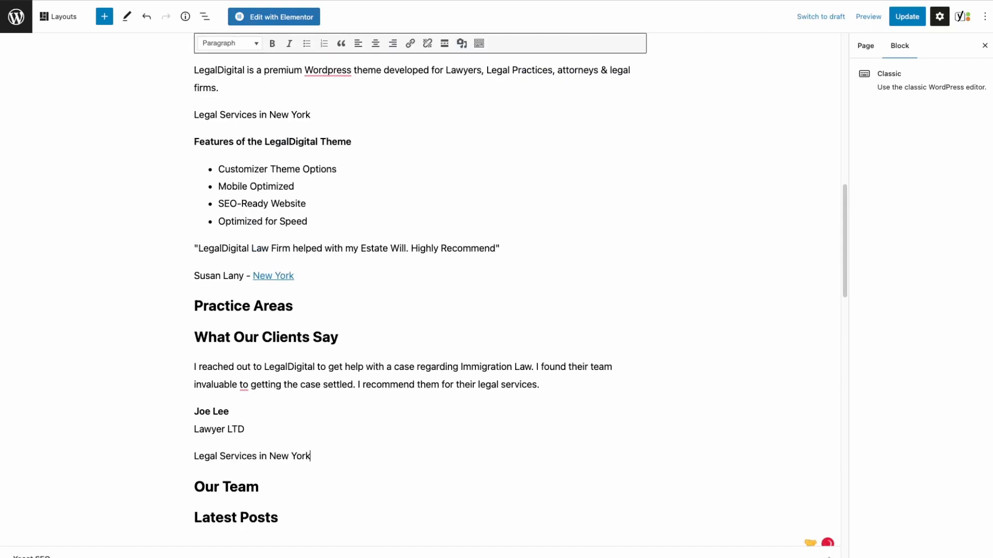
{"action": "left_click", "coordinate": [906, 16]}
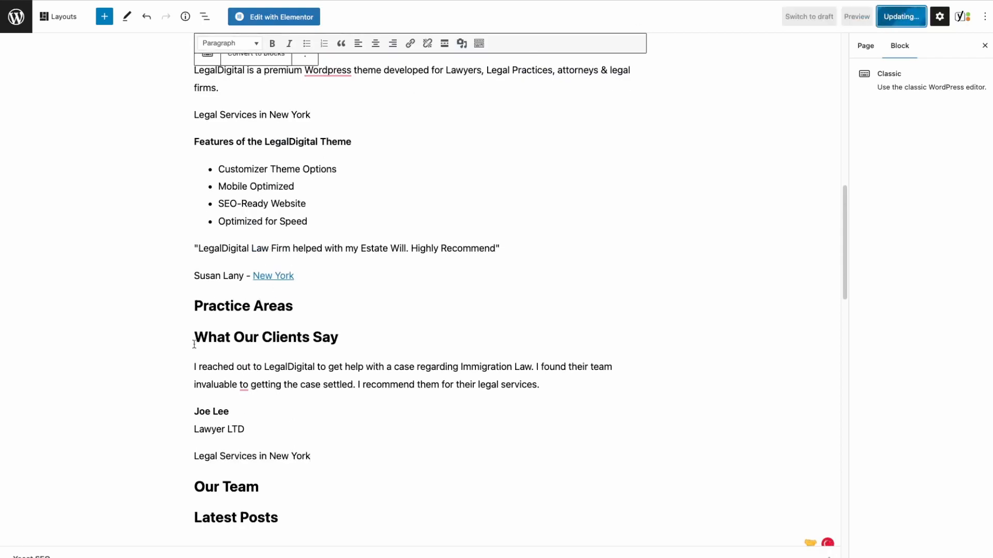
{"action": "left_click", "coordinate": [899, 16]}
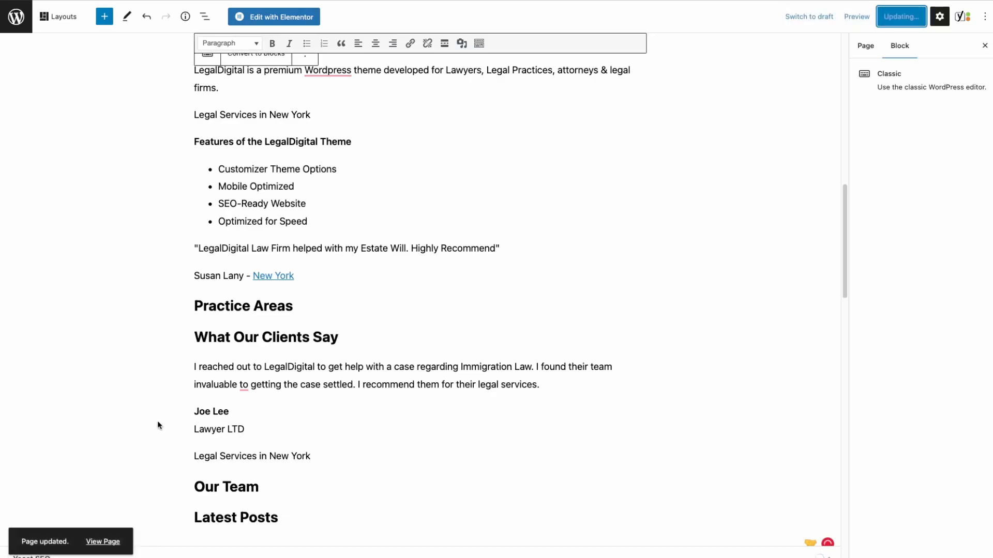
{"action": "scroll", "scroll_direction": "down", "scroll_amount": 3}
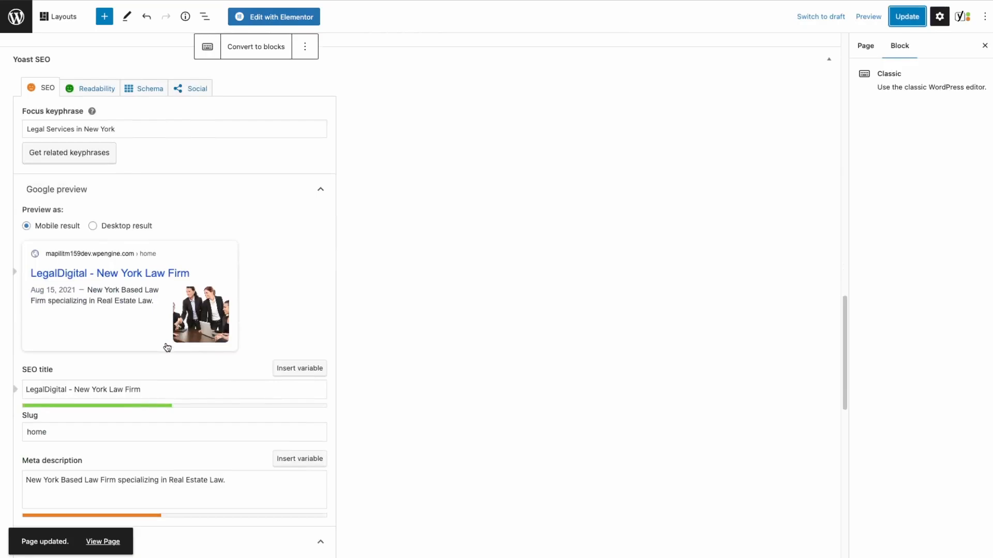
{"action": "scroll", "scroll_direction": "down", "scroll_amount": 3}
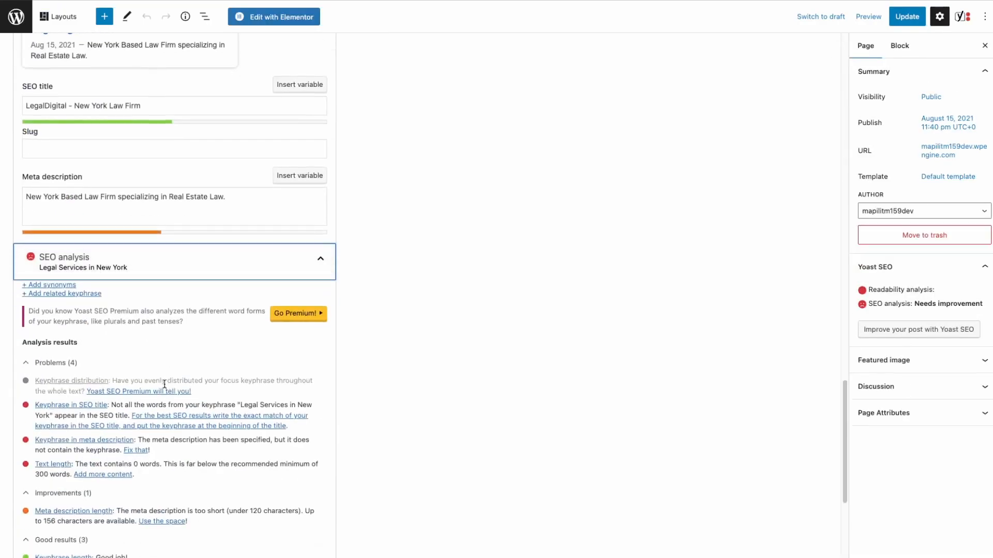
{"action": "scroll", "scroll_direction": "down", "scroll_amount": 3}
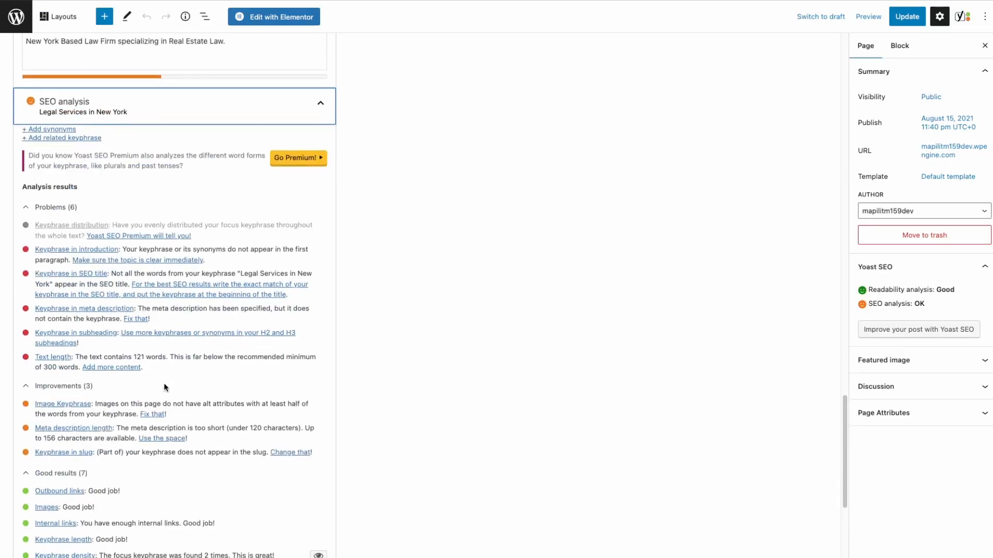
{"action": "scroll", "scroll_direction": "down", "scroll_amount": 3}
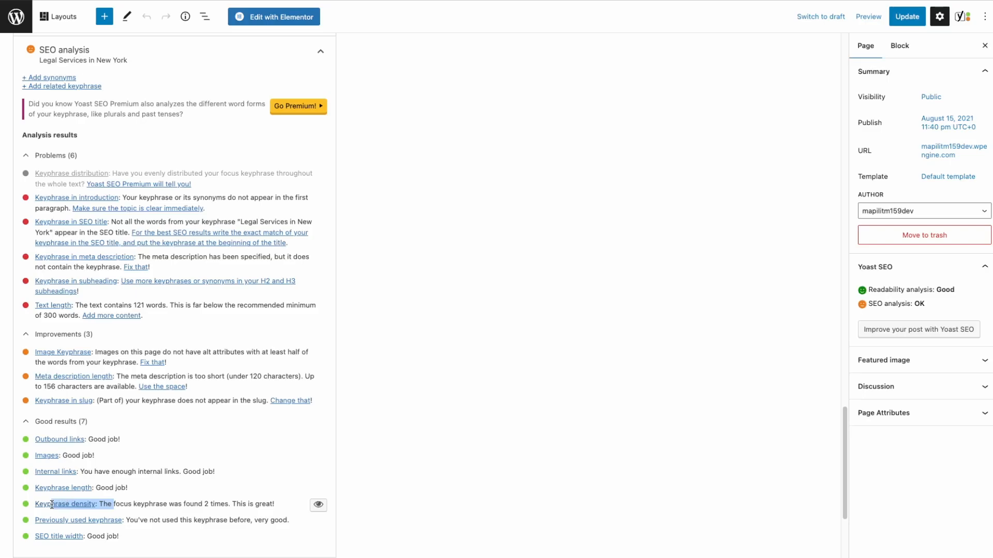
{"action": "scroll", "scroll_direction": "up", "scroll_amount": 3}
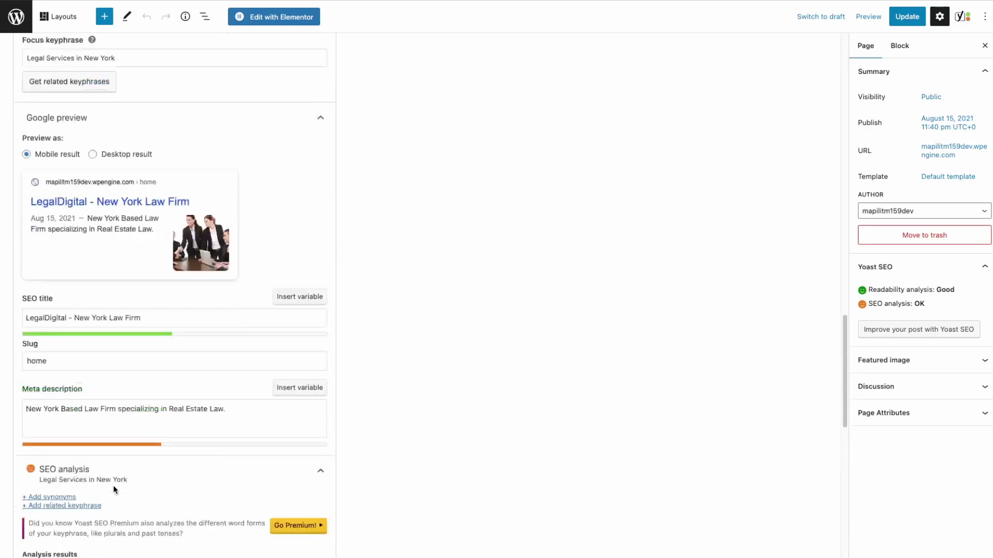
{"action": "scroll", "scroll_direction": "down", "scroll_amount": 3}
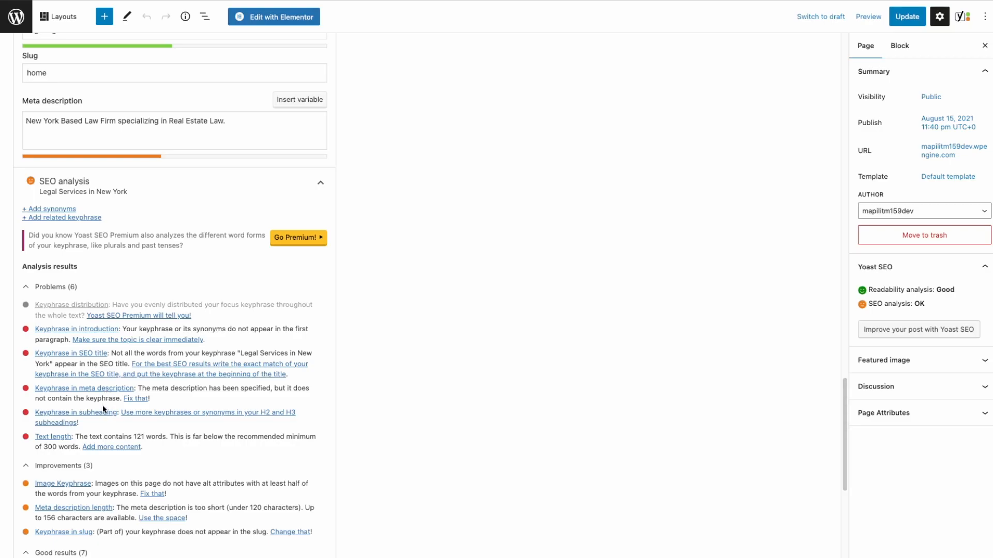
{"action": "scroll", "scroll_direction": "up", "scroll_amount": 3}
{"action": "type", "text": " Legal Services in New York"}
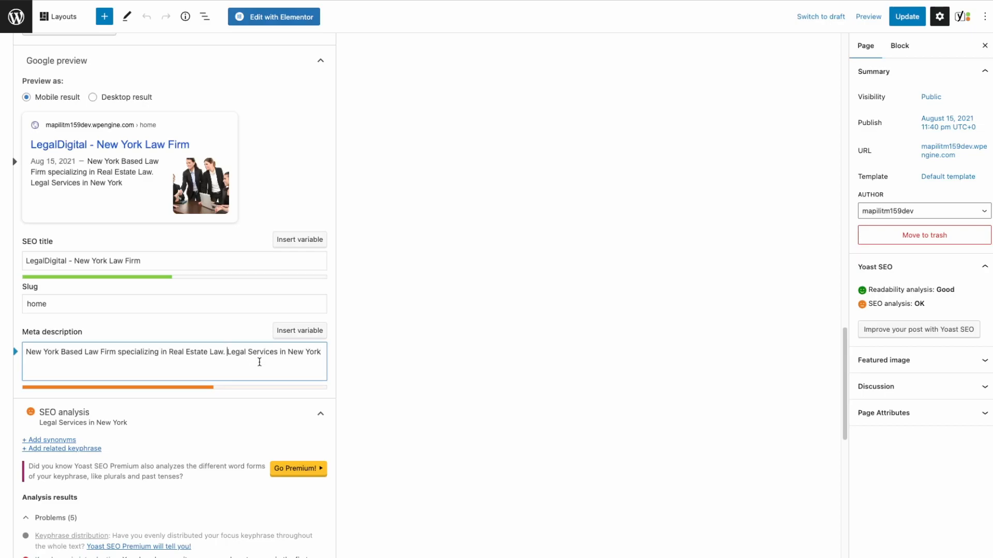
- Append 'We are a Legal Services in New York.' to the meta description and update
{"action": "type", "text": "We are a"}
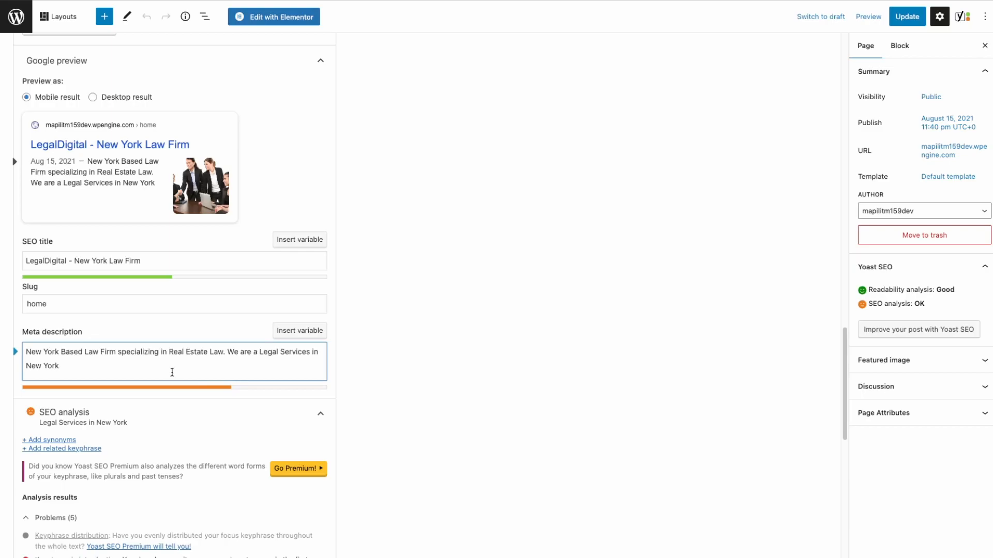
{"action": "left_click", "coordinate": [906, 16]}
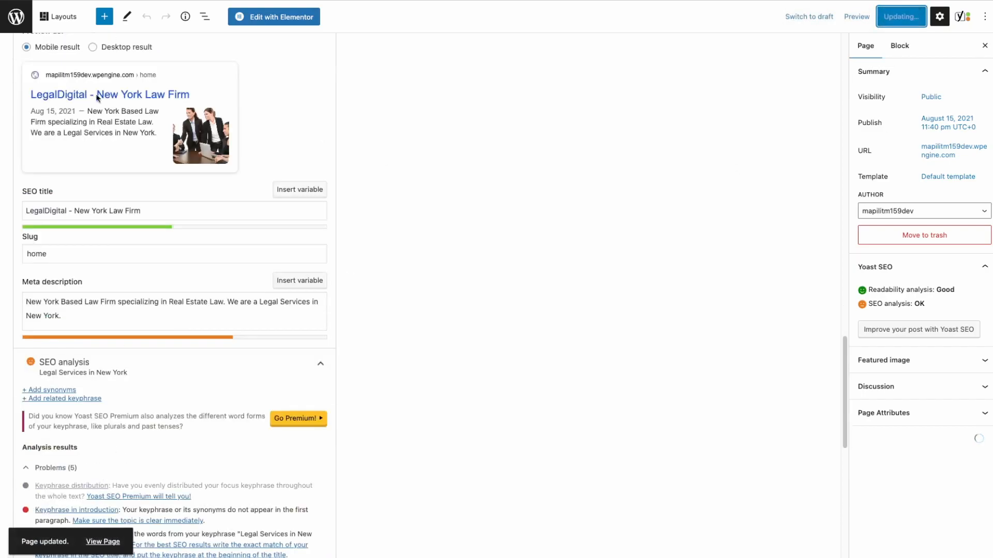
{"action": "mouse_move", "coordinate": [144, 443]}
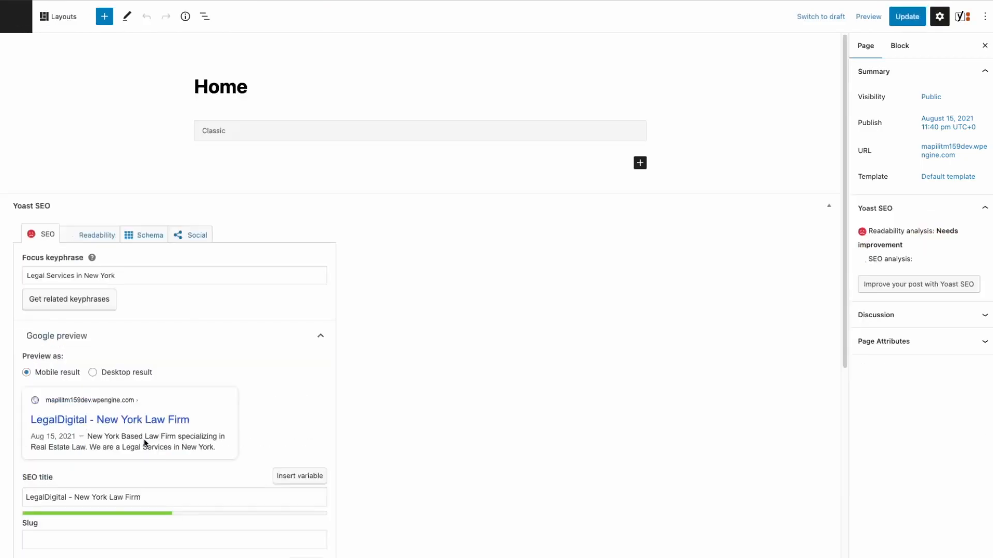
{"action": "scroll", "scroll_direction": "down", "scroll_amount": 3}
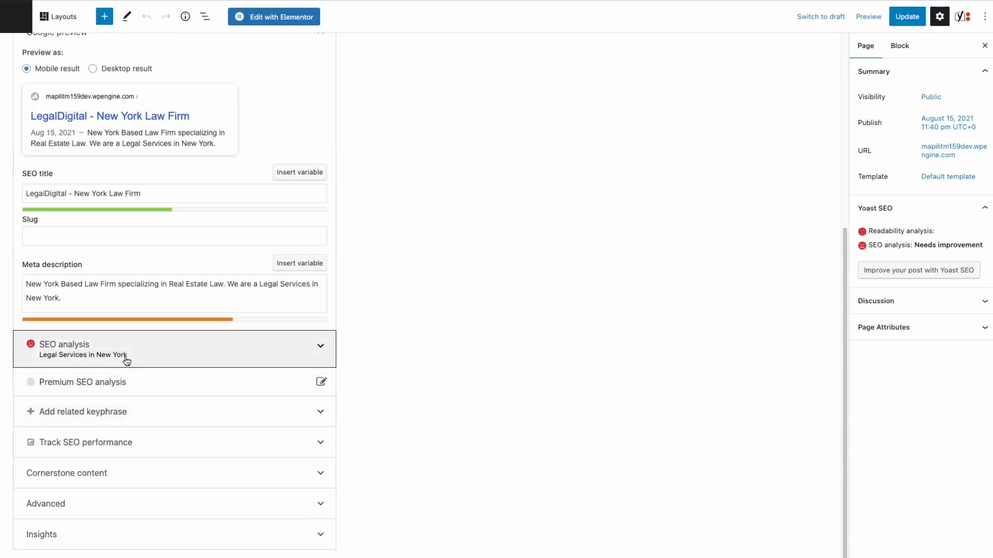
{"action": "left_click", "coordinate": [174, 348]}
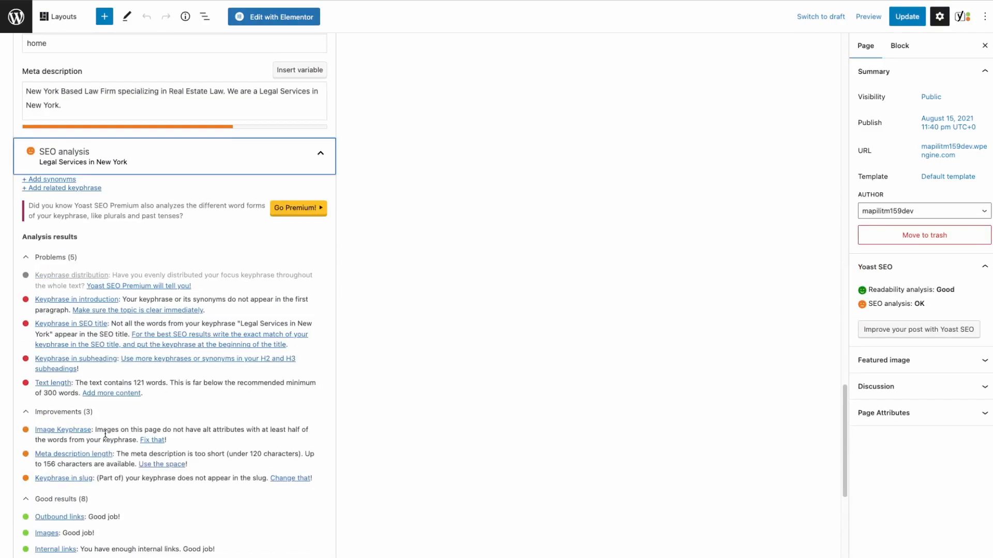
{"action": "scroll", "scroll_direction": "down", "scroll_amount": 3}
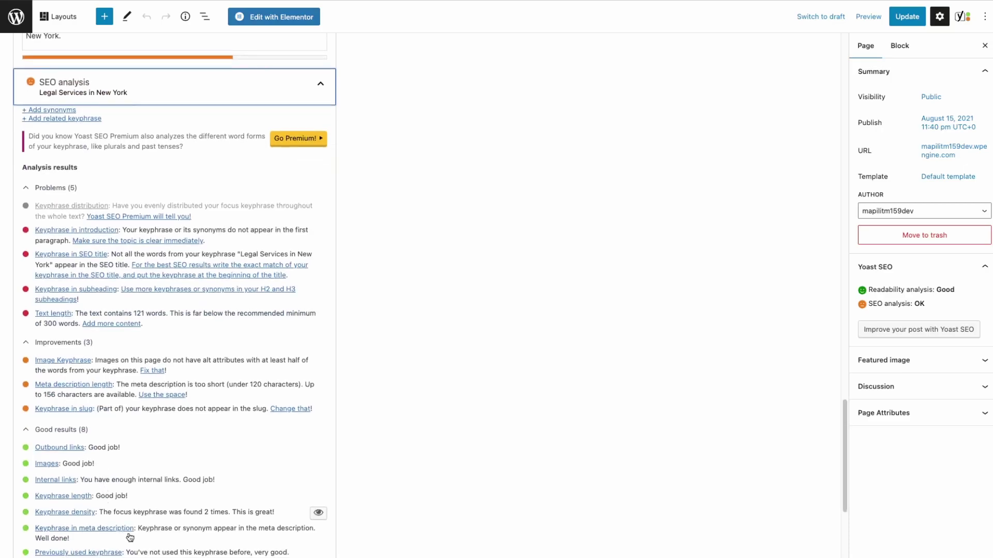
{"action": "mouse_move", "coordinate": [107, 406]}
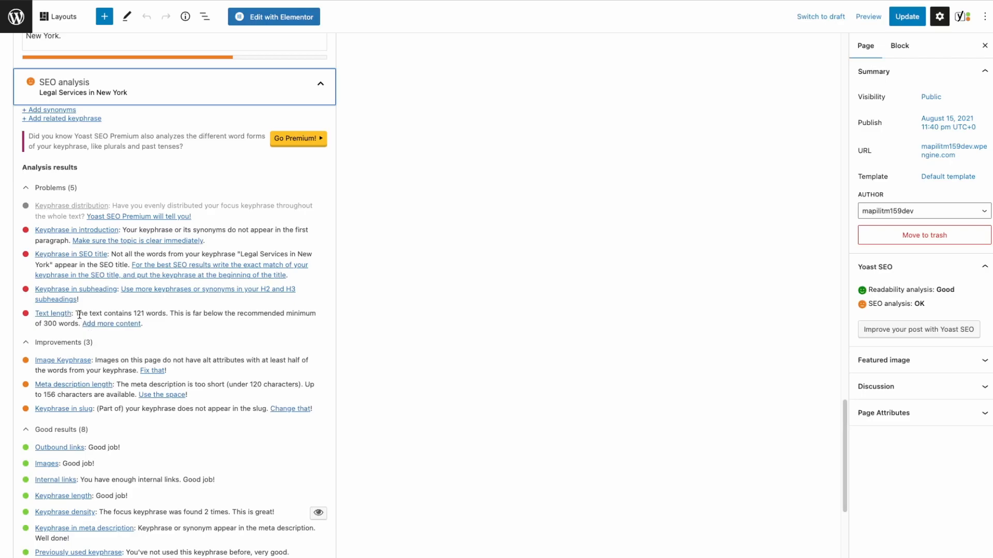
{"action": "mouse_move", "coordinate": [87, 307]}
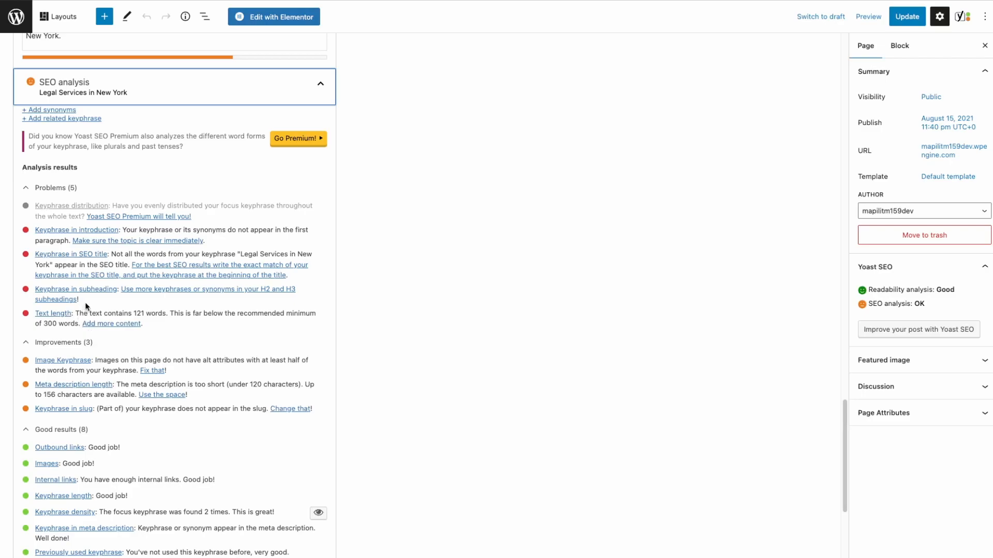
{"action": "mouse_move", "coordinate": [94, 197]}
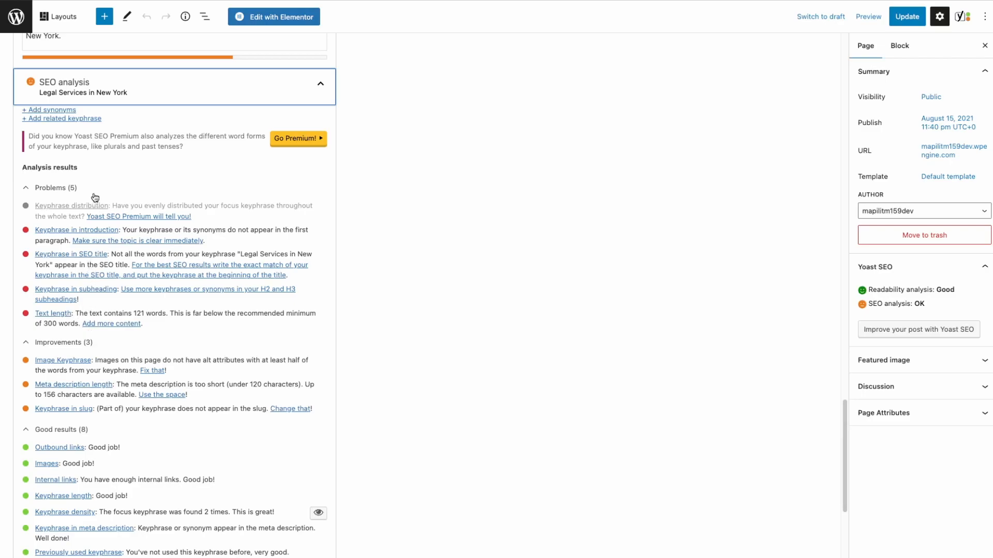
{"action": "mouse_move", "coordinate": [107, 220]}
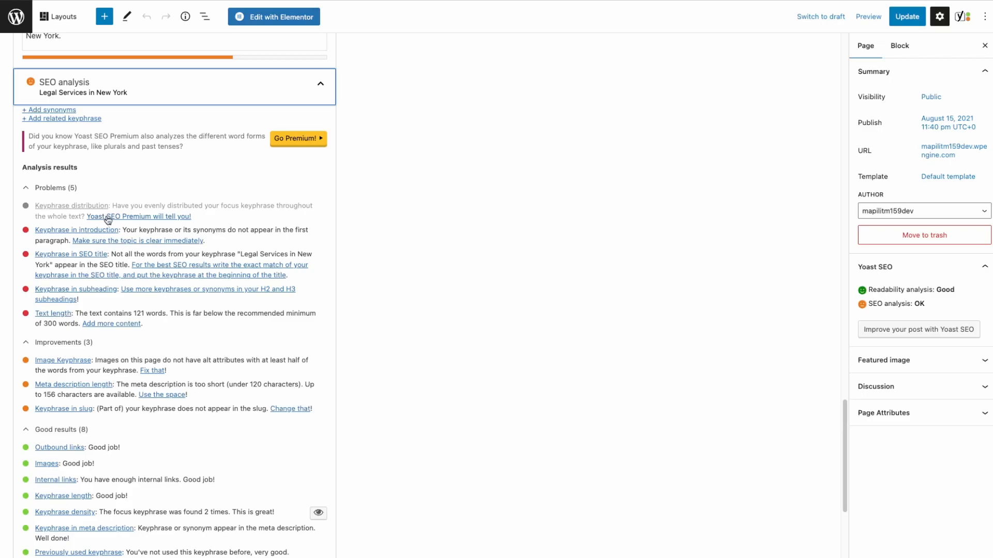
{"action": "mouse_move", "coordinate": [173, 249]}
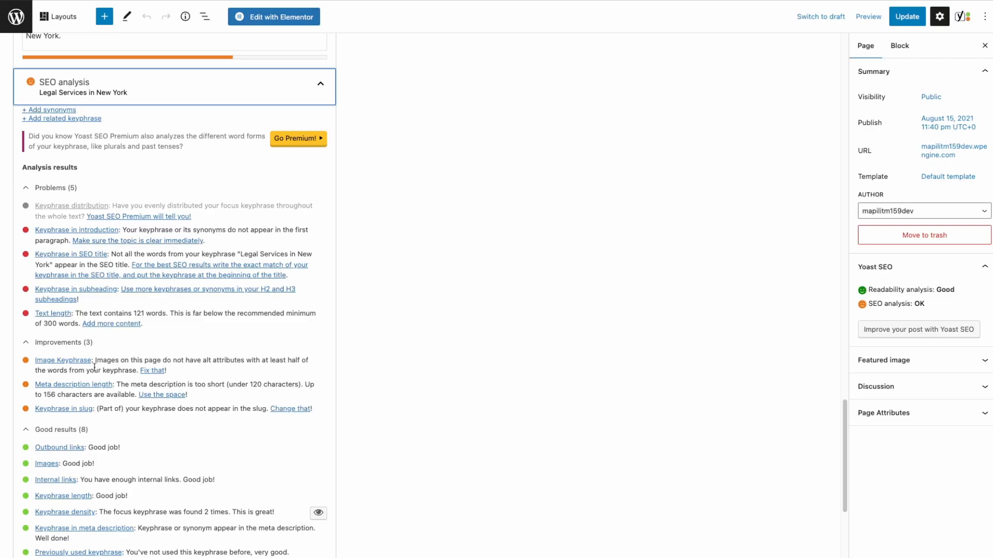
{"action": "scroll", "scroll_direction": "up", "scroll_amount": 3}
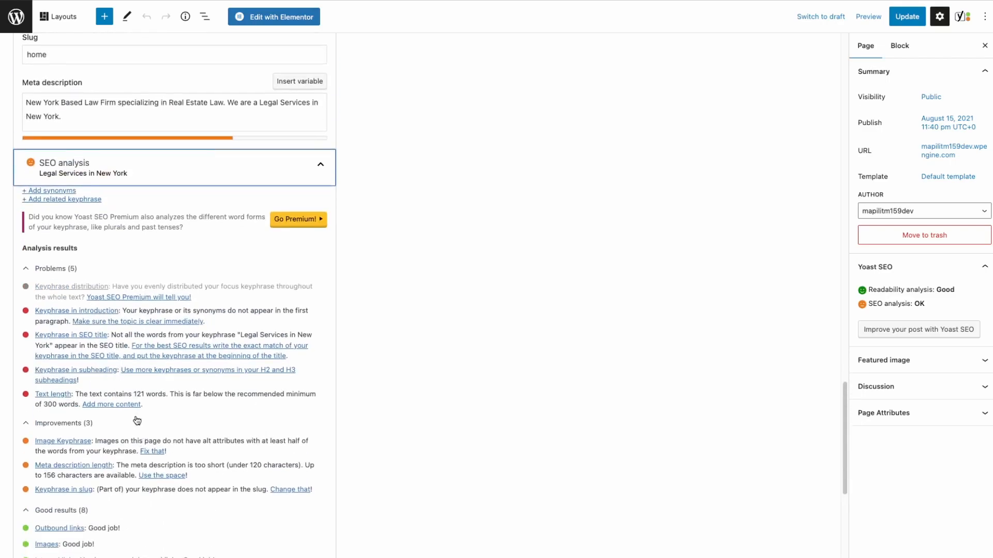
{"action": "scroll", "scroll_direction": "up", "scroll_amount": 3}
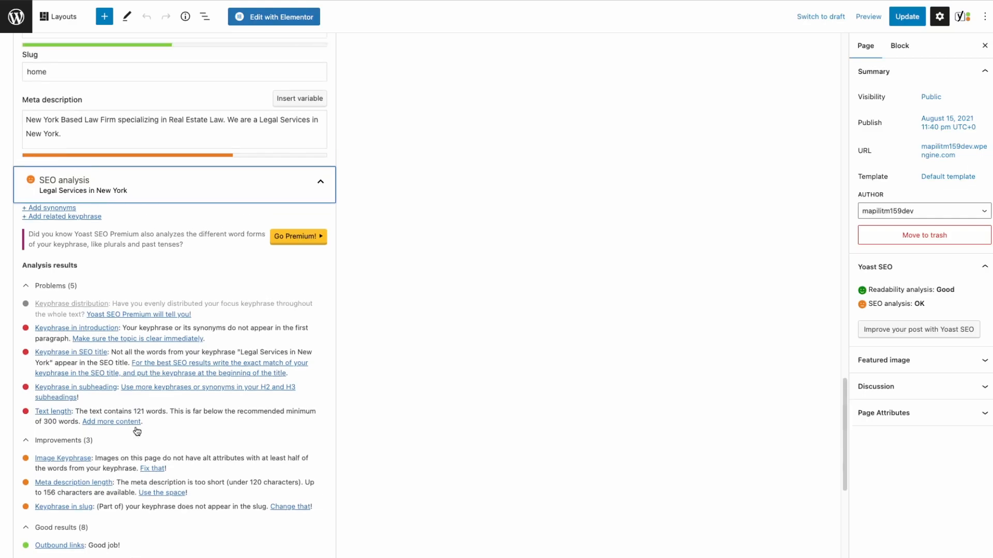
{"action": "scroll", "scroll_direction": "down", "scroll_amount": 3}
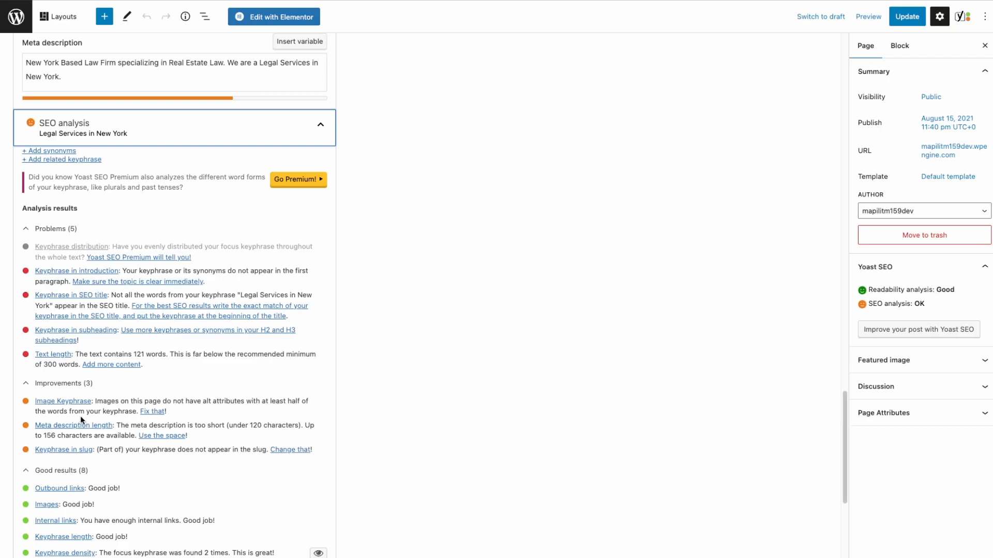
{"action": "scroll", "scroll_direction": "up", "scroll_amount": 3}
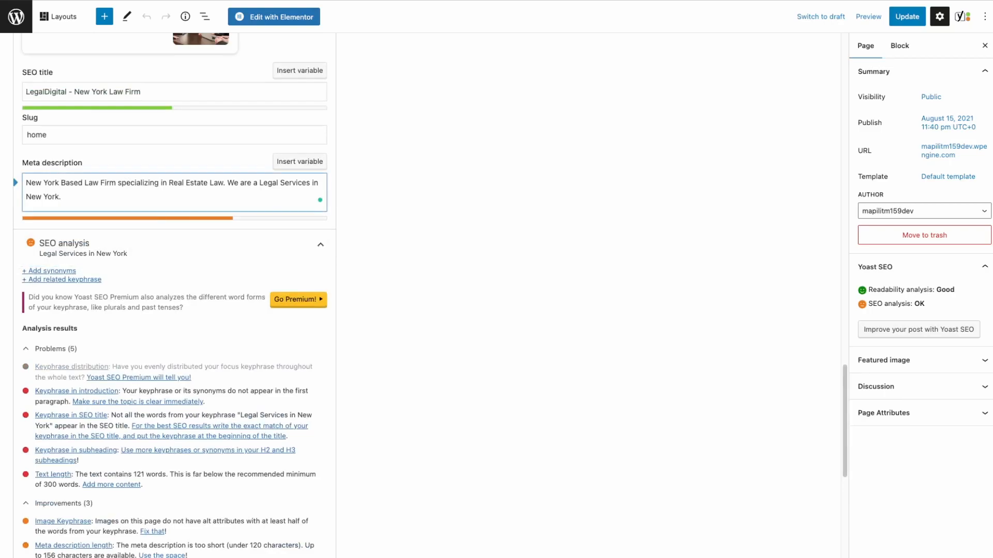
- Add 'We have helped over 100+ companies with their real estate transactions.' to the meta description and update
{"action": "type", "text": "We have"}
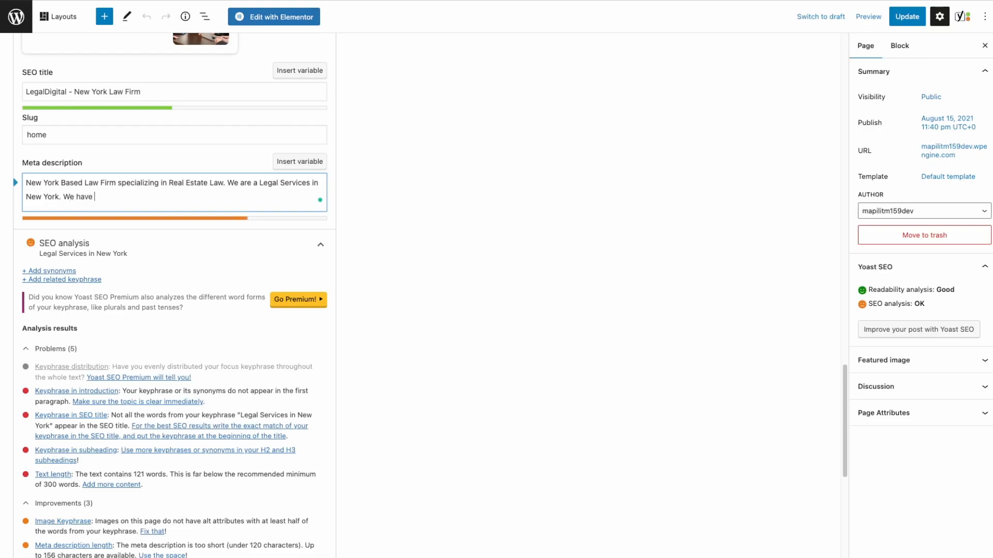
{"action": "type", "text": "helped over"}
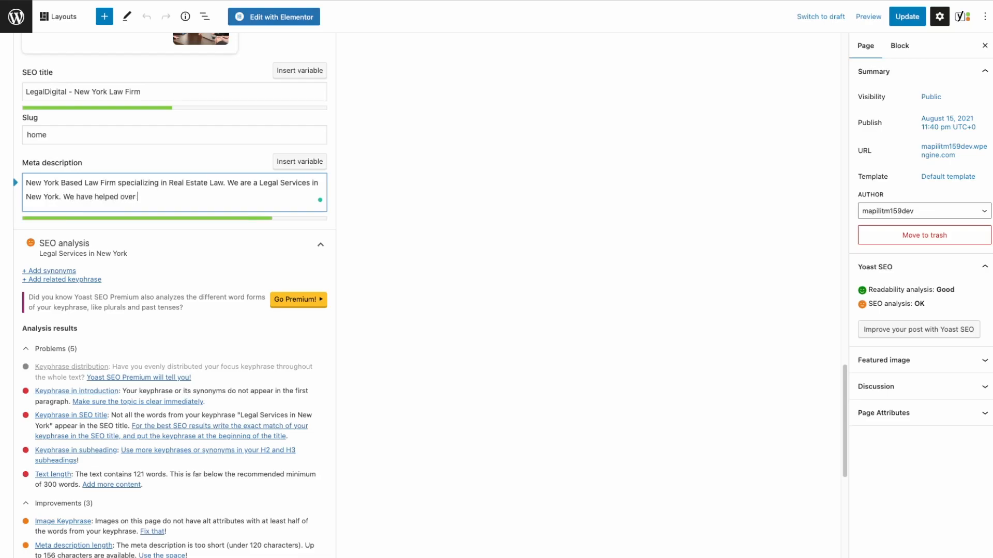
{"action": "type", "text": "100+ companies with"}
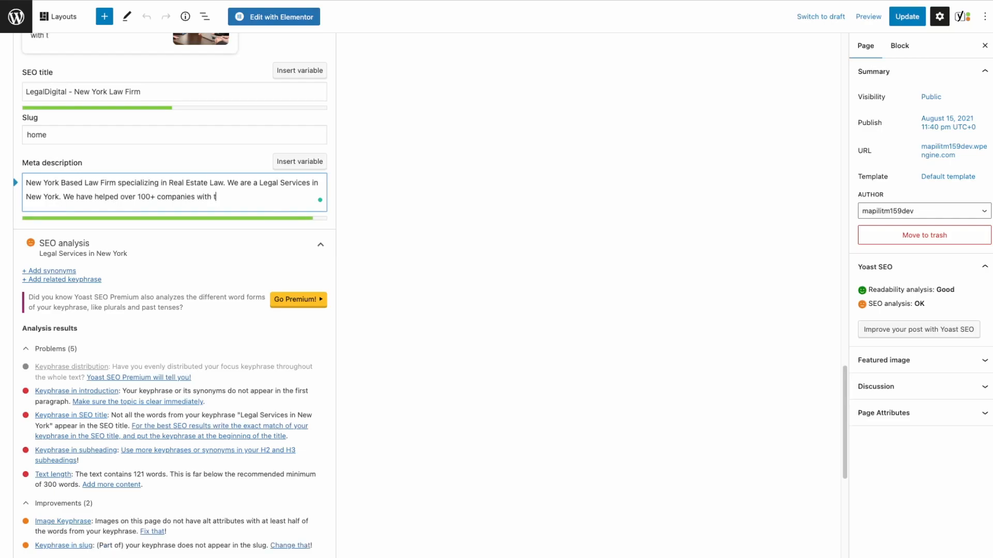
{"action": "type", "text": "their real estate"}
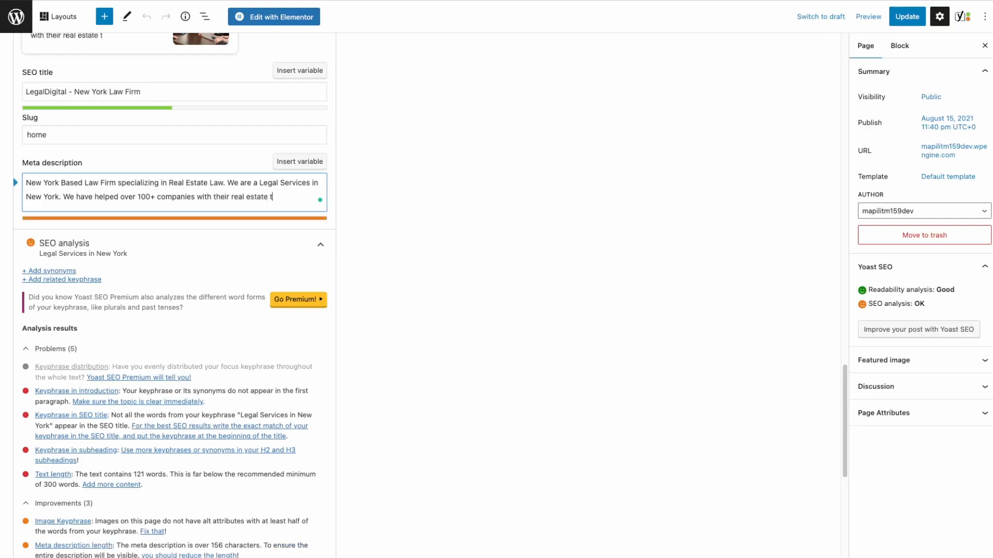
{"action": "type", "text": "transactio"}
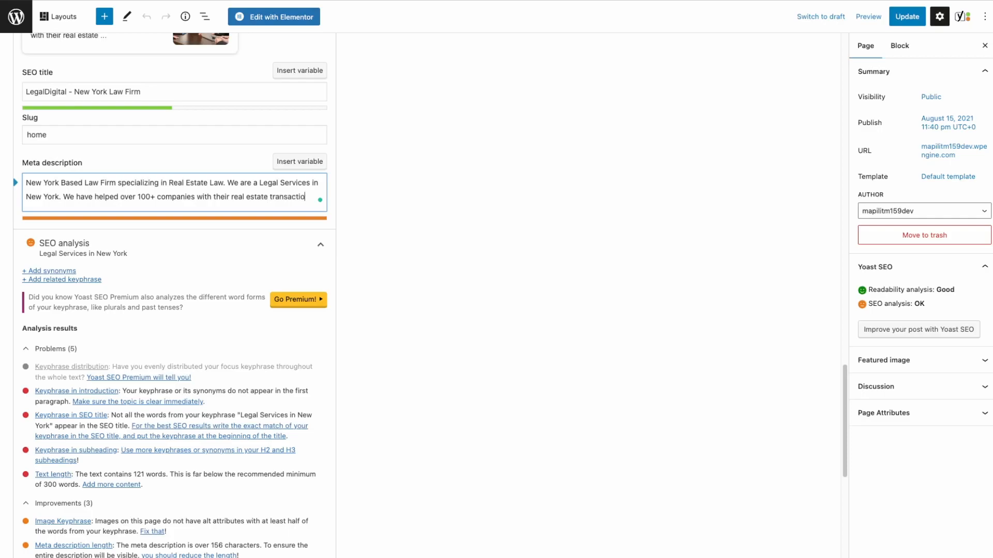
{"action": "type", "text": "ns."}
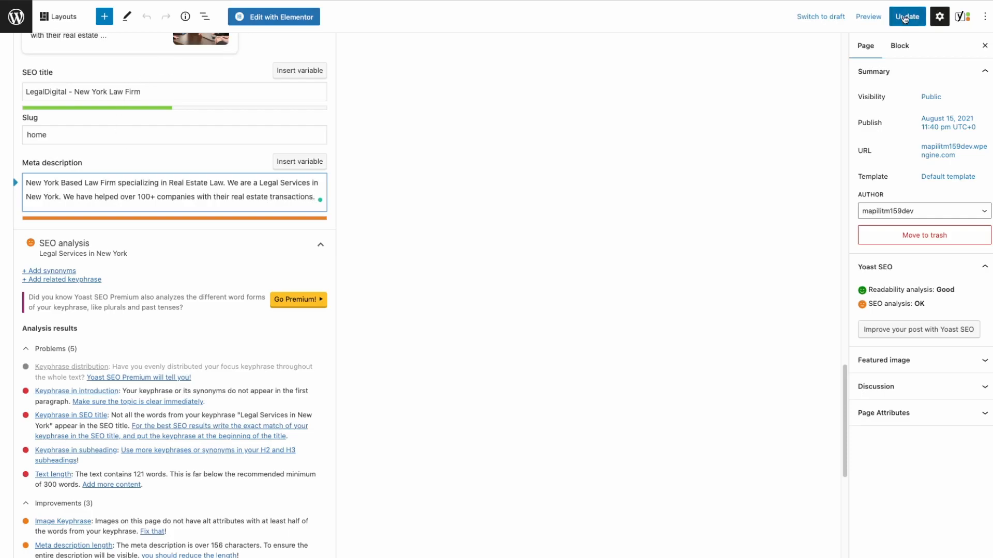
{"action": "left_click", "coordinate": [906, 17]}
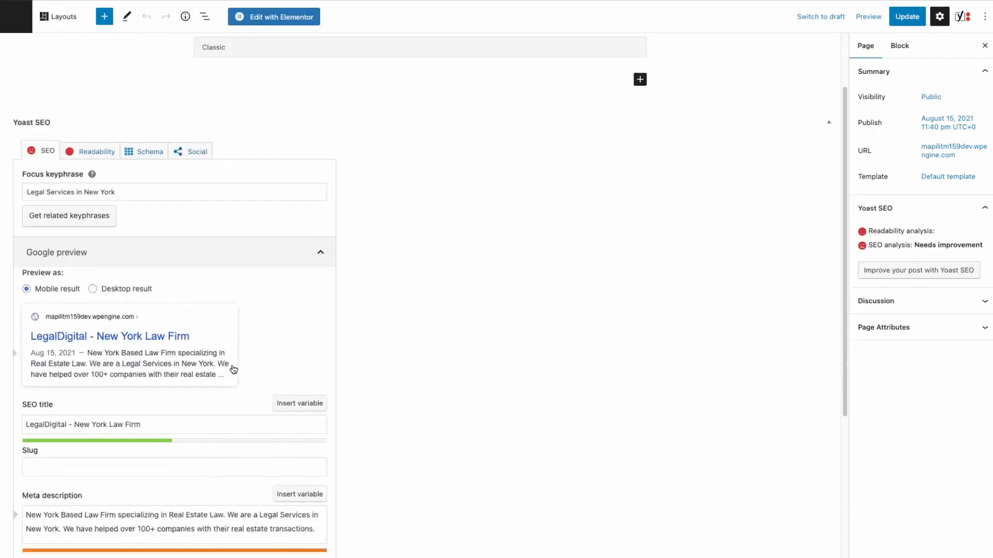
- Scroll through the Home page editor, reviewing the meta description and testimonial paragraphs
{"action": "scroll", "scroll_direction": "down", "scroll_amount": 3}
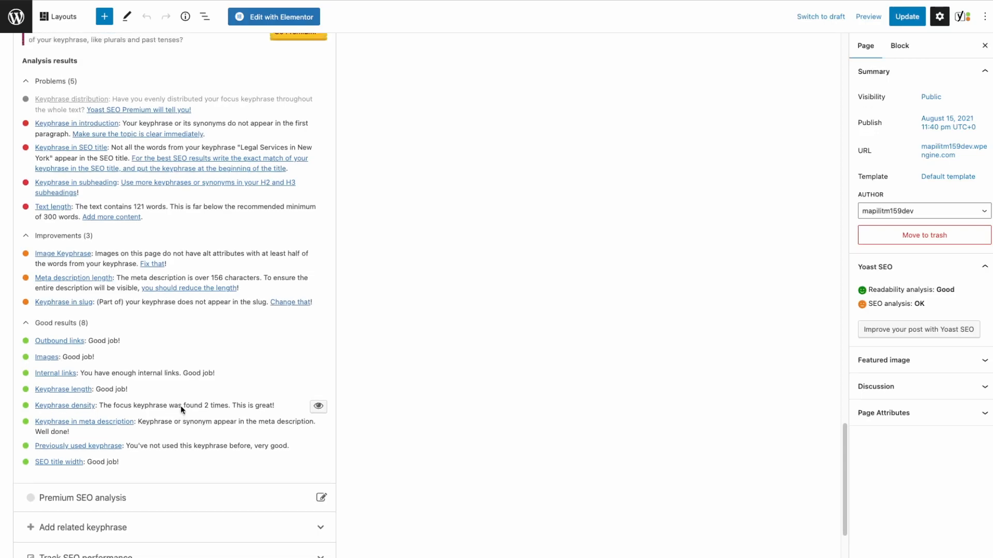
{"action": "scroll", "scroll_direction": "up", "scroll_amount": 3}
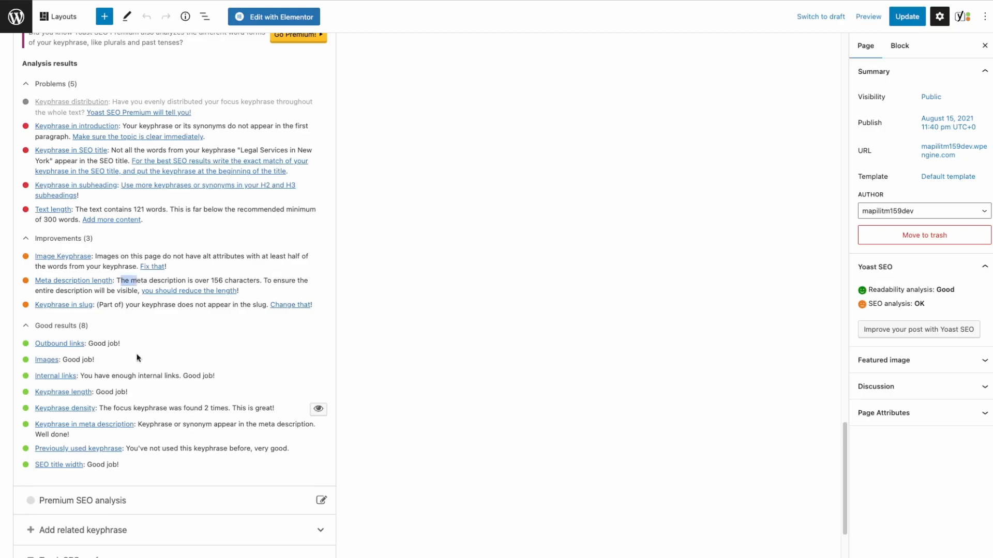
{"action": "scroll", "scroll_direction": "up", "scroll_amount": 3}
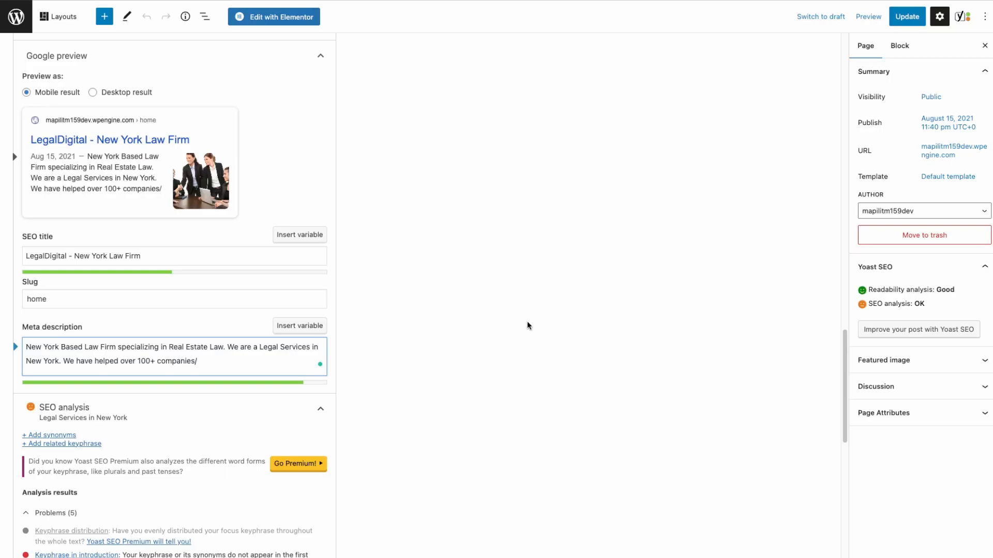
{"action": "scroll", "scroll_direction": "down", "scroll_amount": 3}
{"action": "type", "text": "."}
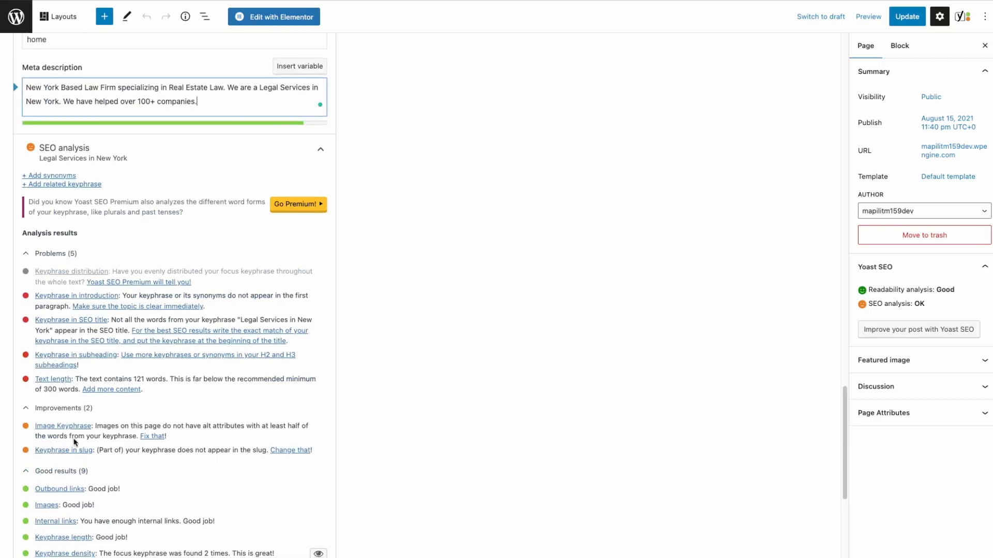
{"action": "mouse_move", "coordinate": [58, 391]}
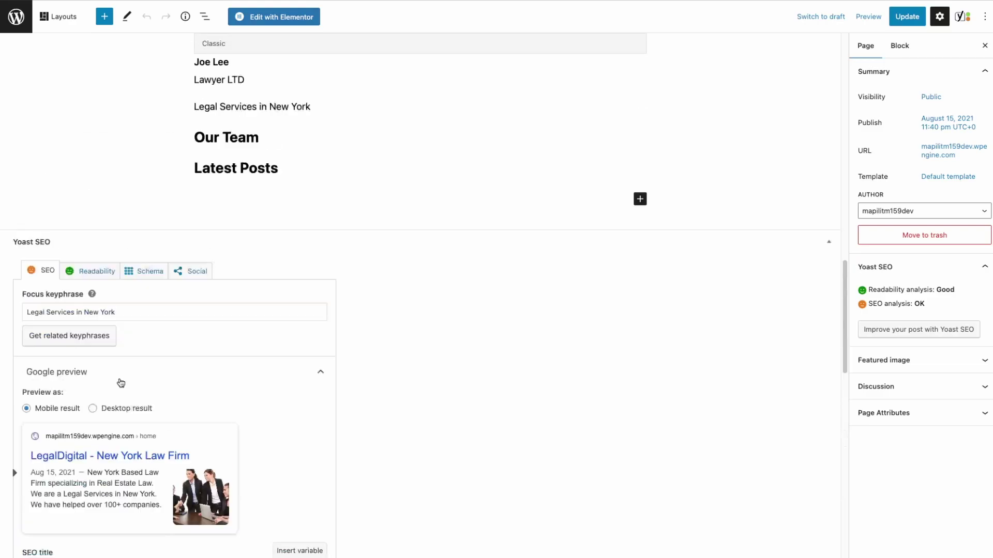
{"action": "scroll", "scroll_direction": "up", "scroll_amount": 3}
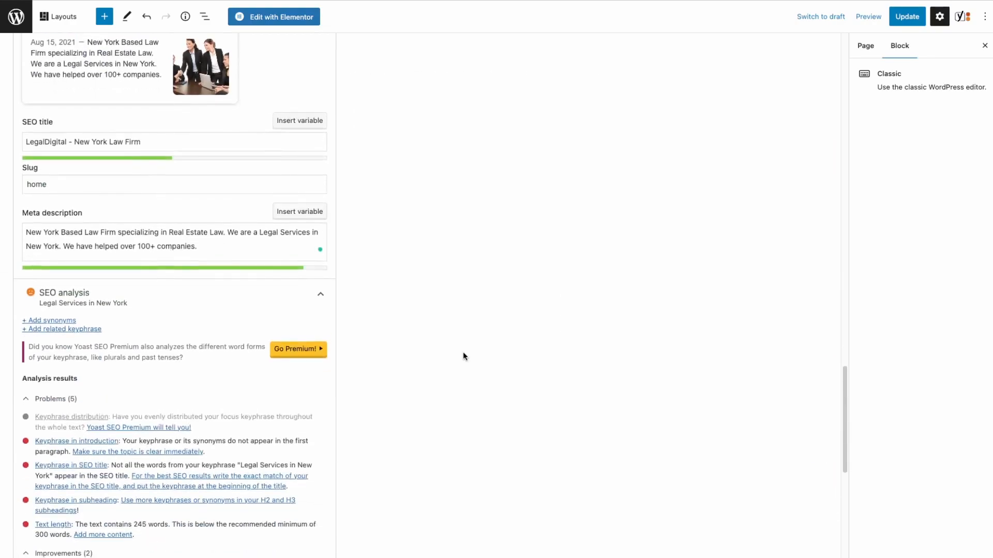
{"action": "scroll", "scroll_direction": "up", "scroll_amount": 3}
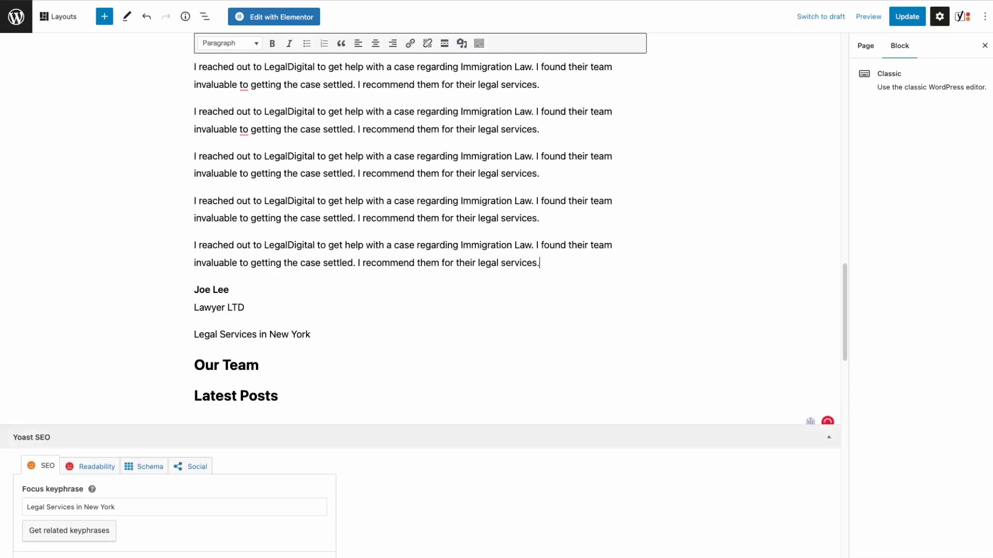
{"action": "scroll", "scroll_direction": "down", "scroll_amount": 3}
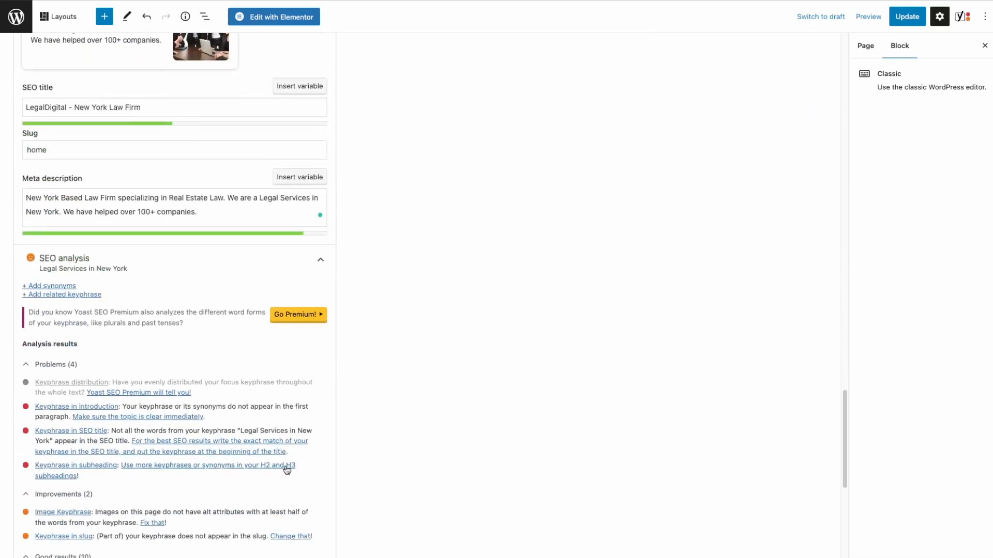
{"action": "scroll", "scroll_direction": "down", "scroll_amount": 3}
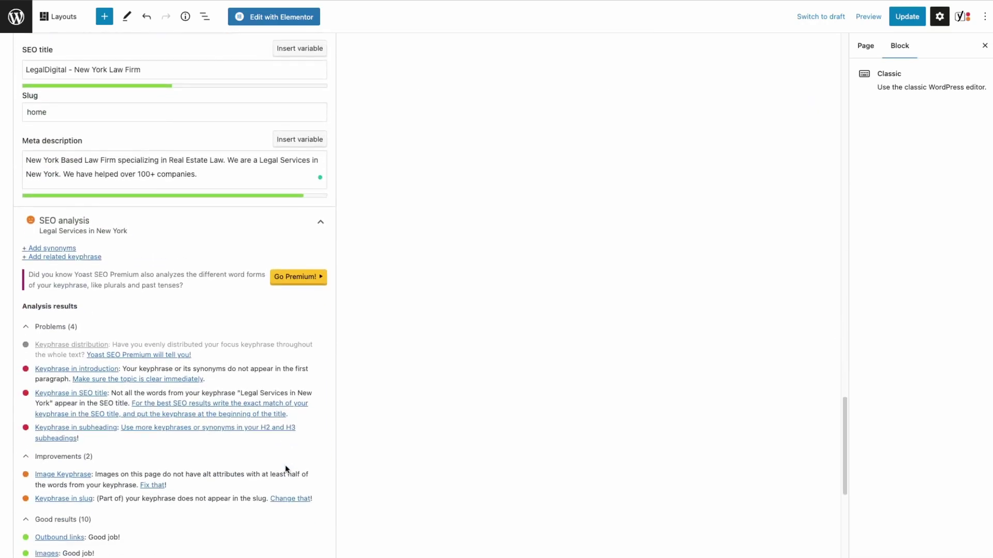
{"action": "scroll", "scroll_direction": "up", "scroll_amount": 3}
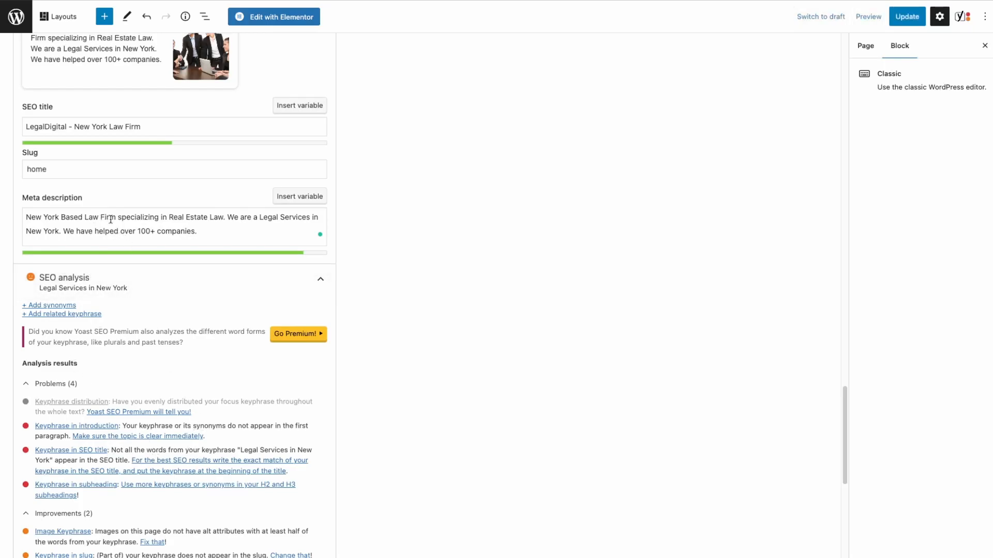
{"action": "scroll", "scroll_direction": "up", "scroll_amount": 3}
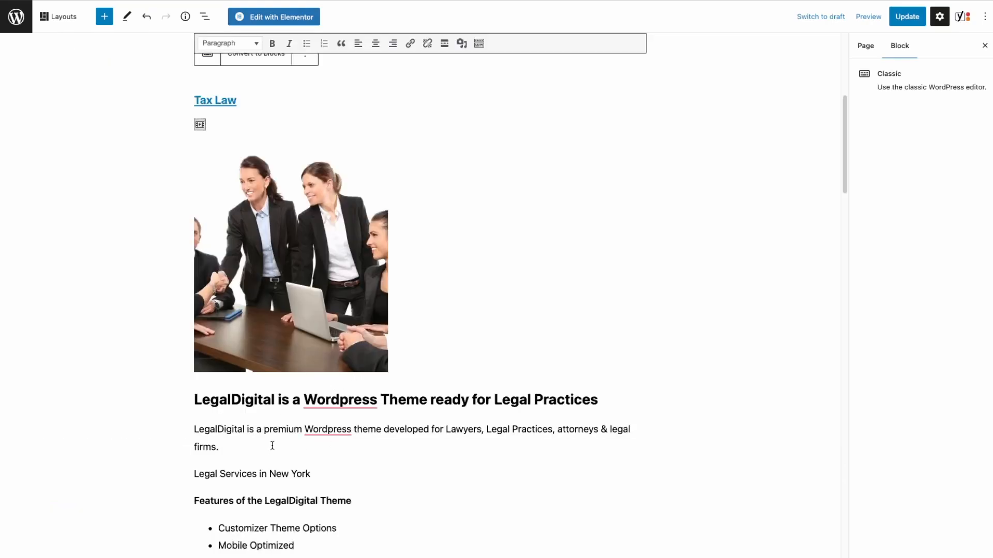
- Finish the first paragraph with 'and we are Legal Services in New York' and check the SEO analysis
{"action": "type", "text": "n"}
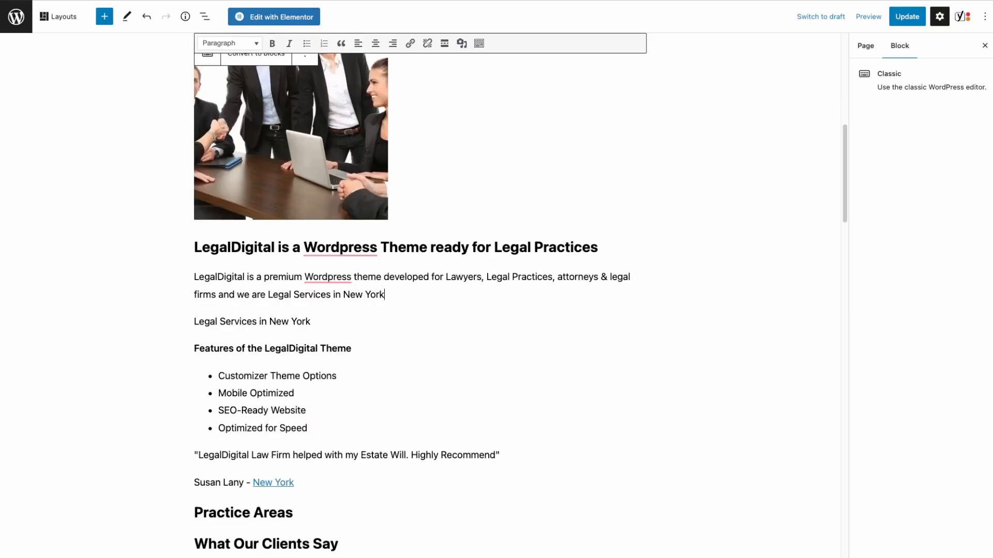
{"action": "mouse_move", "coordinate": [252, 316]}
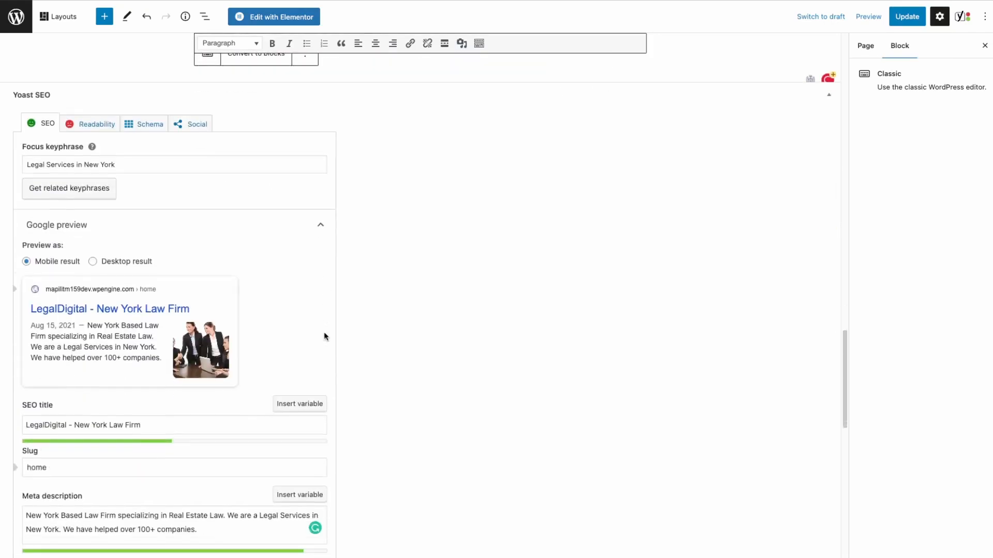
{"action": "scroll", "scroll_direction": "down", "scroll_amount": 3}
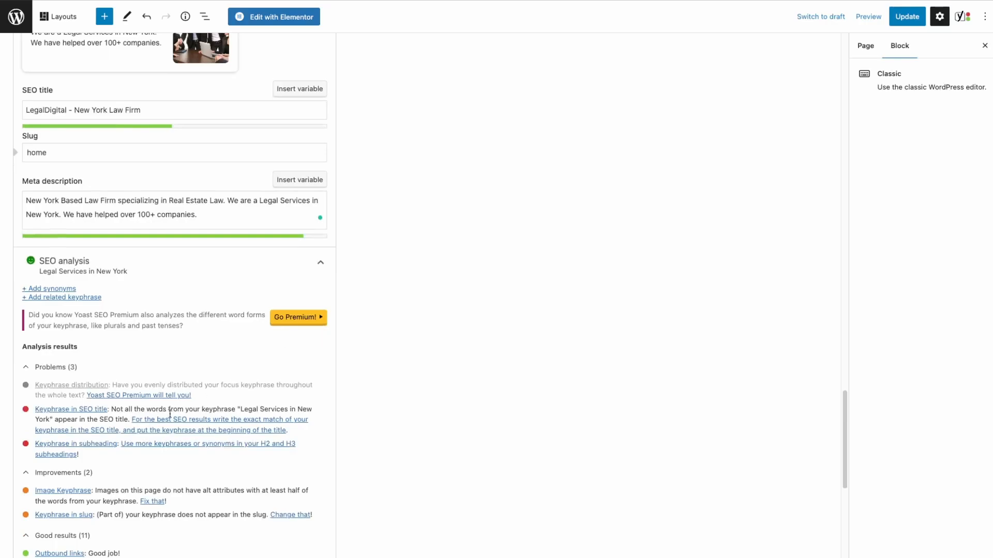
{"action": "mouse_move", "coordinate": [102, 450]}
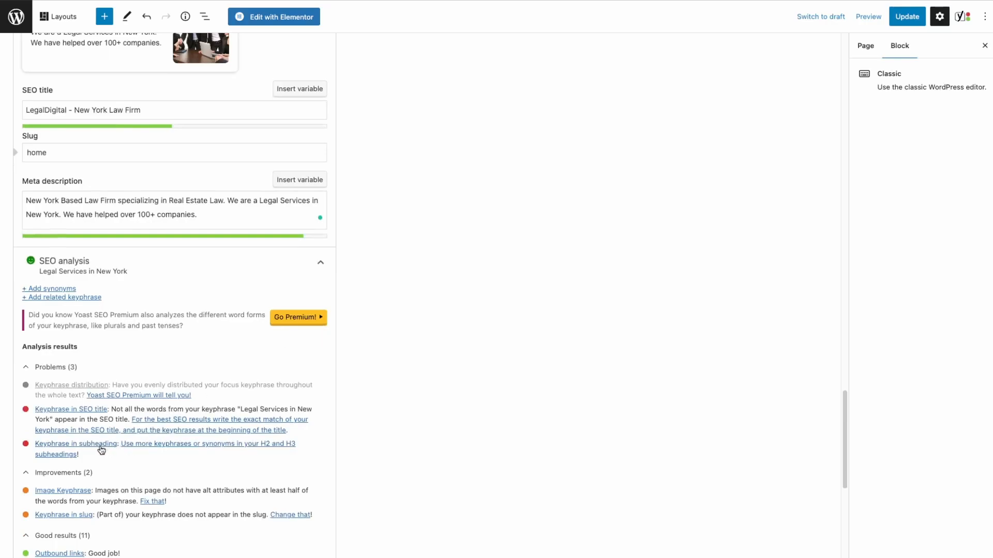
{"action": "scroll", "scroll_direction": "up", "scroll_amount": 3}
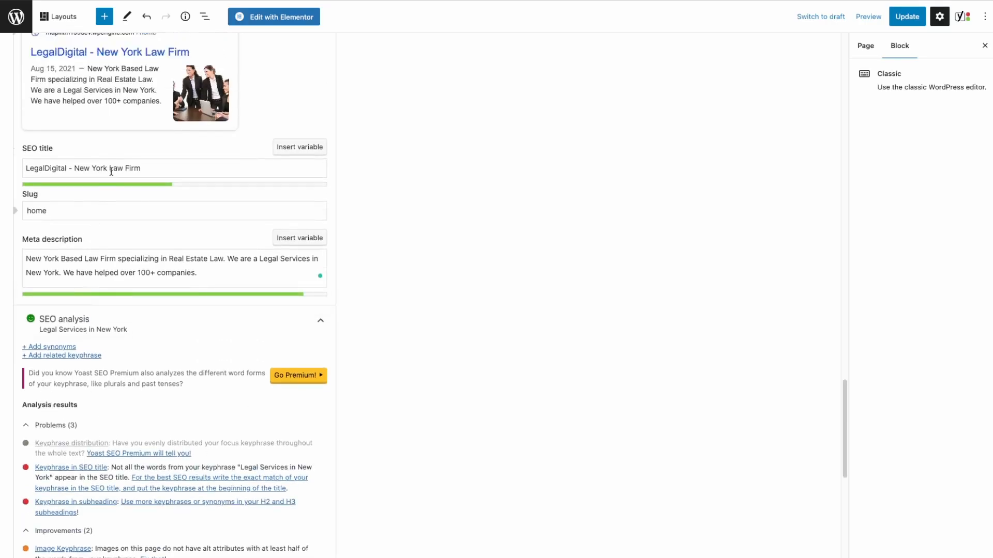
- Review the Yoast analysis, now at two problems, and update the Home page
{"action": "scroll", "scroll_direction": "up", "scroll_amount": 3}
{"action": "type", "text": "Legal Services in "}
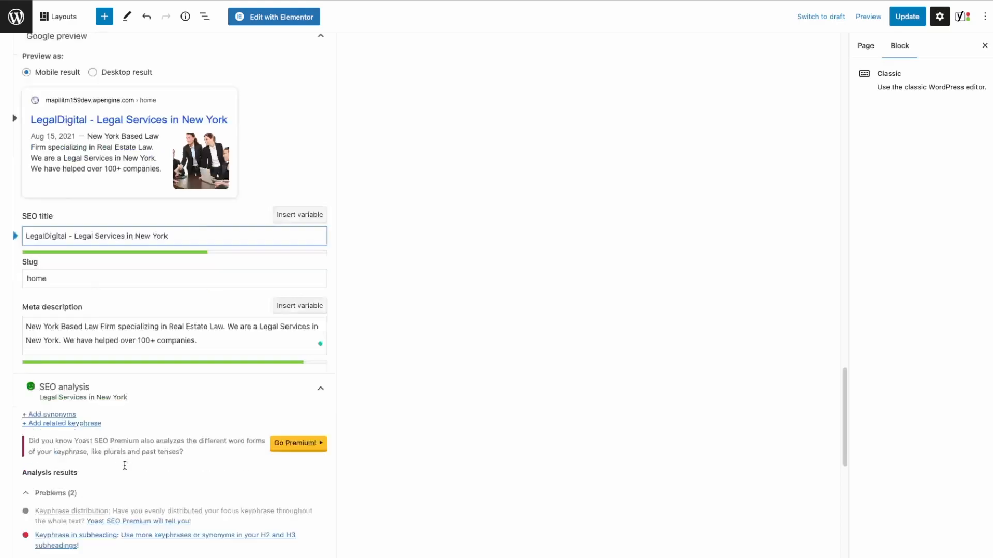
{"action": "scroll", "scroll_direction": "down", "scroll_amount": 3}
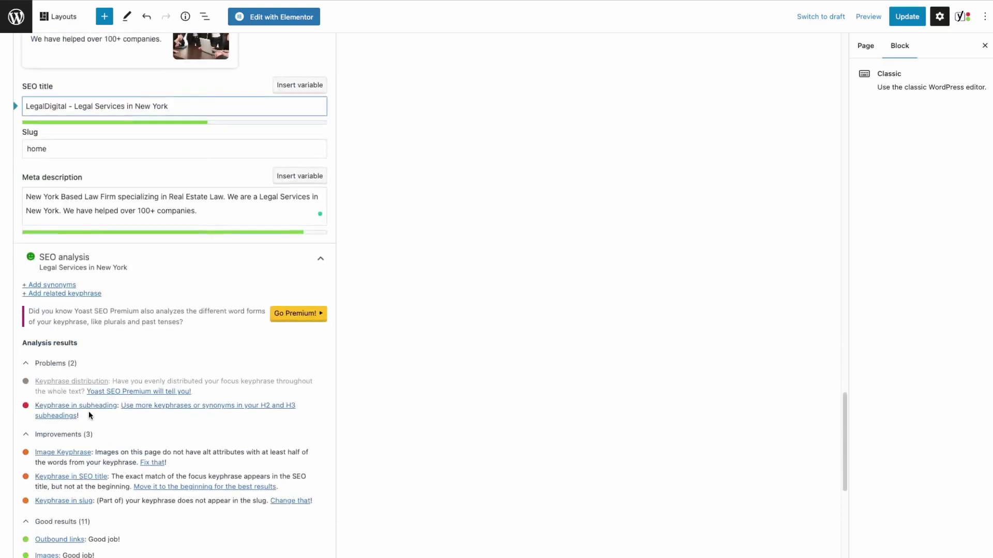
{"action": "mouse_move", "coordinate": [240, 410]}
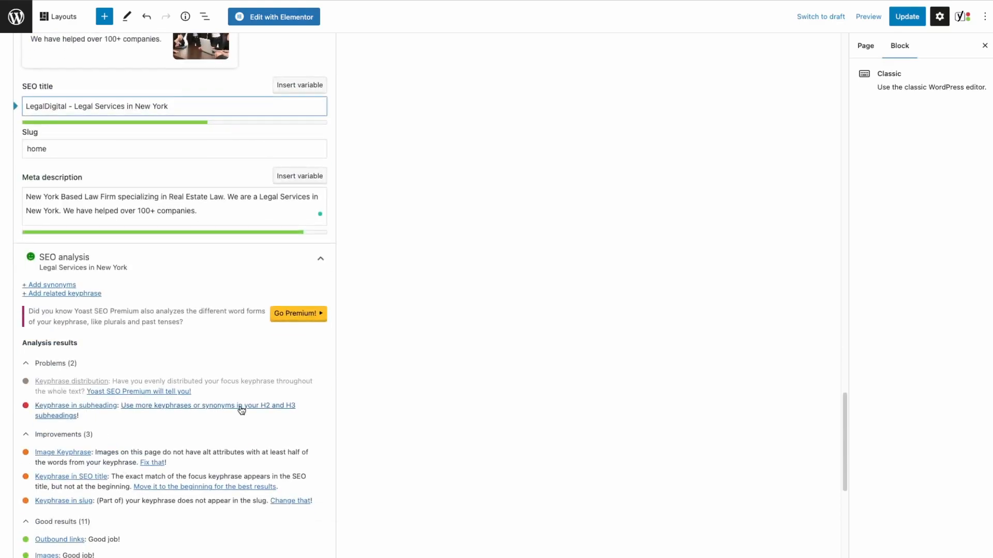
{"action": "mouse_move", "coordinate": [95, 410]}
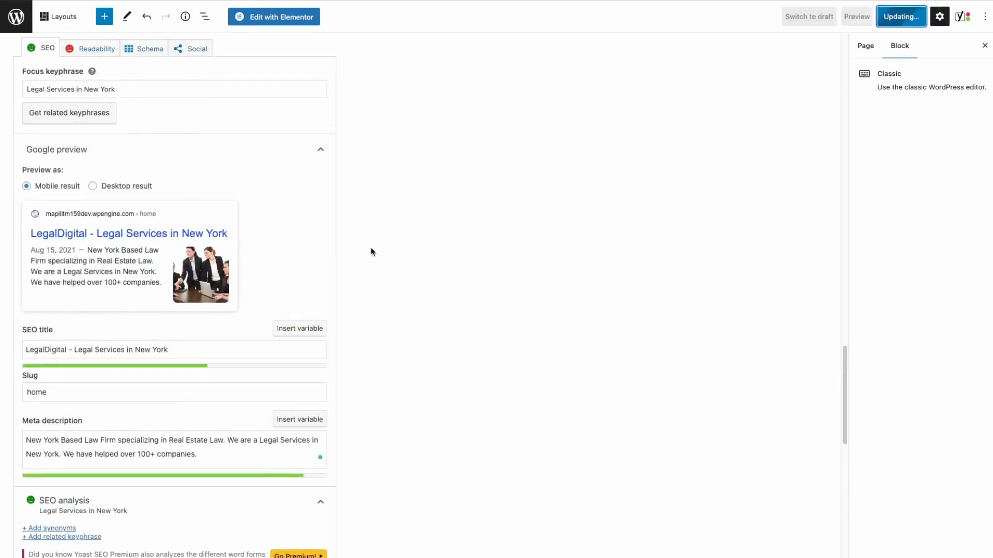
{"action": "scroll", "scroll_direction": "down", "scroll_amount": 3}
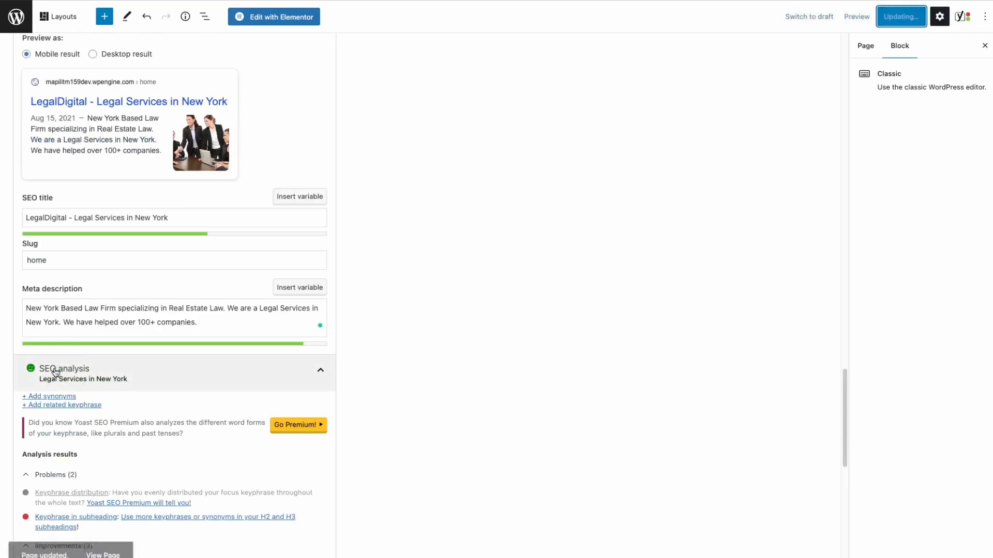
{"action": "scroll", "scroll_direction": "down", "scroll_amount": 3}
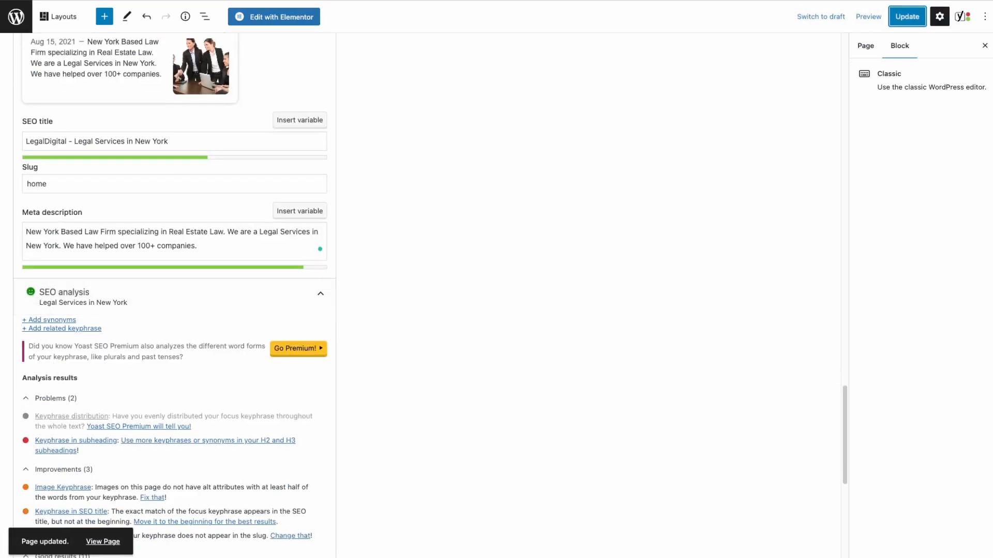
{"action": "mouse_move", "coordinate": [156, 323]}
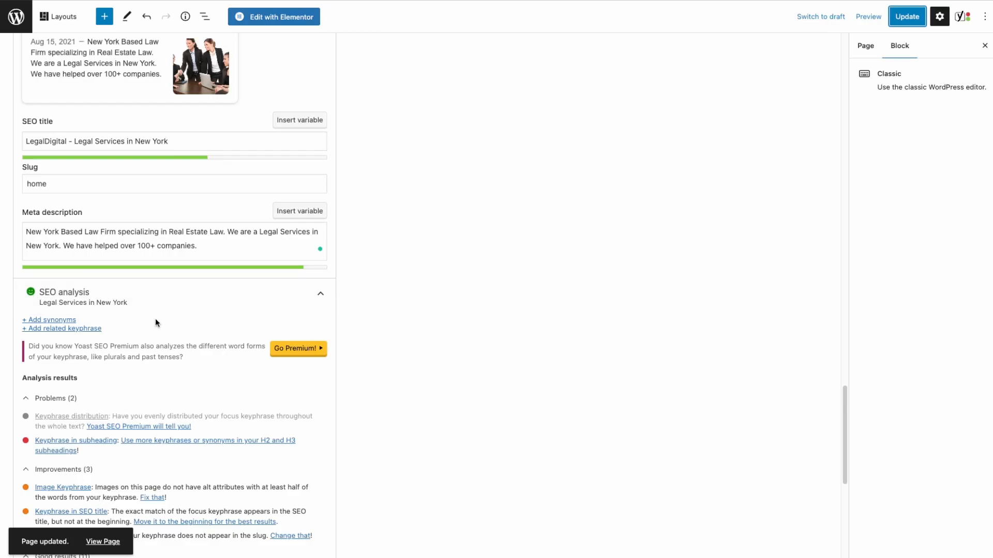
{"action": "scroll", "scroll_direction": "down", "scroll_amount": 3}
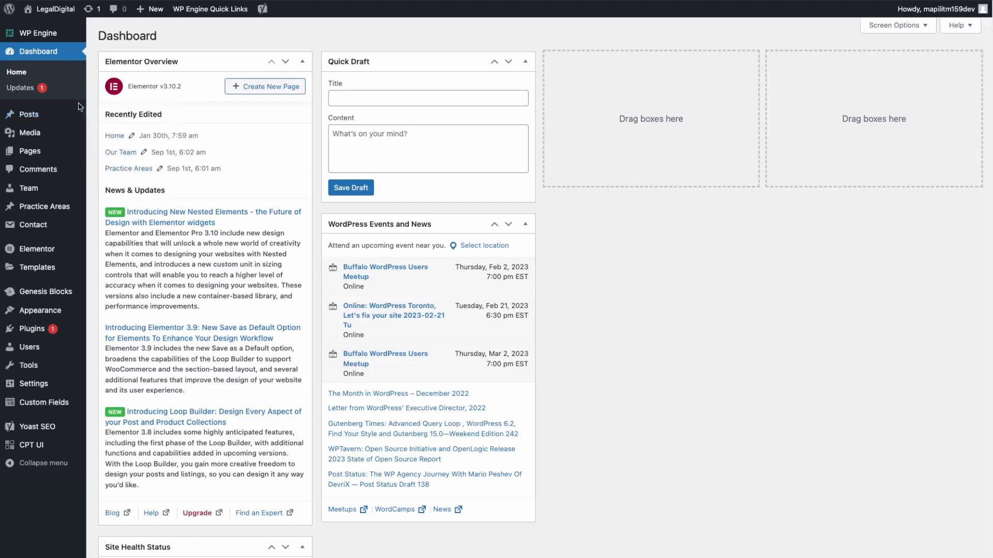
- Edit the Hello world! post from All Posts and review its red Yoast SEO problems
{"action": "left_click", "coordinate": [28, 114]}
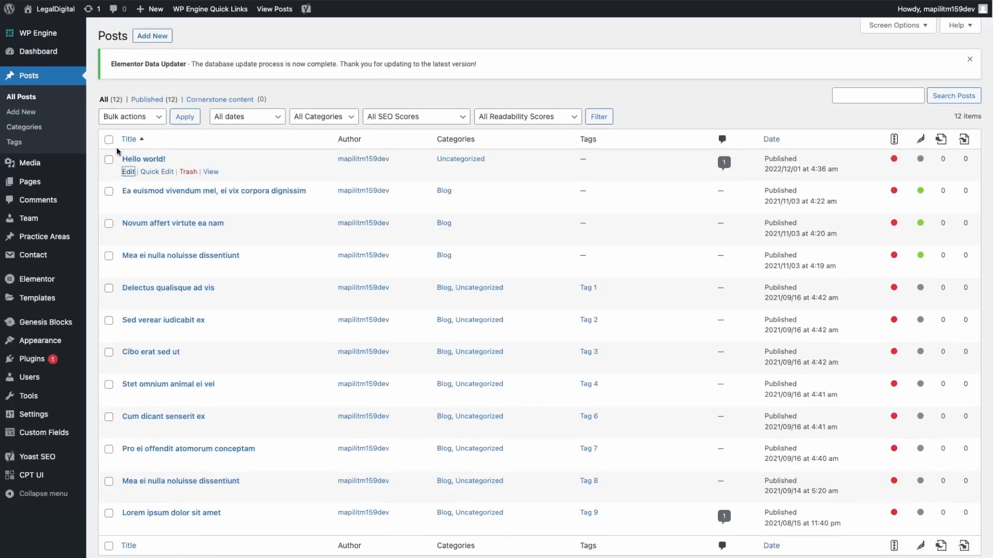
{"action": "mouse_move", "coordinate": [160, 233]}
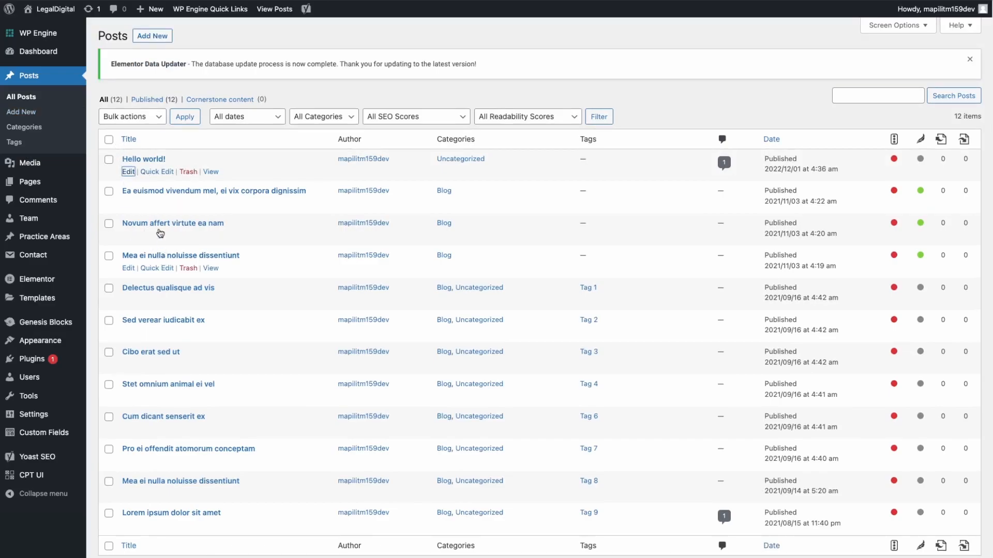
{"action": "left_click", "coordinate": [127, 172]}
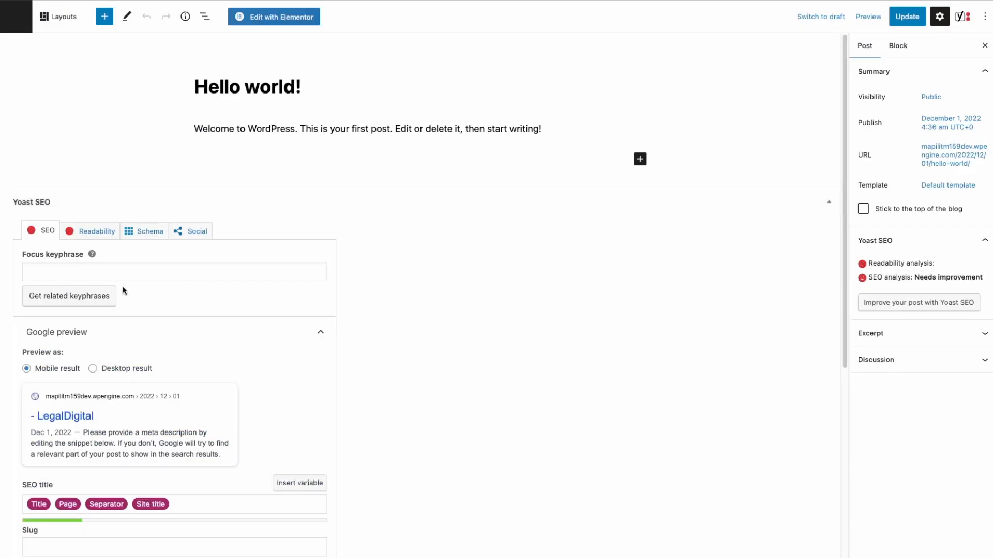
{"action": "scroll", "scroll_direction": "down", "scroll_amount": 3}
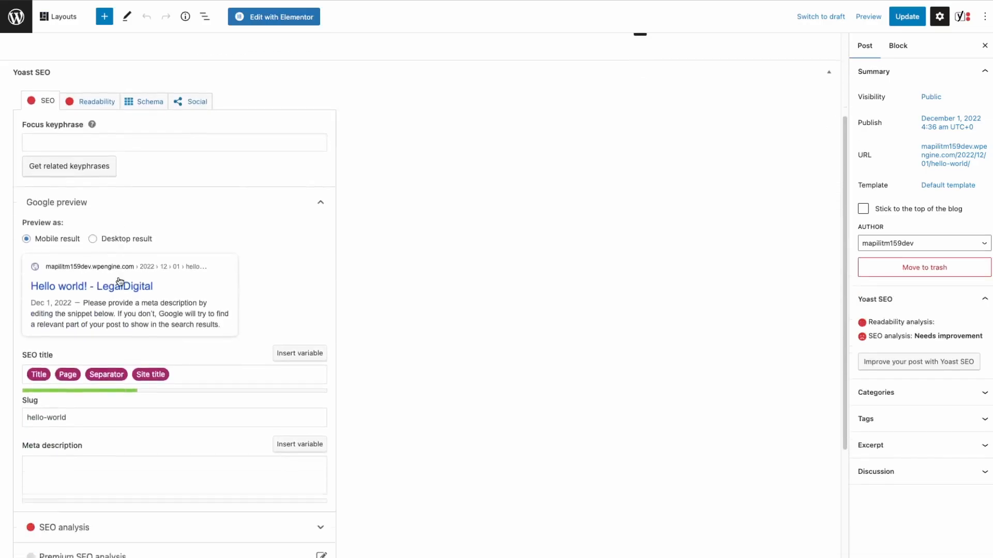
{"action": "scroll", "scroll_direction": "down", "scroll_amount": 3}
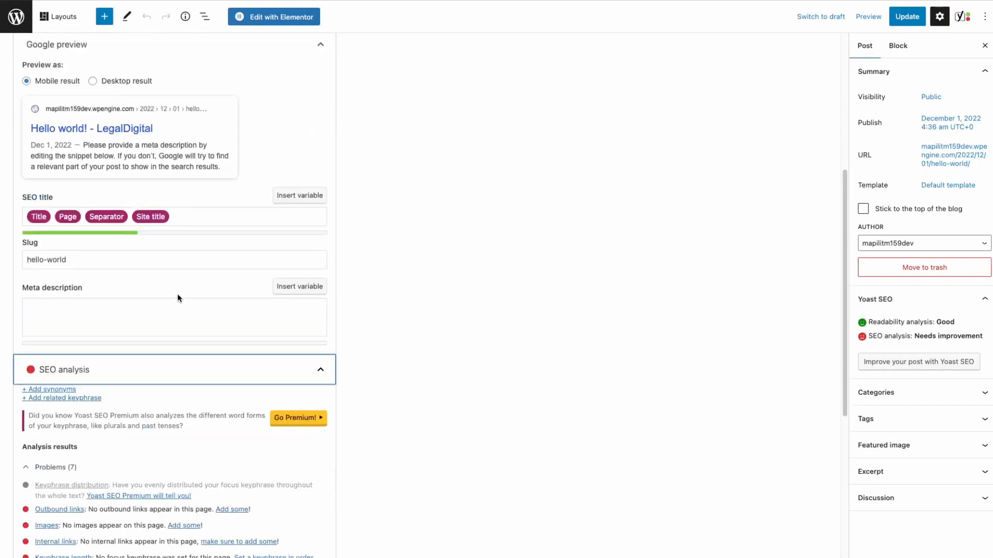
{"action": "scroll", "scroll_direction": "down", "scroll_amount": 3}
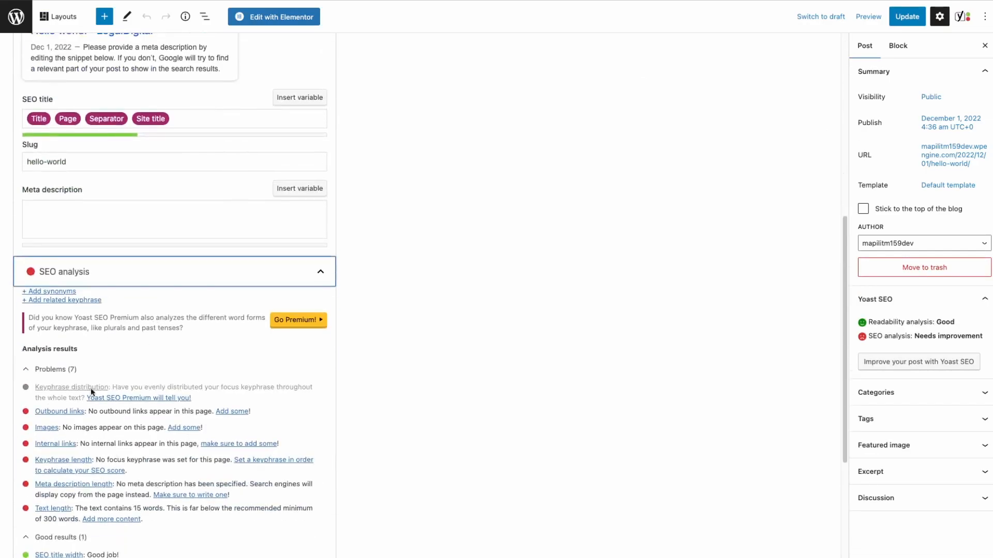
{"action": "mouse_move", "coordinate": [143, 414]}
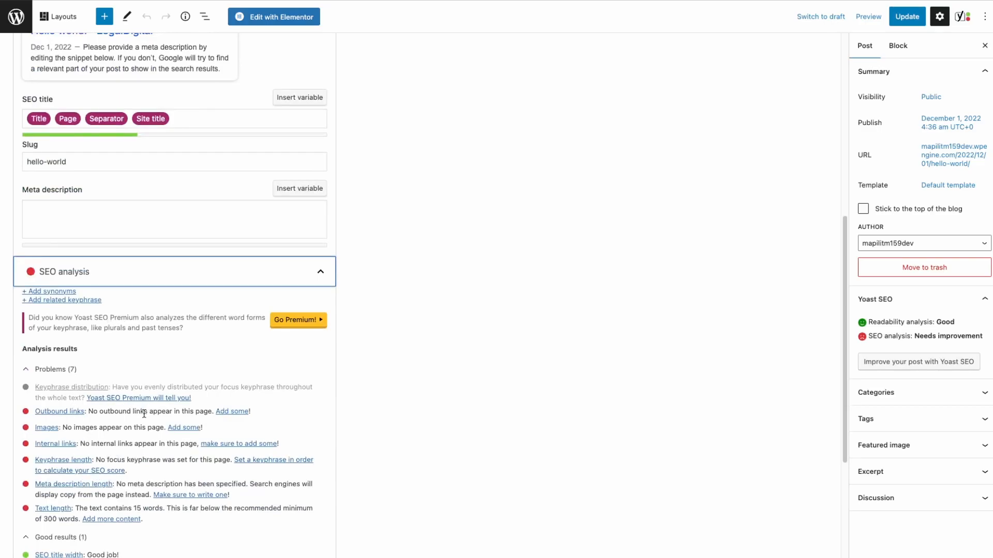
{"action": "mouse_move", "coordinate": [32, 281]}
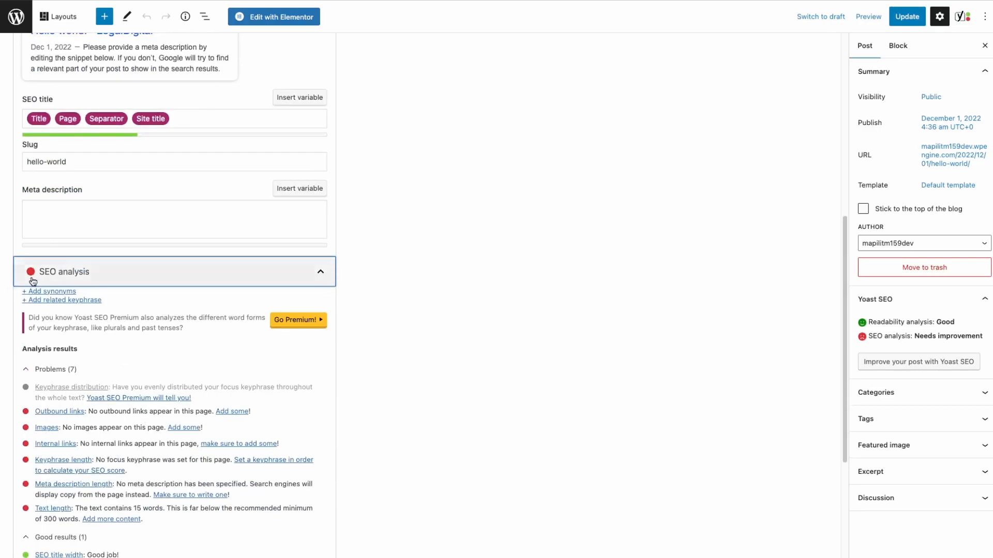
{"action": "scroll", "scroll_direction": "up", "scroll_amount": 3}
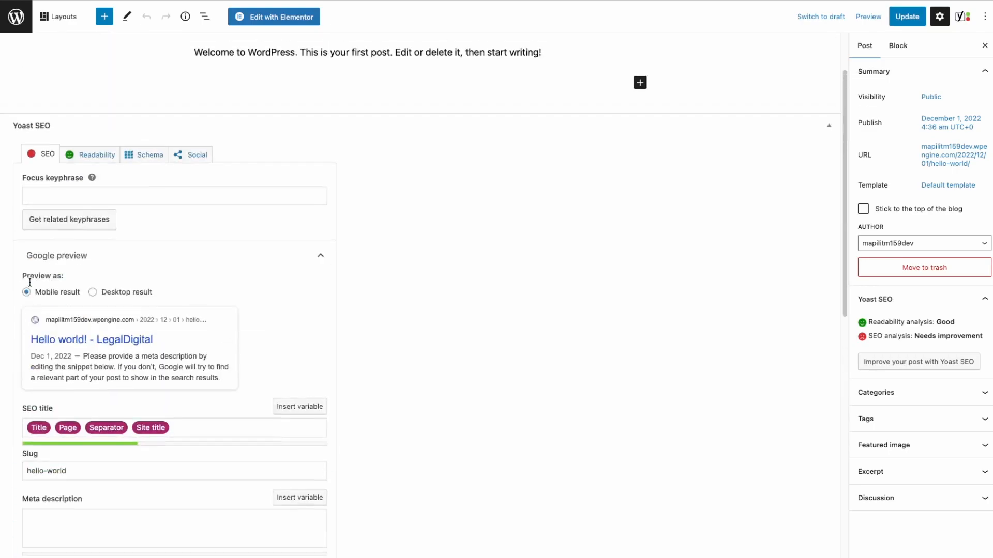
{"action": "scroll", "scroll_direction": "up", "scroll_amount": 3}
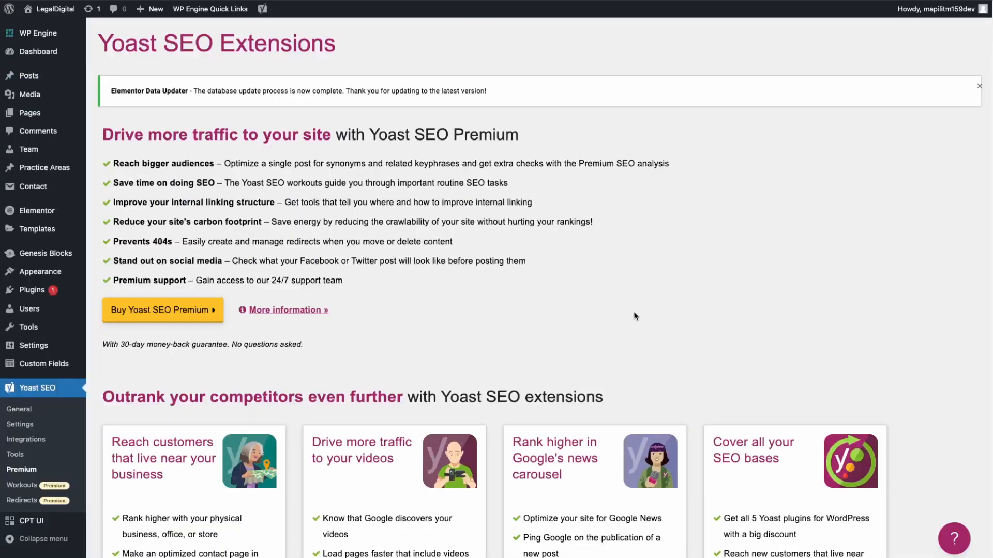
{"action": "mouse_move", "coordinate": [372, 417]}
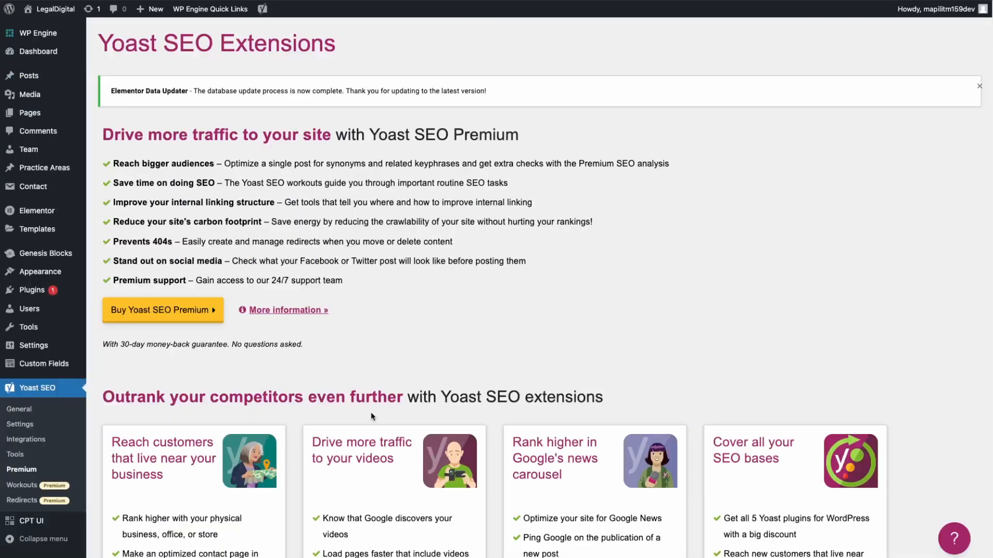
{"action": "mouse_move", "coordinate": [398, 363]}
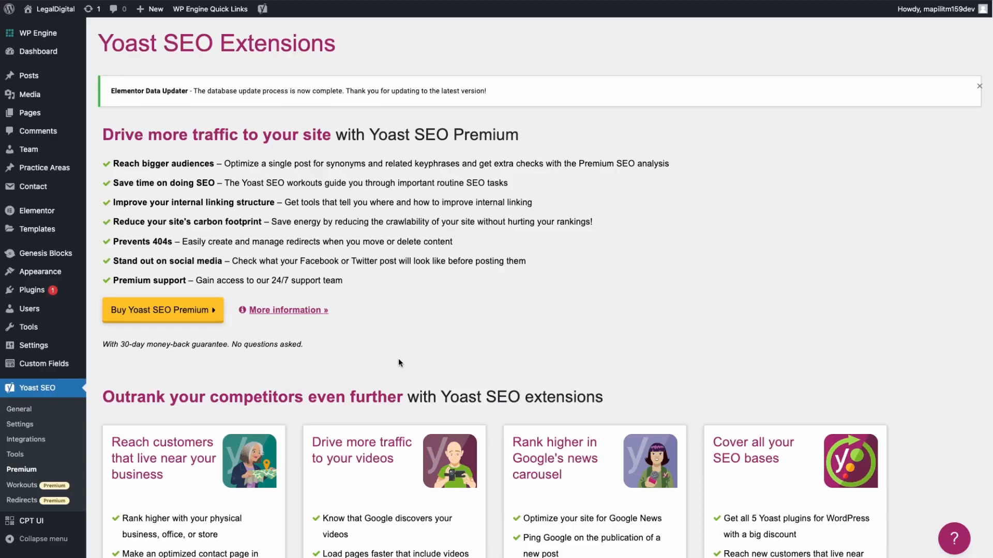
{"action": "mouse_move", "coordinate": [389, 404]}
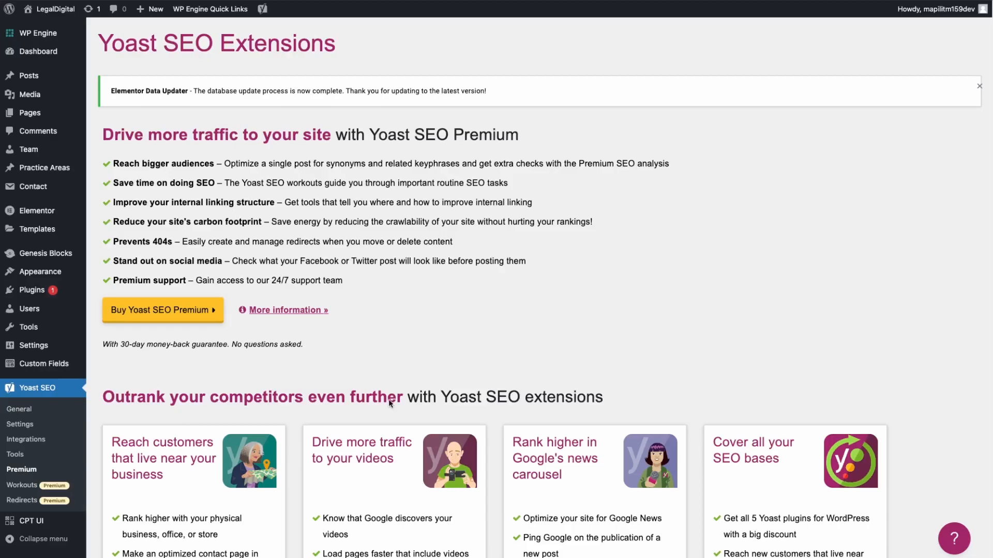
{"action": "mouse_move", "coordinate": [317, 439]}
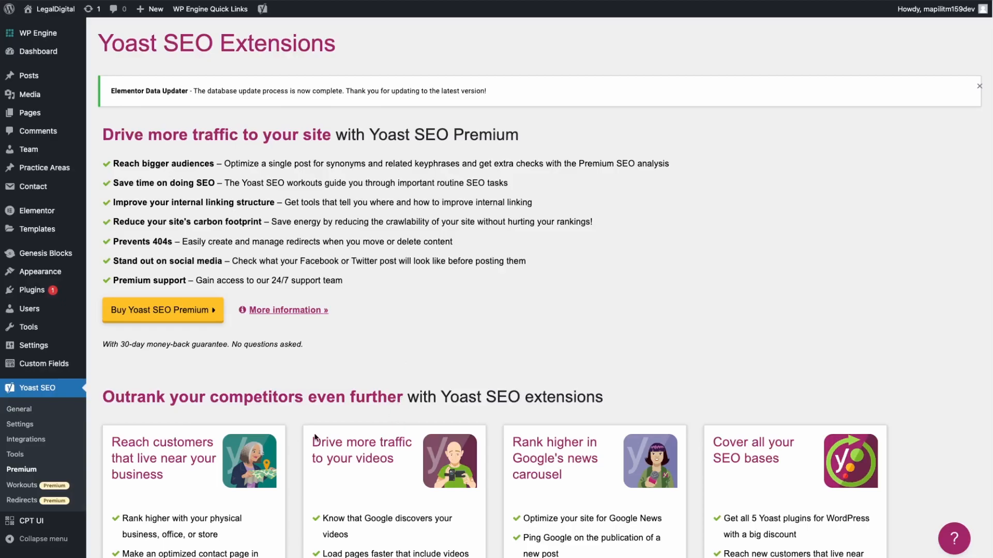
{"action": "mouse_move", "coordinate": [248, 404]}
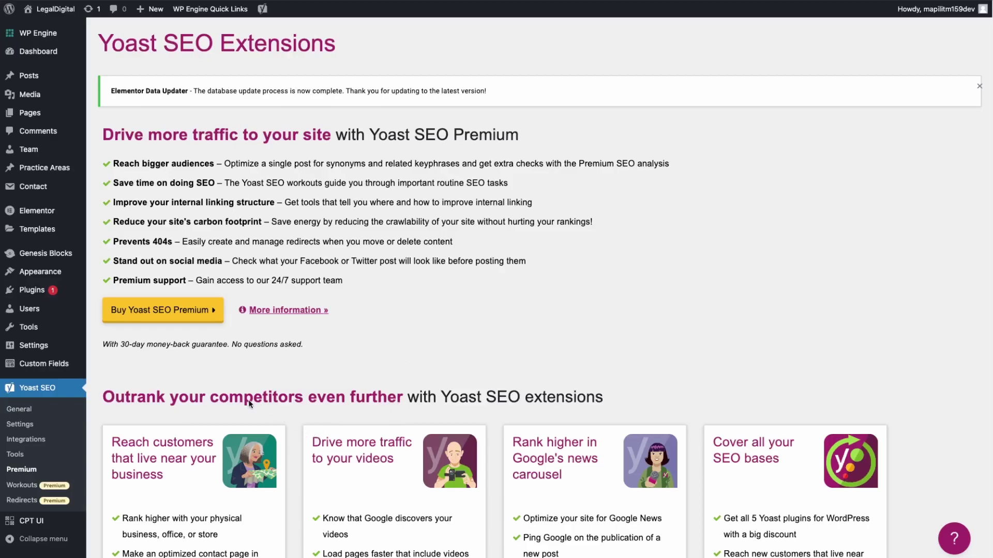
- Browse the Yoast Extensions page's Premium, Local, Video and News SEO add-ons
{"action": "scroll", "scroll_direction": "down", "scroll_amount": 3}
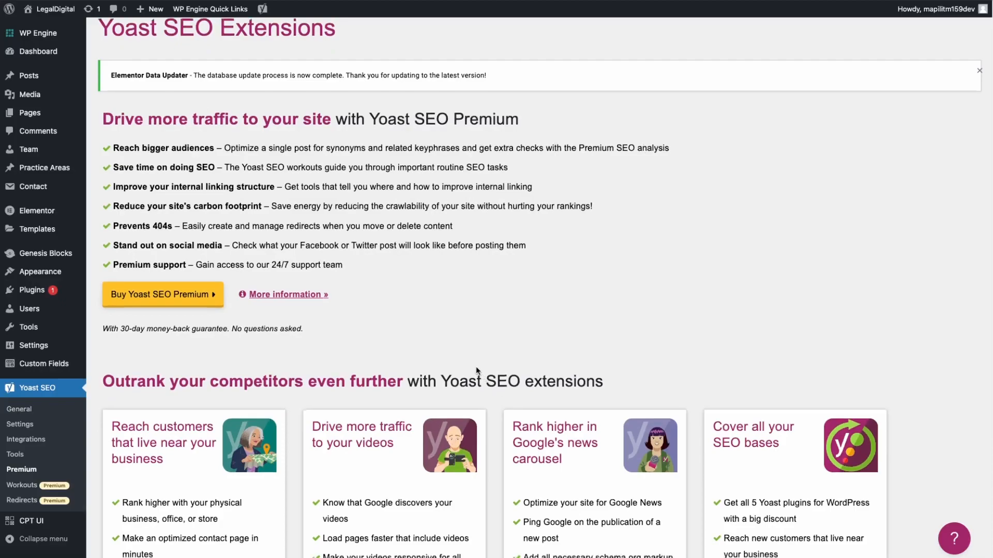
{"action": "scroll", "scroll_direction": "down", "scroll_amount": 3}
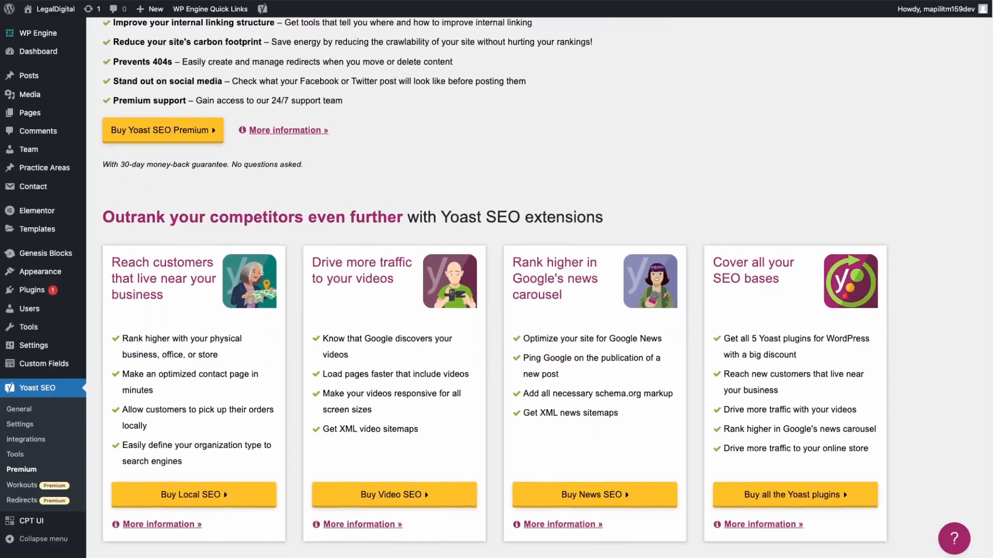
{"action": "scroll", "scroll_direction": "up", "scroll_amount": 3}
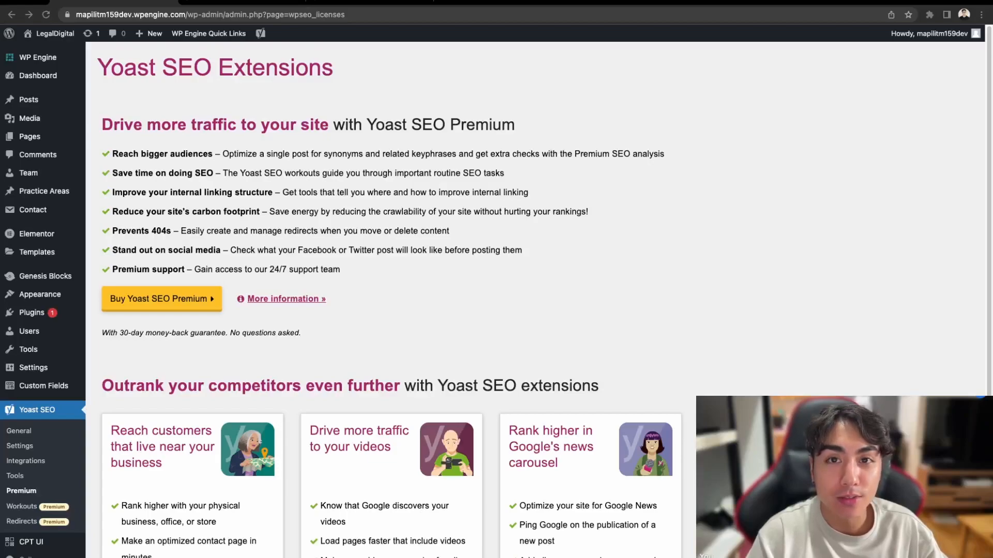